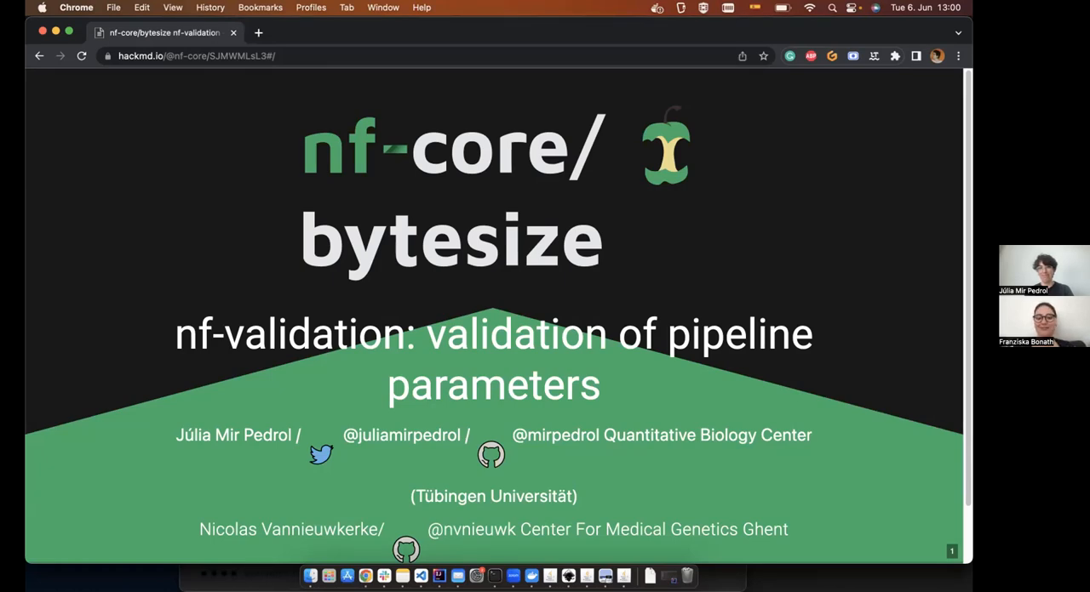
mouse_move(755, 104)
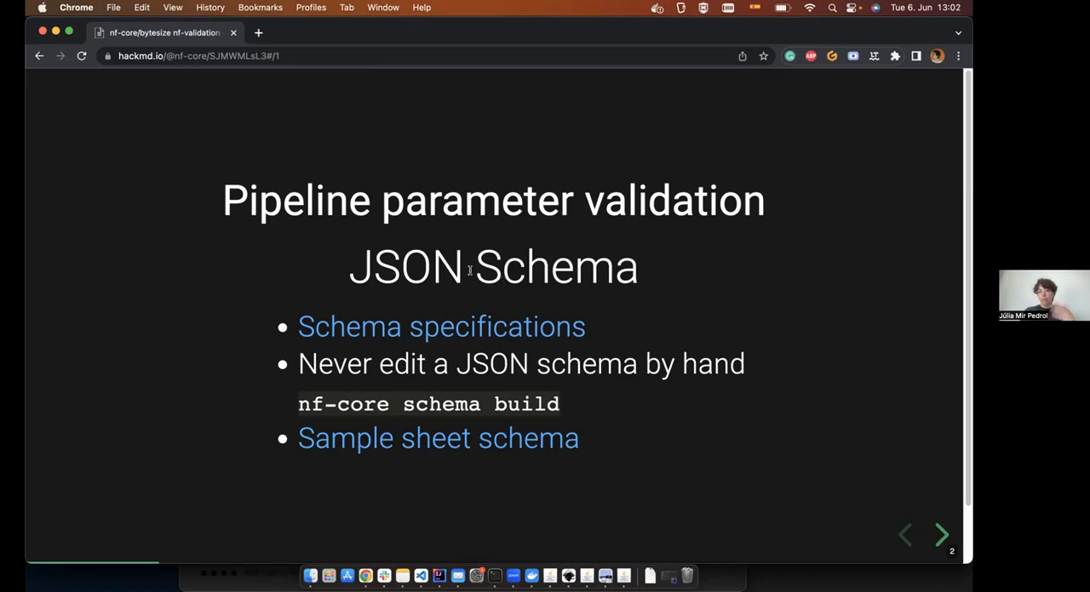
mouse_move(423, 329)
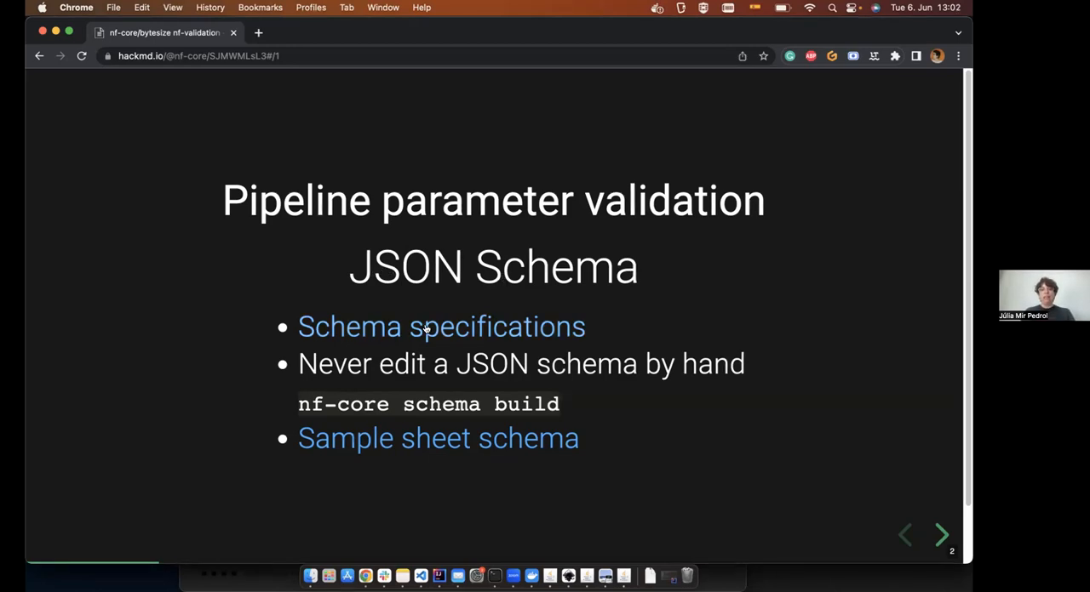
mouse_move(424, 327)
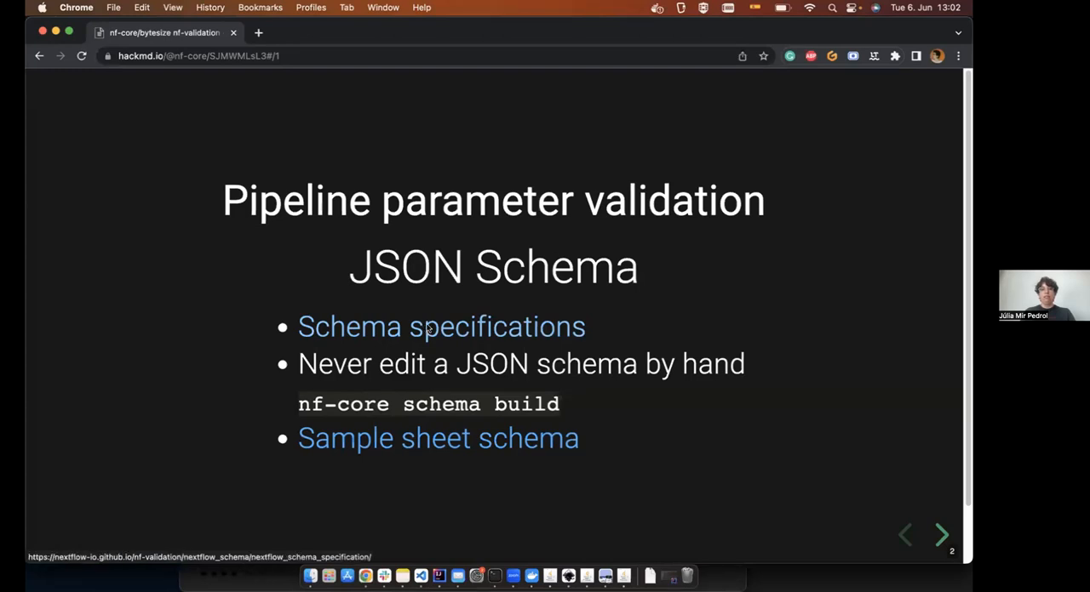
Open the Schema specifications docs page from the slide and scroll toward Definitions.
click(440, 326)
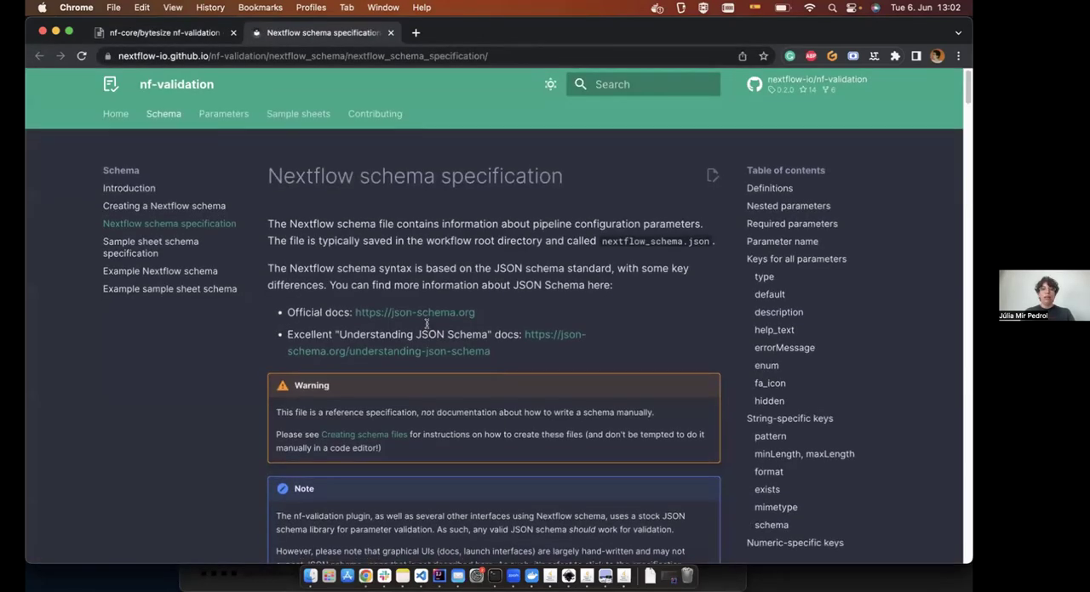
scroll(down, 3)
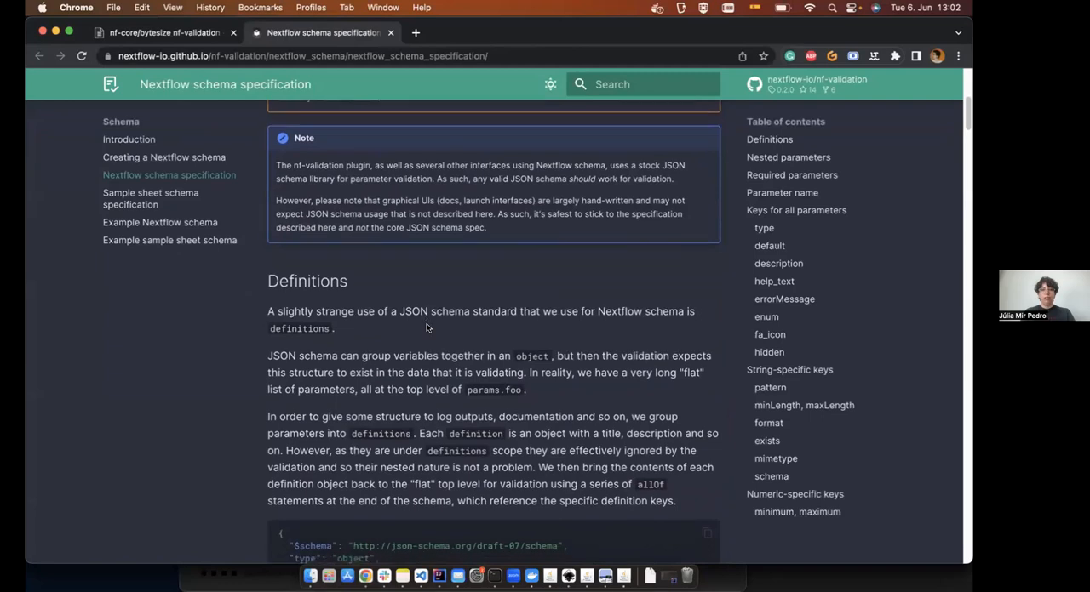
scroll(down, 3)
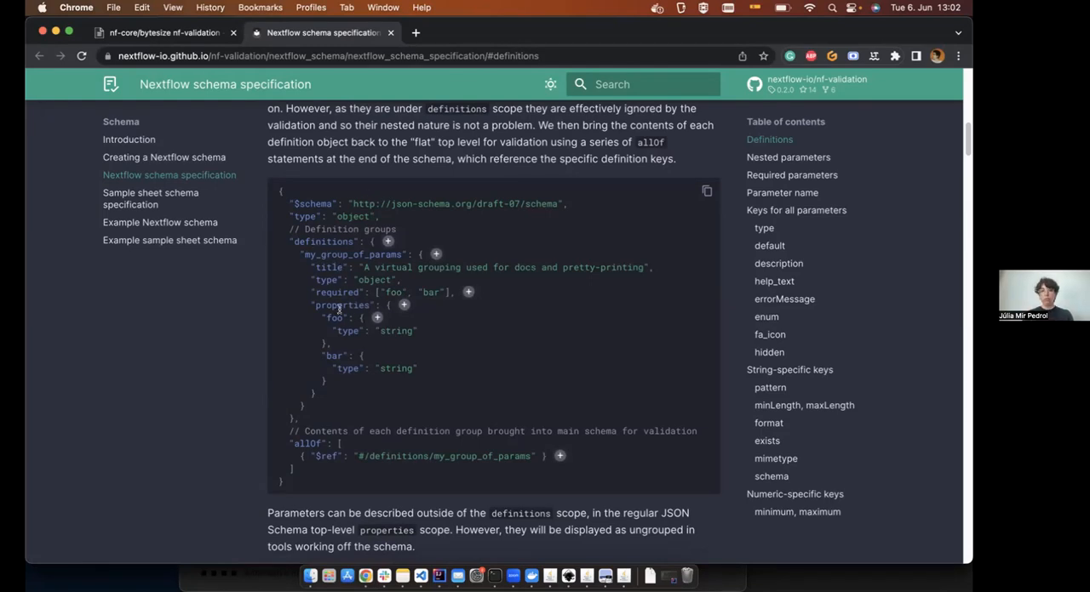
mouse_move(394, 327)
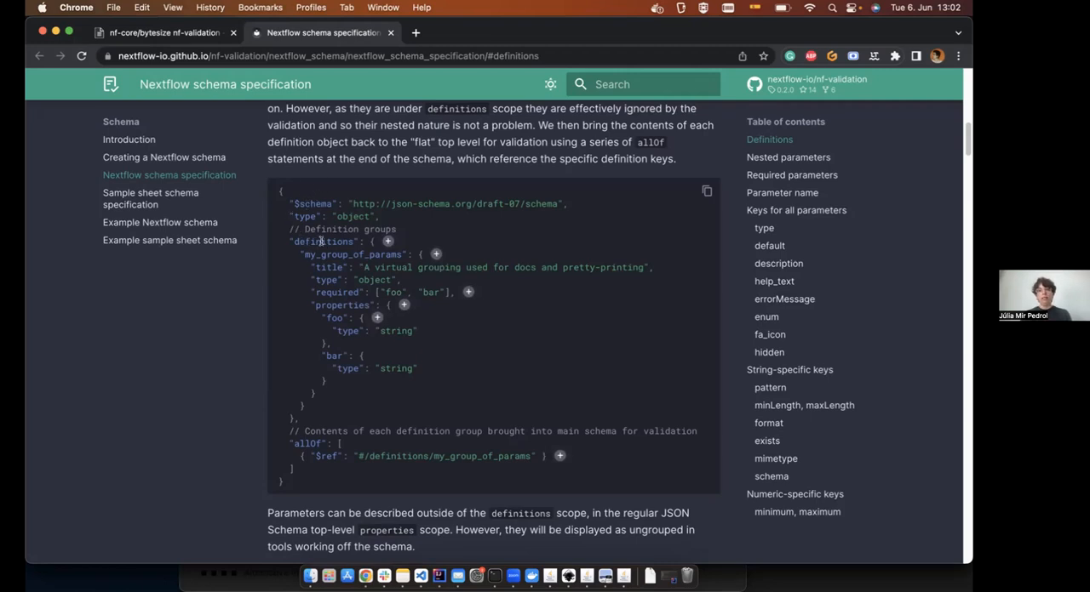
Highlight definitions, my_group_of_params and foo in the Definitions example schema.
double_click(323, 242)
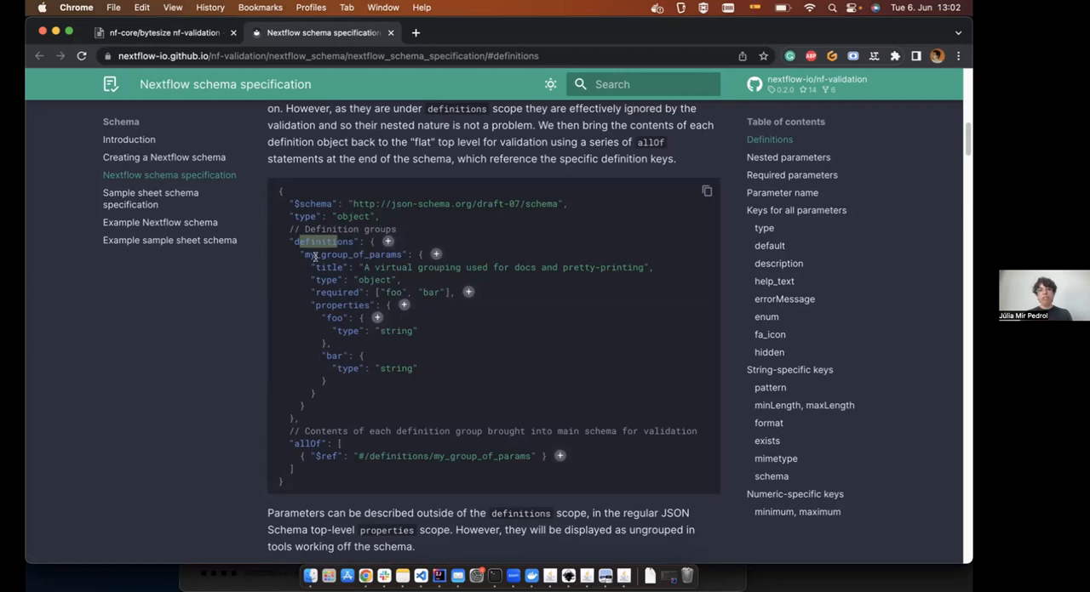
double_click(343, 255)
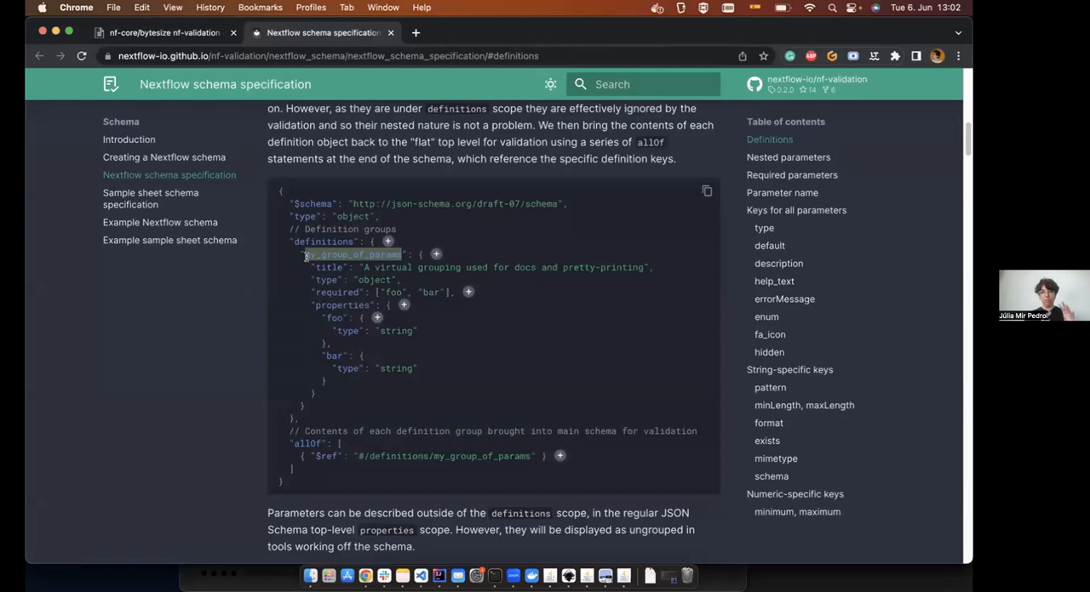
double_click(352, 255)
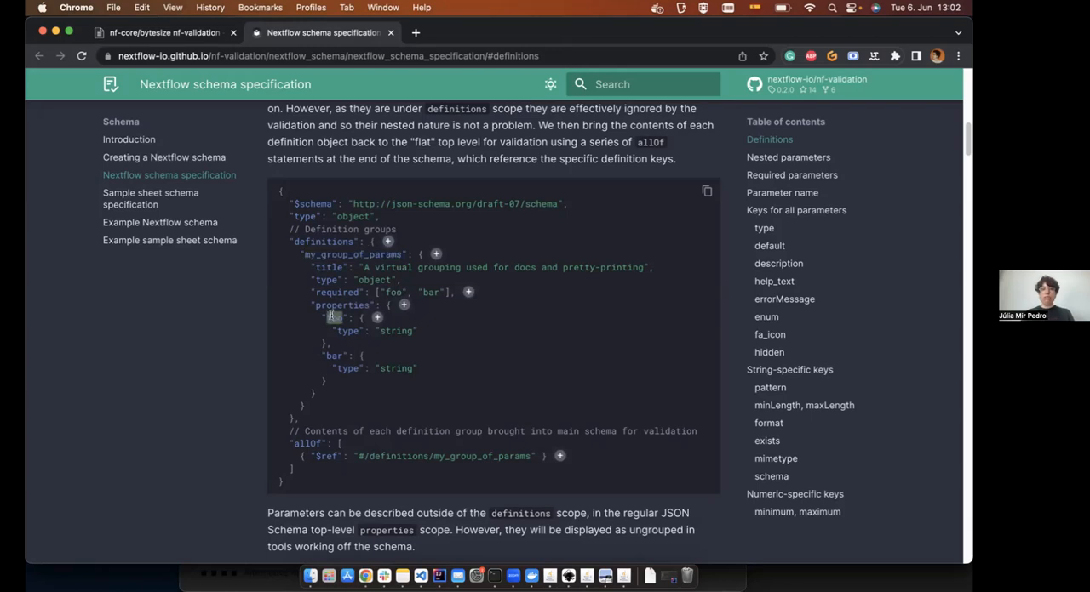
double_click(335, 317)
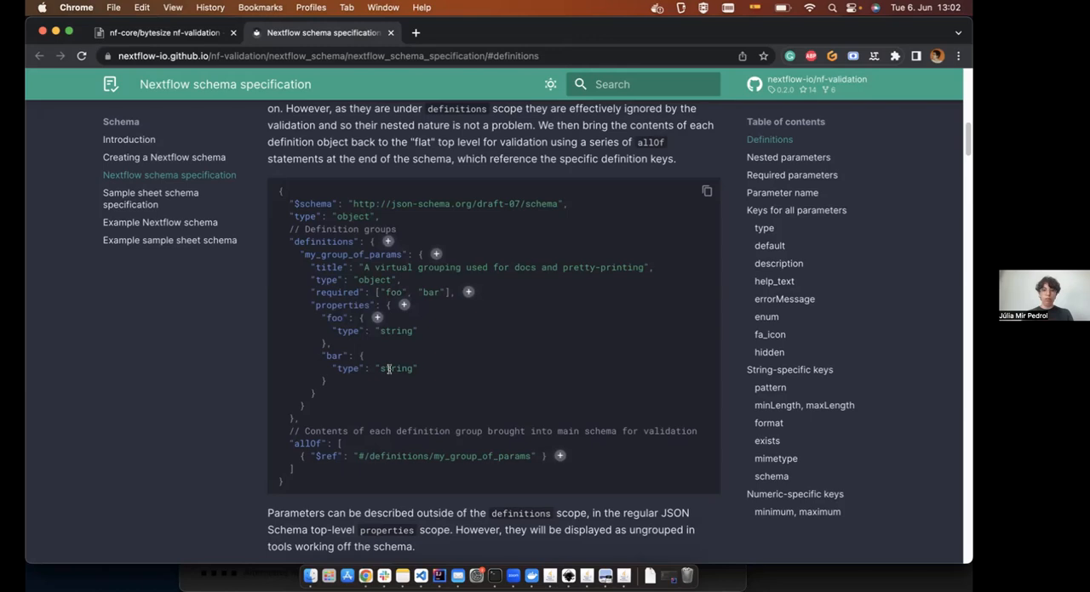
scroll(down, 3)
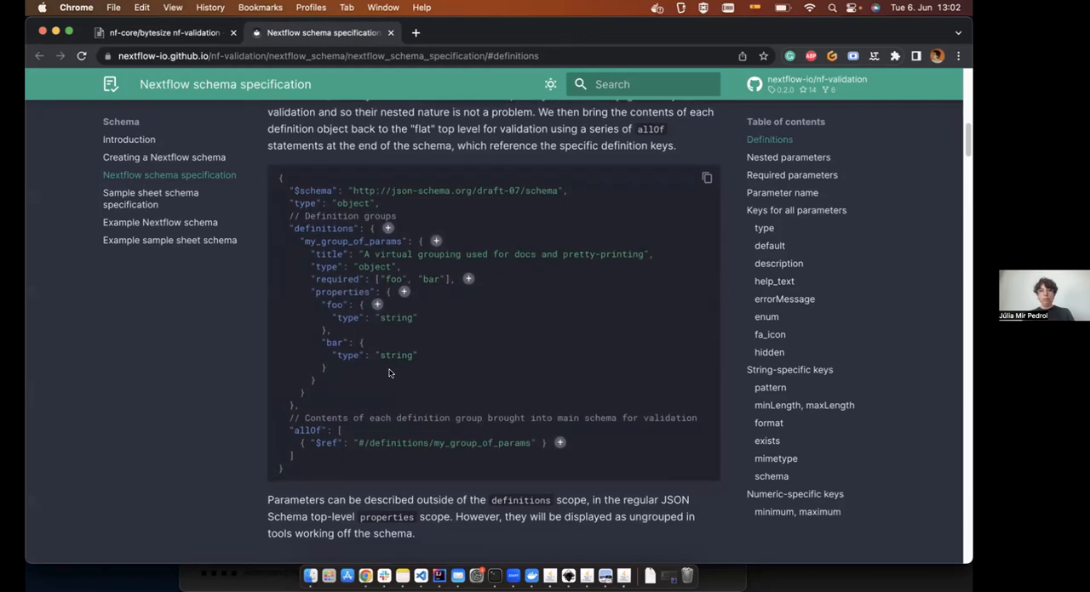
mouse_move(396, 228)
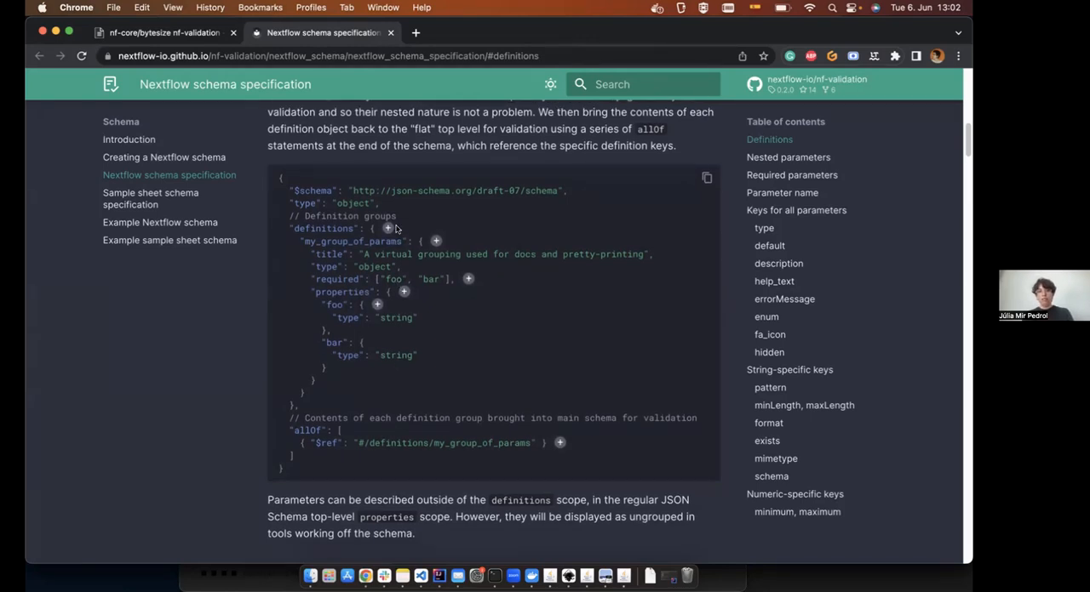
mouse_move(356, 204)
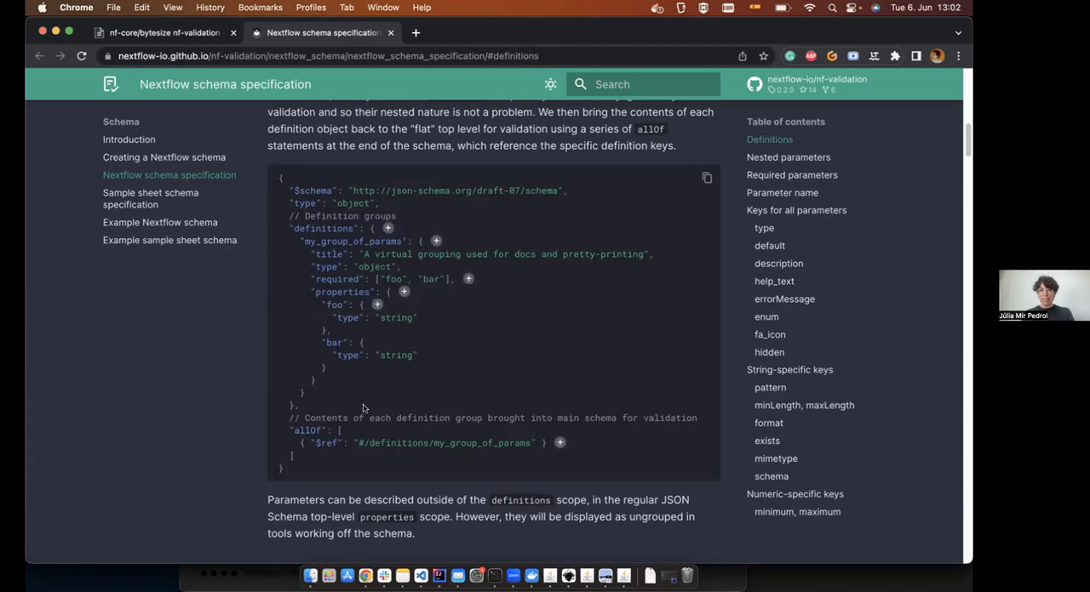
mouse_move(398, 483)
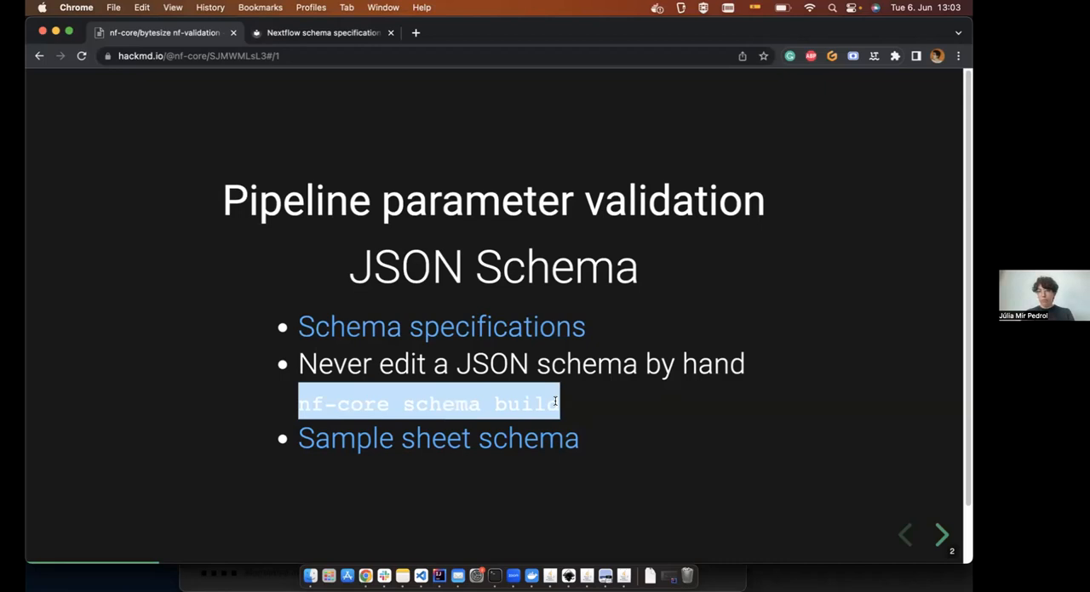
mouse_move(429, 466)
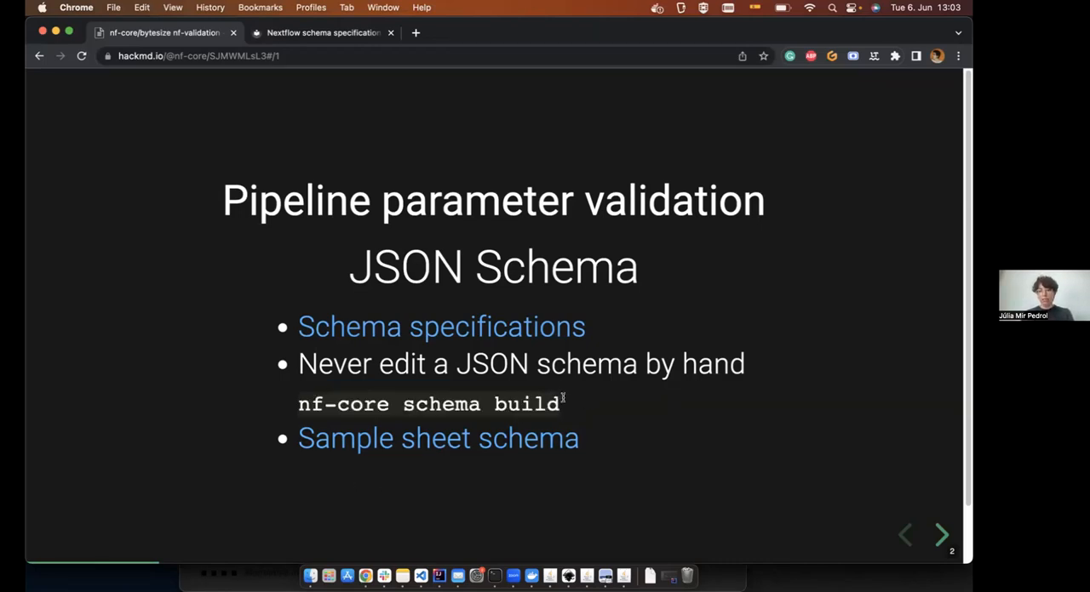
mouse_move(565, 390)
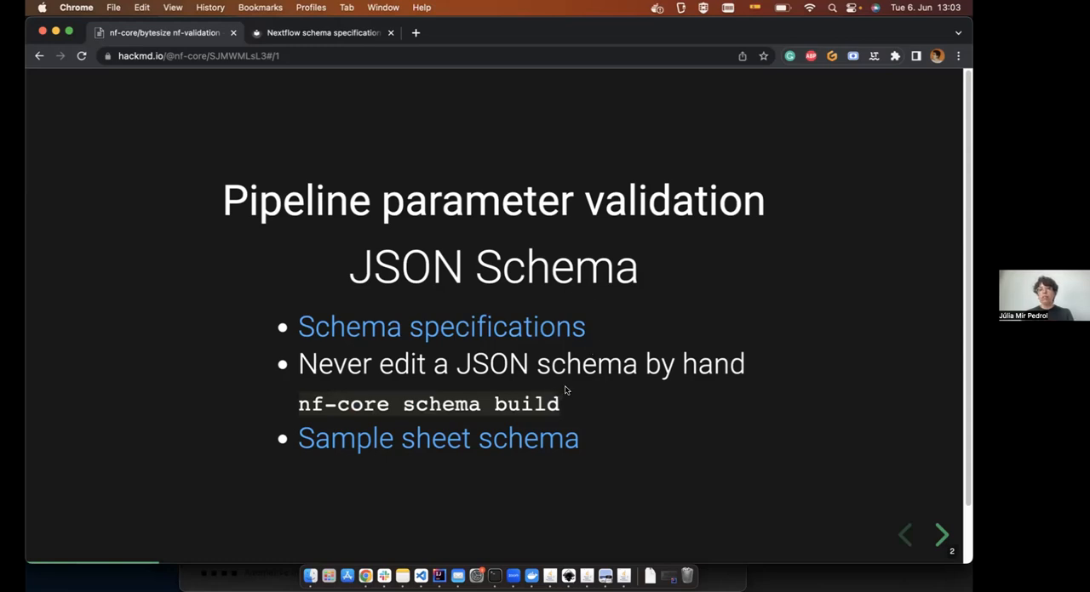
mouse_move(481, 445)
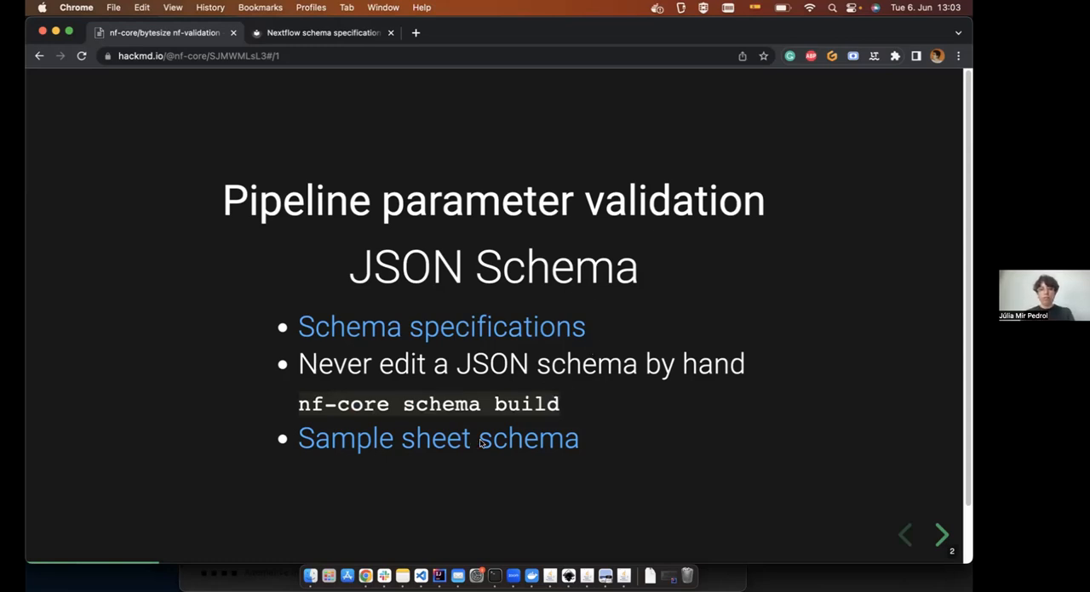
mouse_move(632, 396)
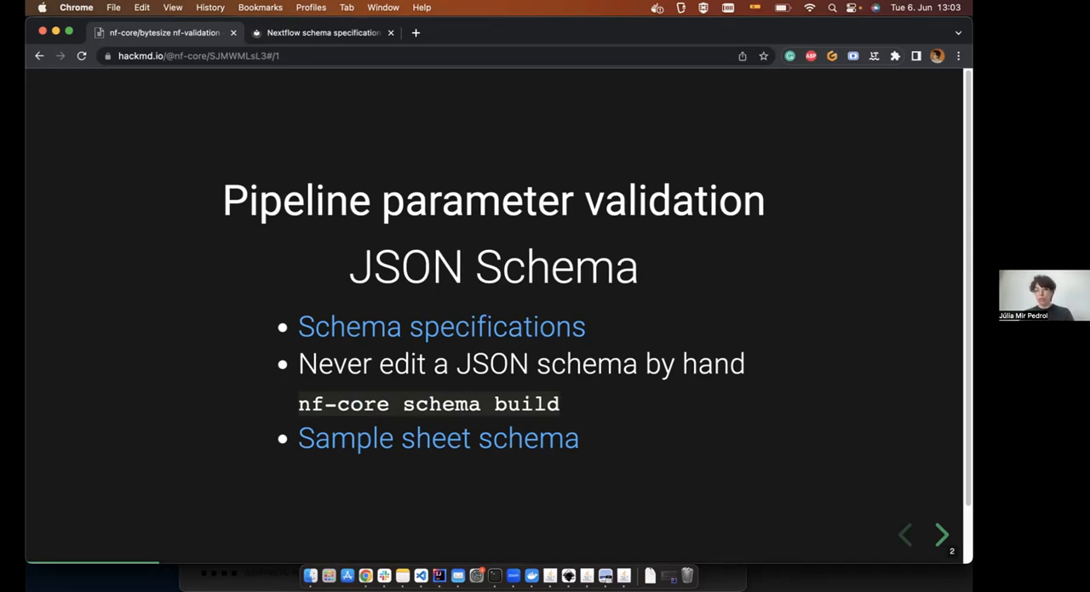
mouse_move(569, 395)
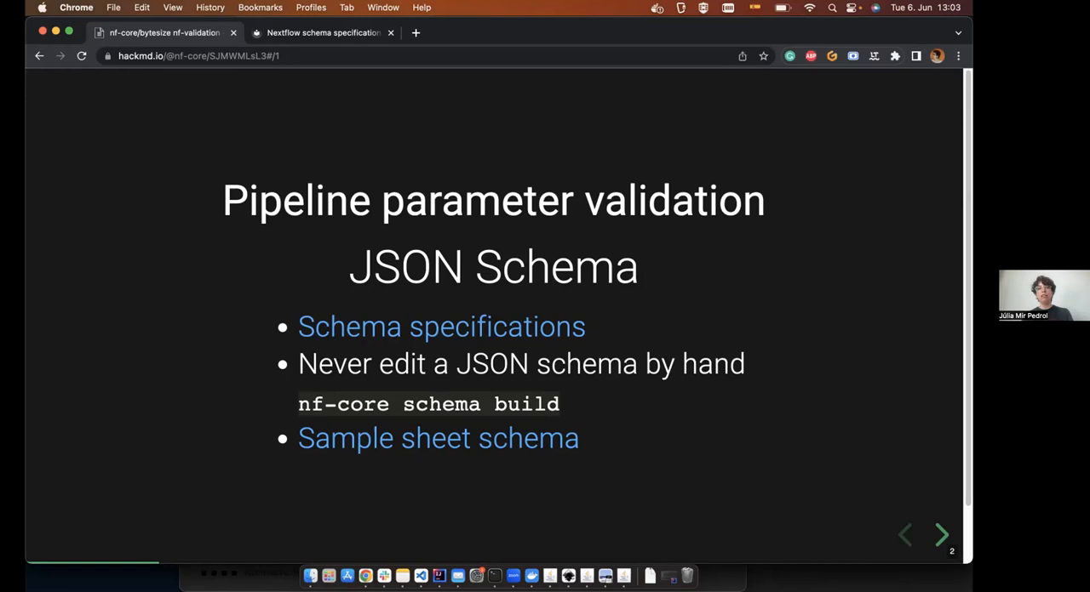
mouse_move(517, 445)
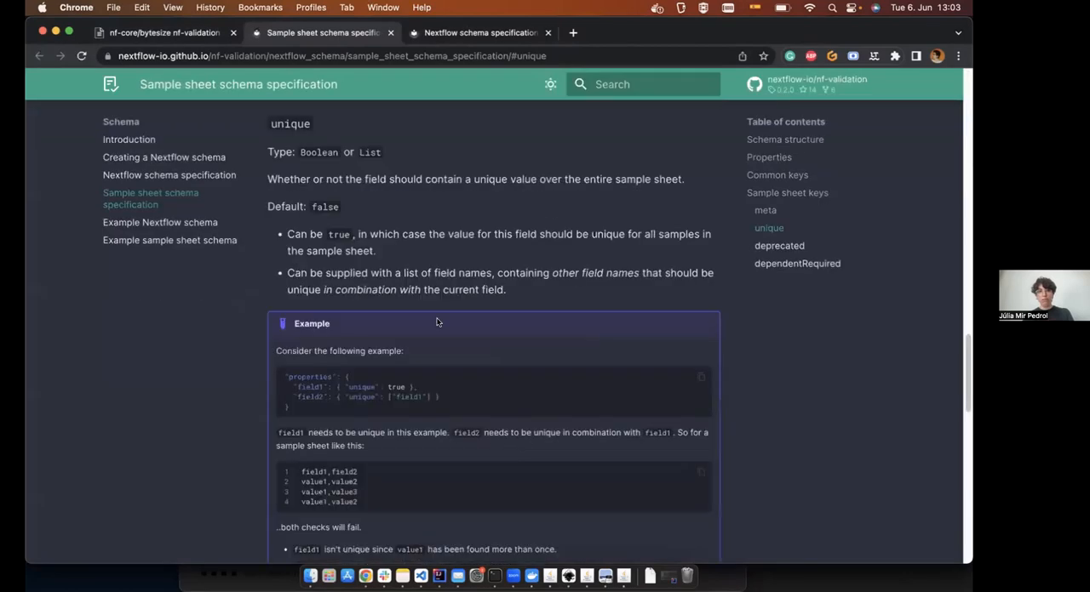
mouse_move(423, 288)
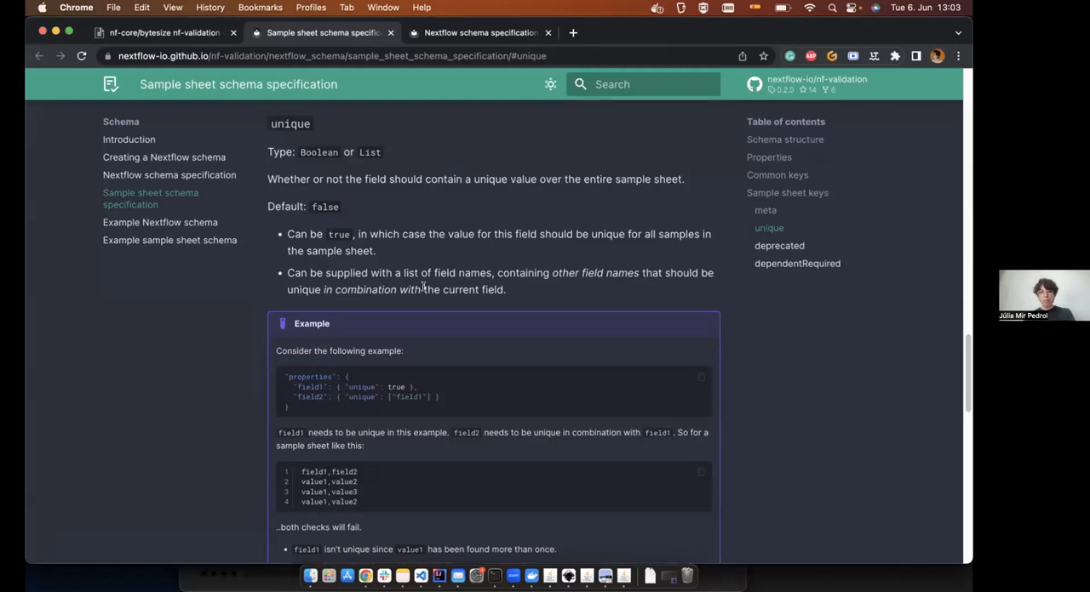
Scroll past the unique key example to the Schema structure CSV example.
scroll(down, 3)
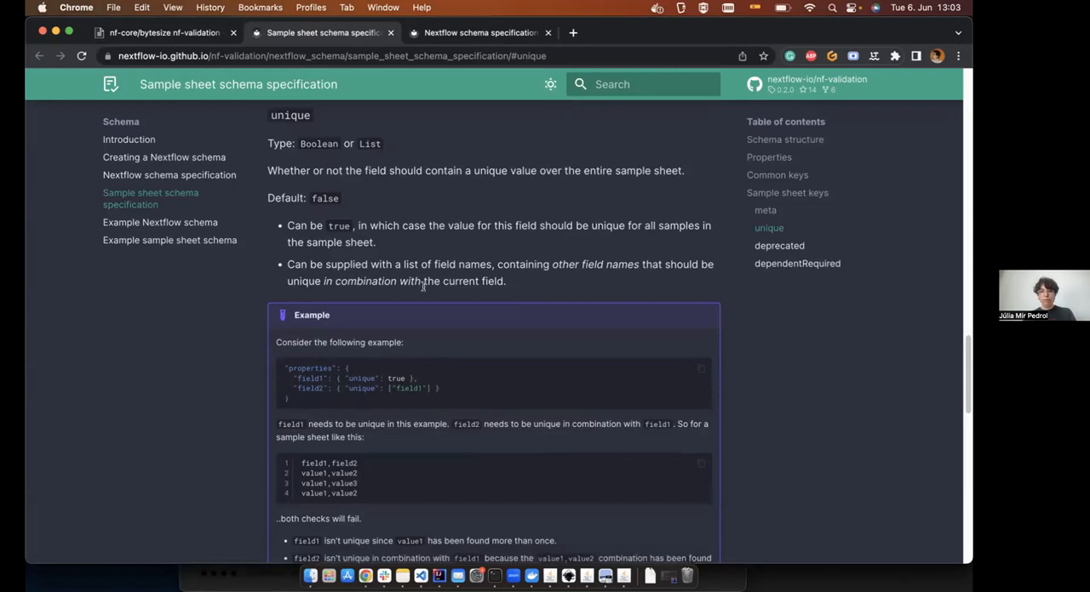
scroll(down, 3)
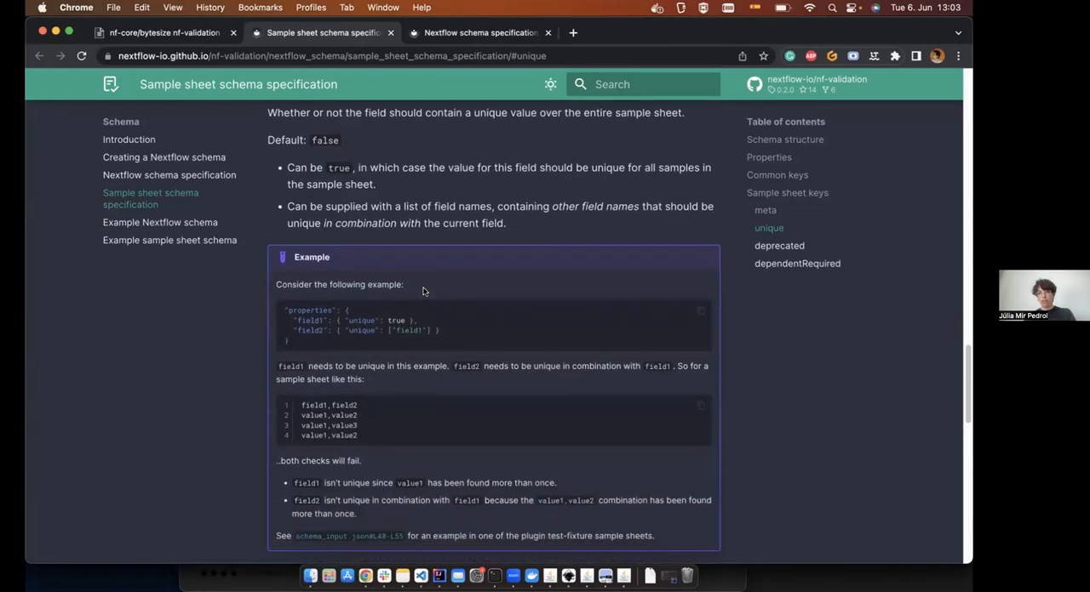
scroll(down, 3)
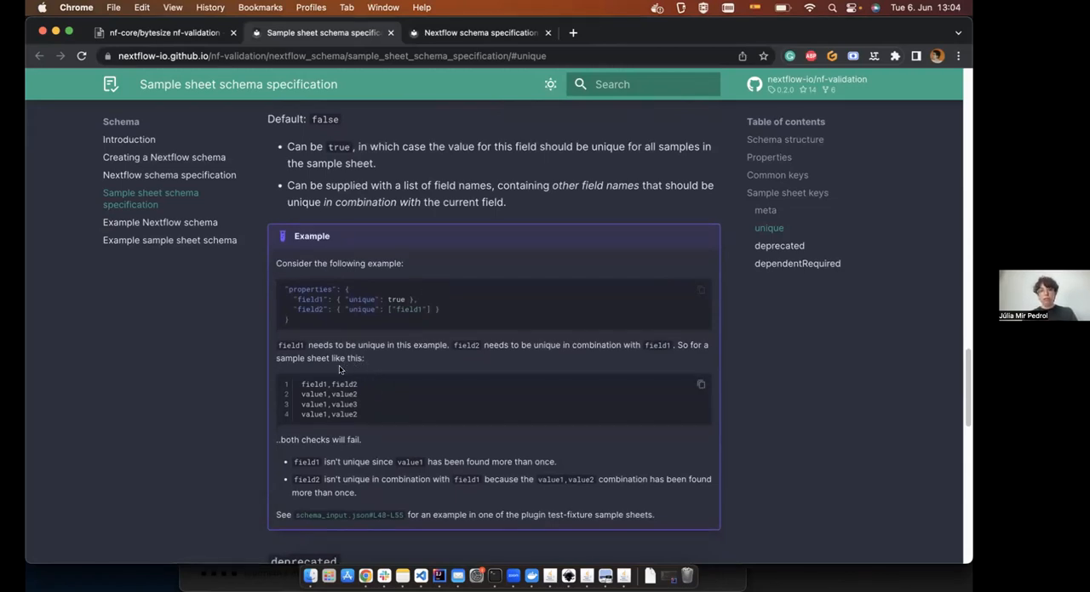
mouse_move(379, 387)
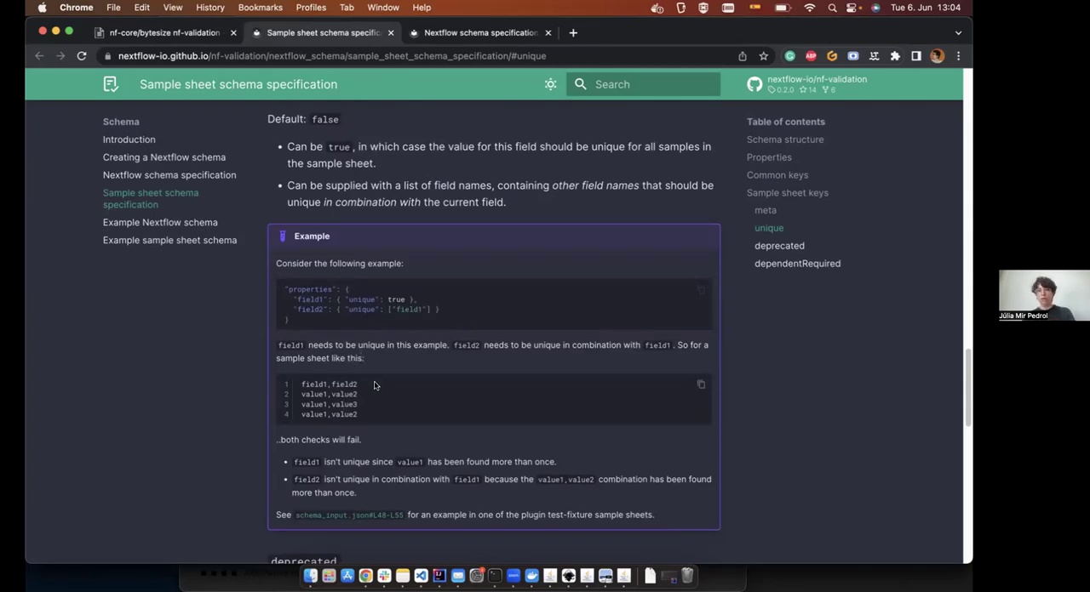
mouse_move(392, 359)
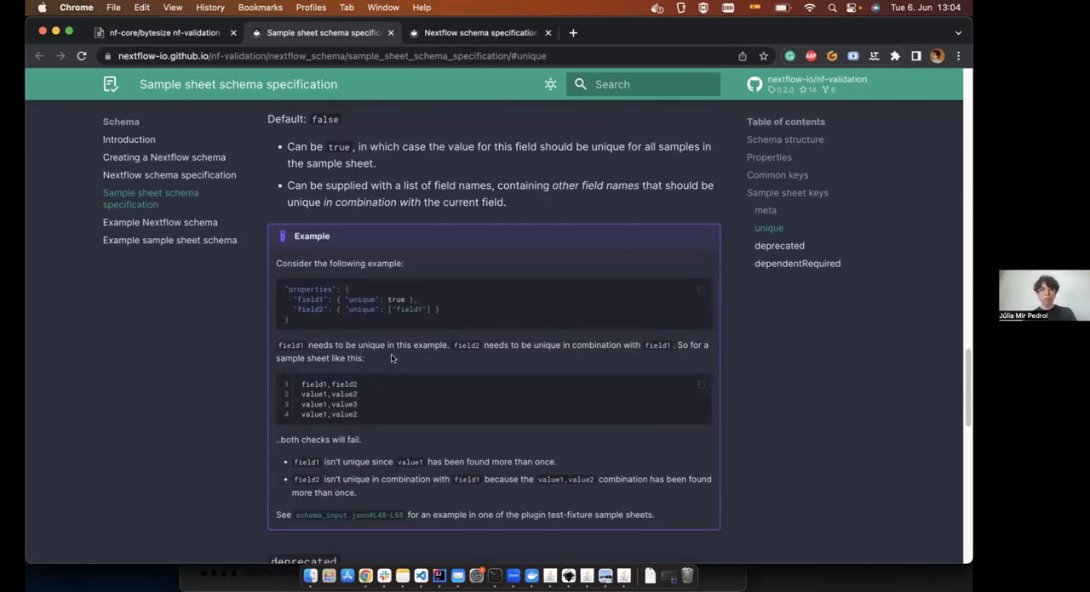
scroll(down, 3)
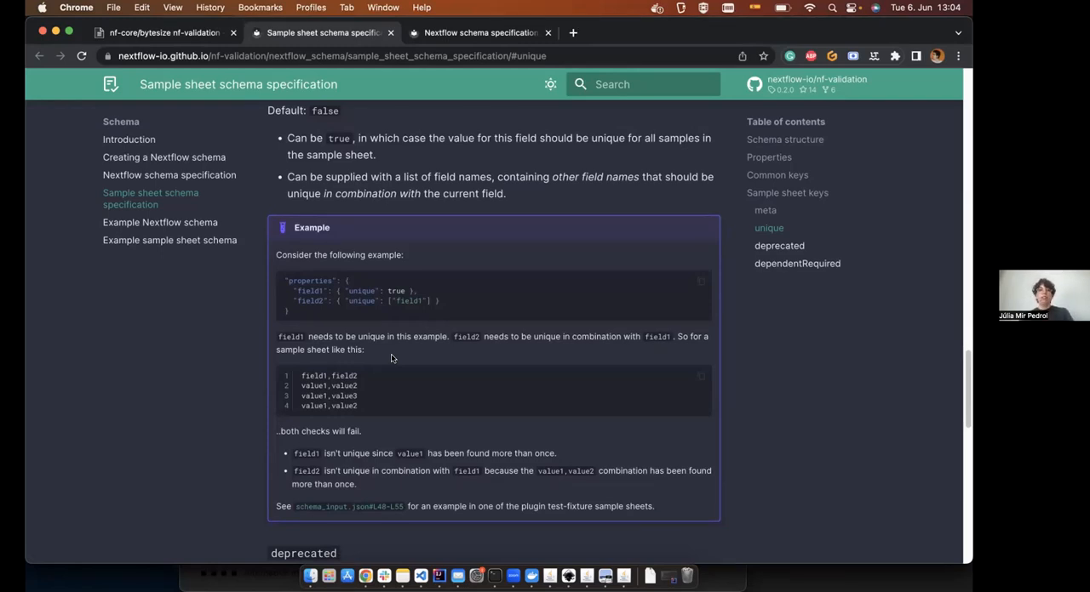
scroll(down, 3)
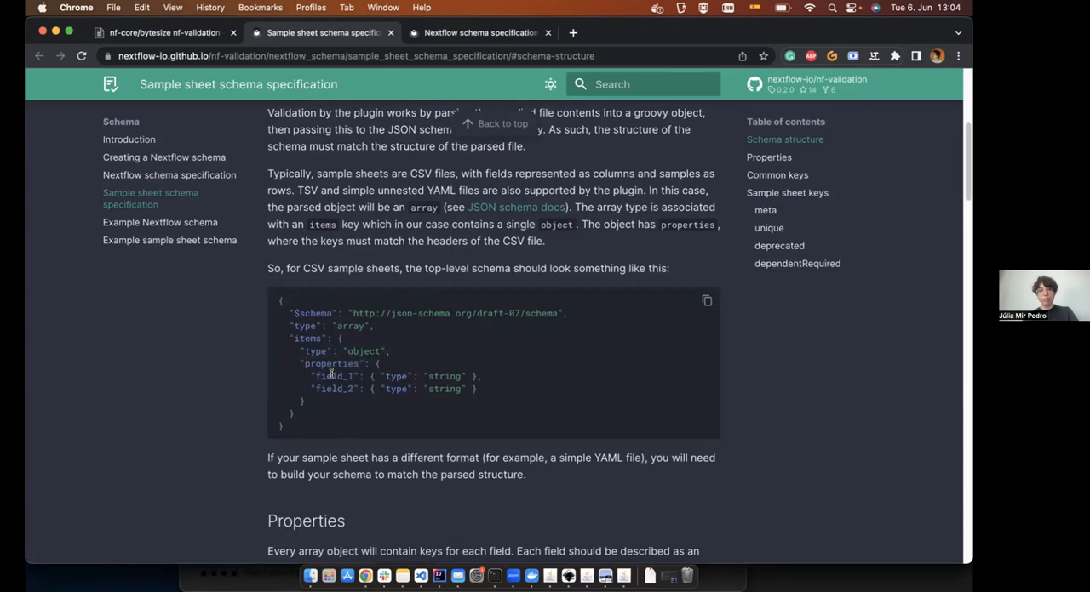
double_click(334, 376)
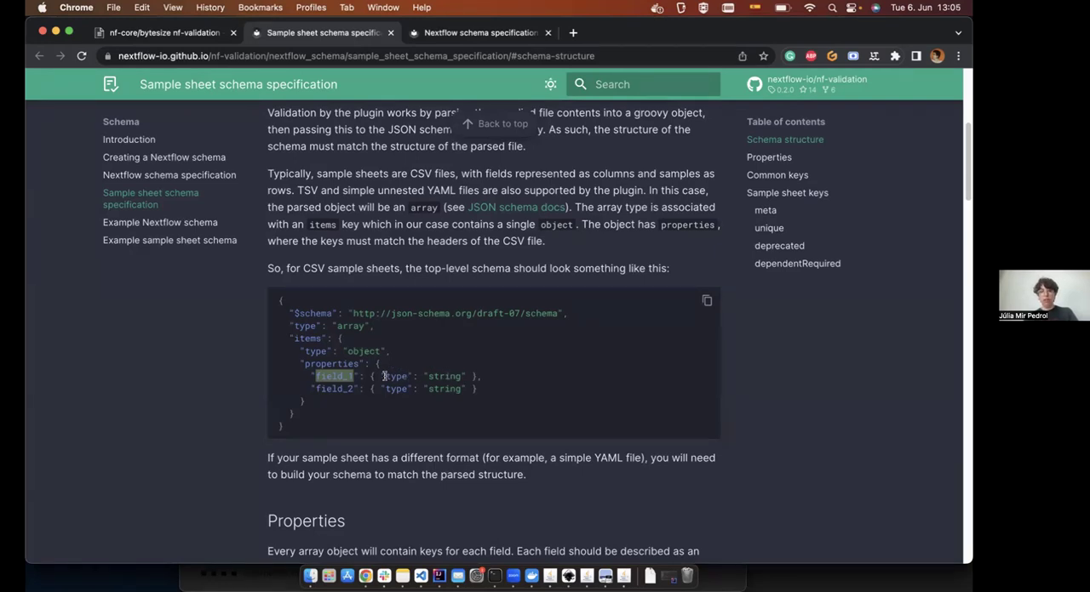
mouse_move(441, 370)
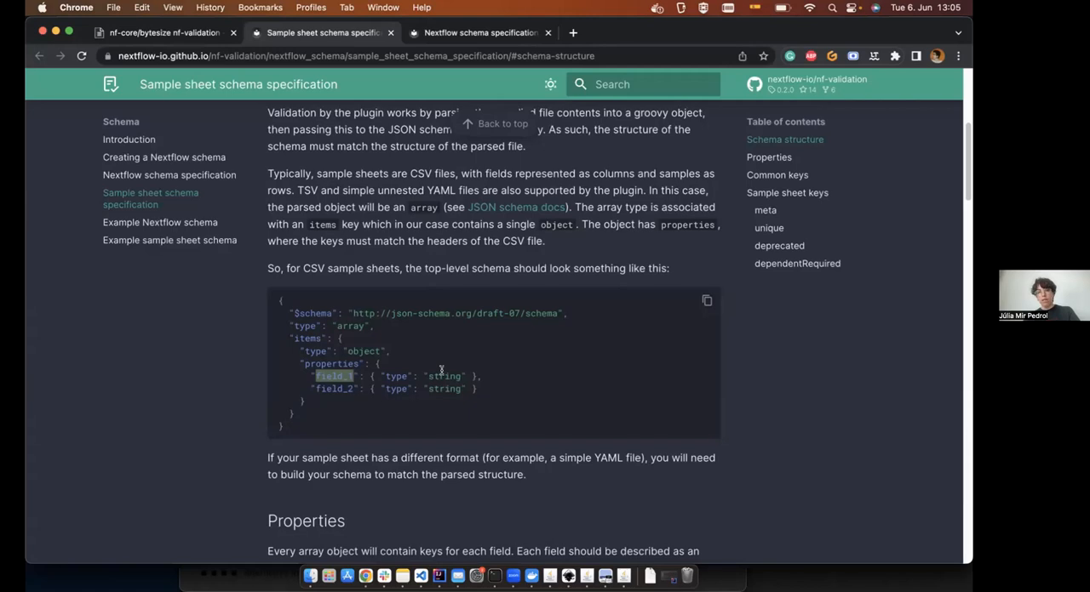
mouse_move(400, 374)
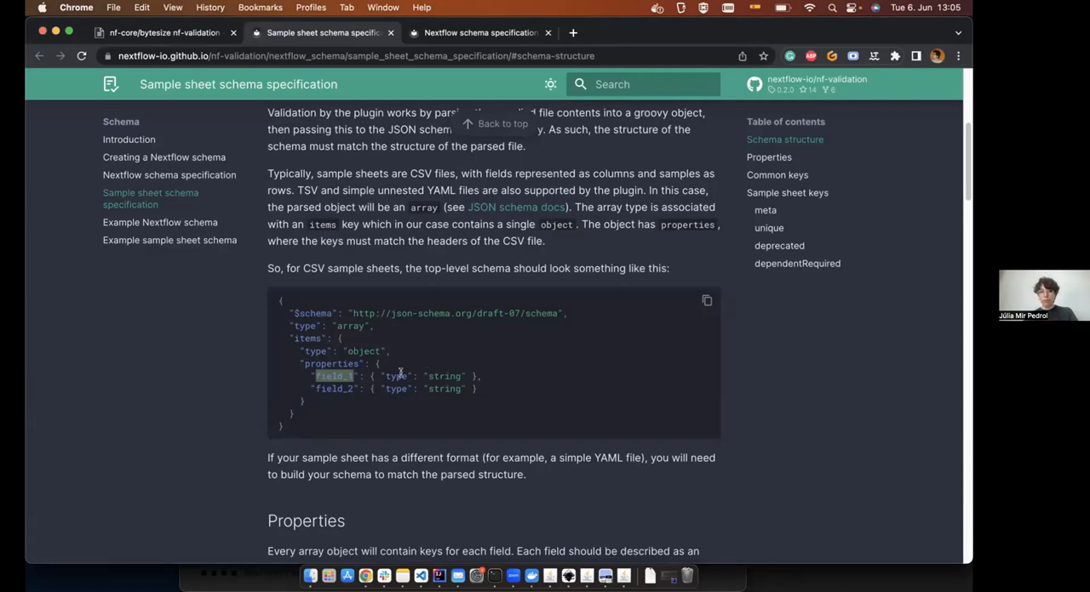
mouse_move(377, 447)
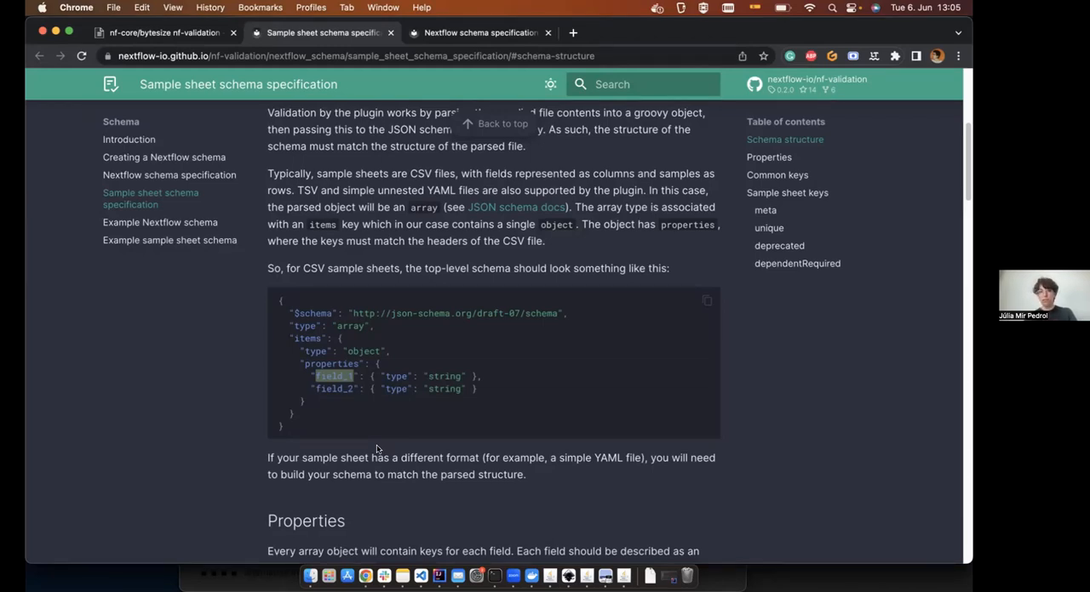
mouse_move(417, 573)
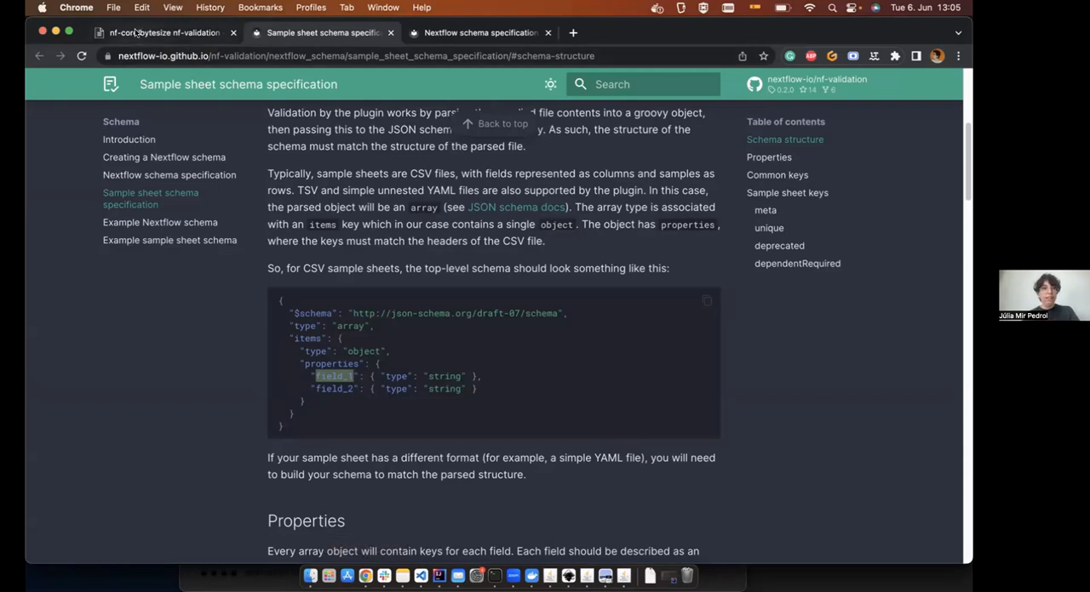
Return to the nf-core/bytesize nf-validation HackMD slides tab.
click(153, 32)
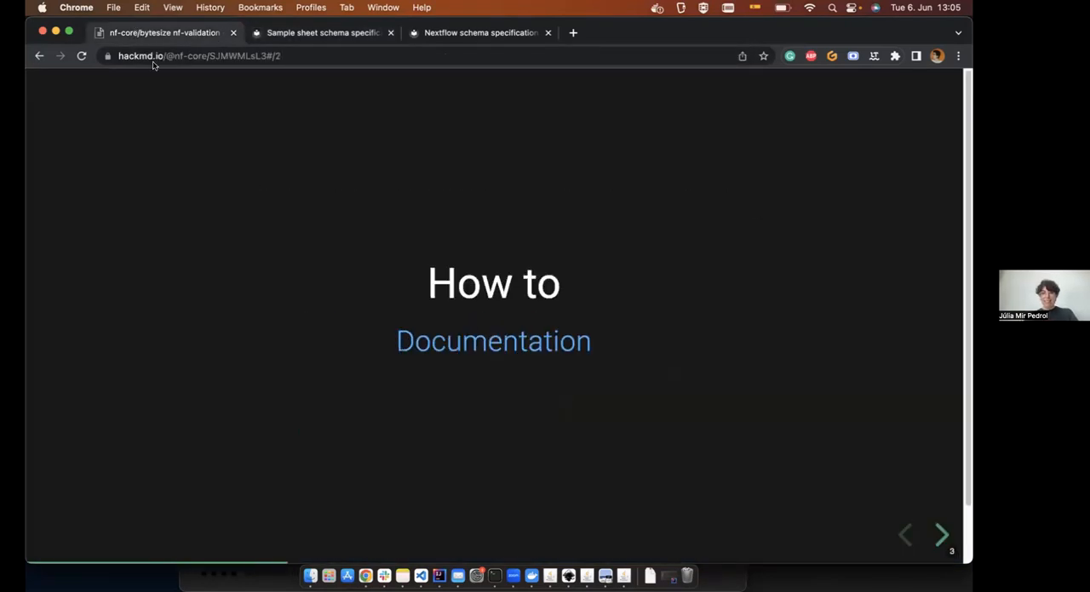
mouse_move(195, 174)
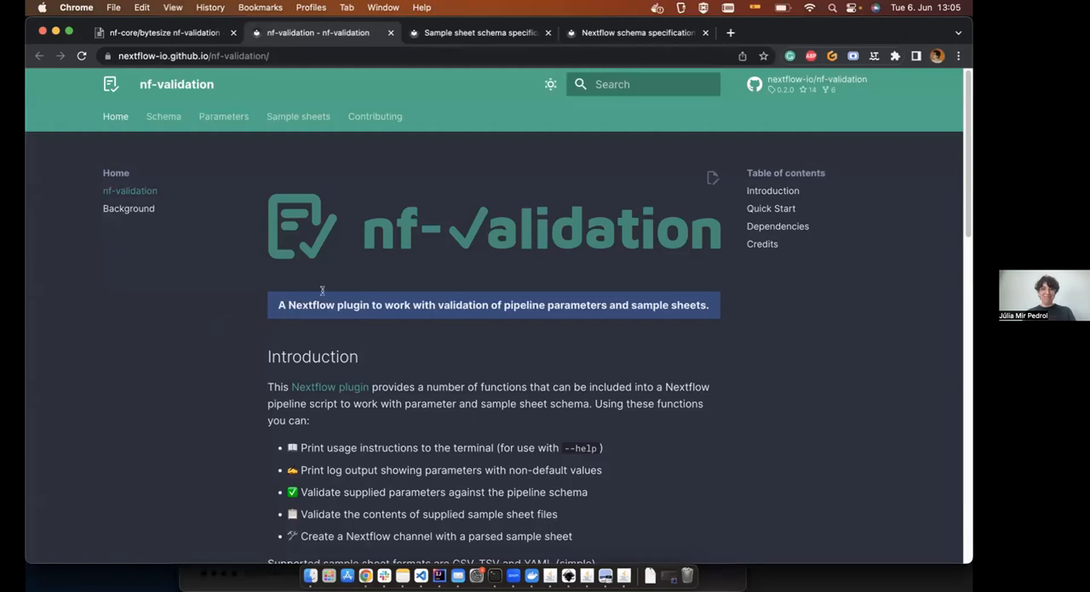
mouse_move(218, 333)
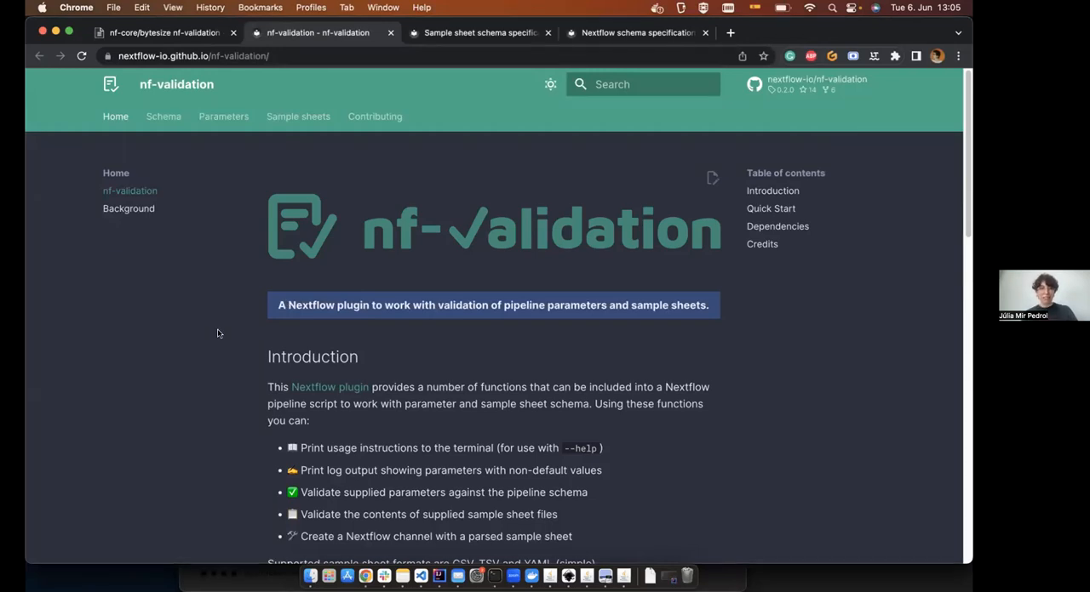
mouse_move(371, 223)
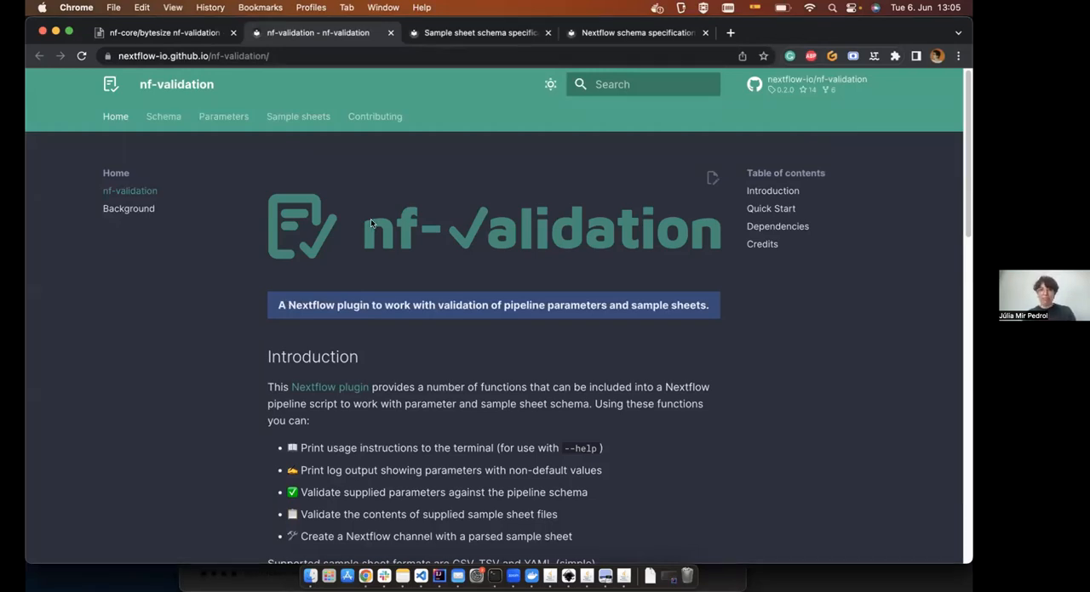
mouse_move(241, 357)
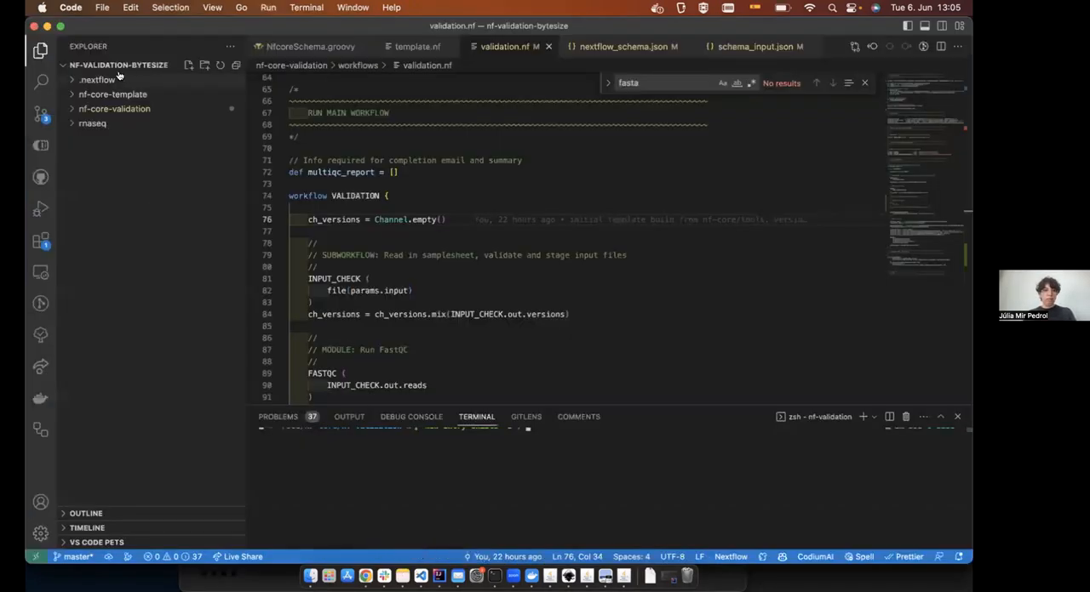
Expand nf-core-template and its lib folder, then open NfcoreSchema.groovy.
click(111, 94)
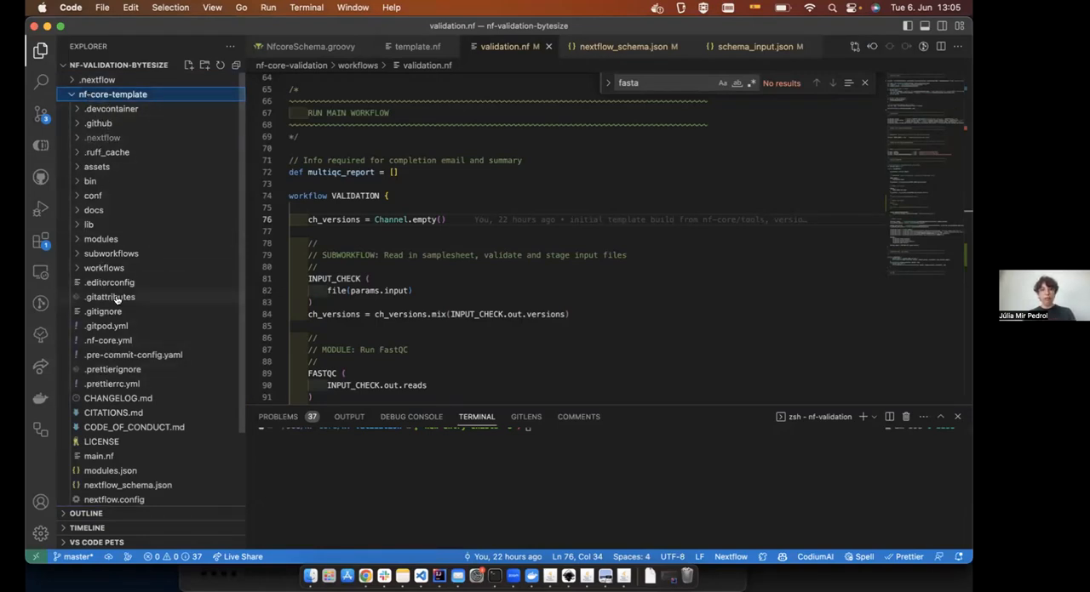
mouse_move(90, 224)
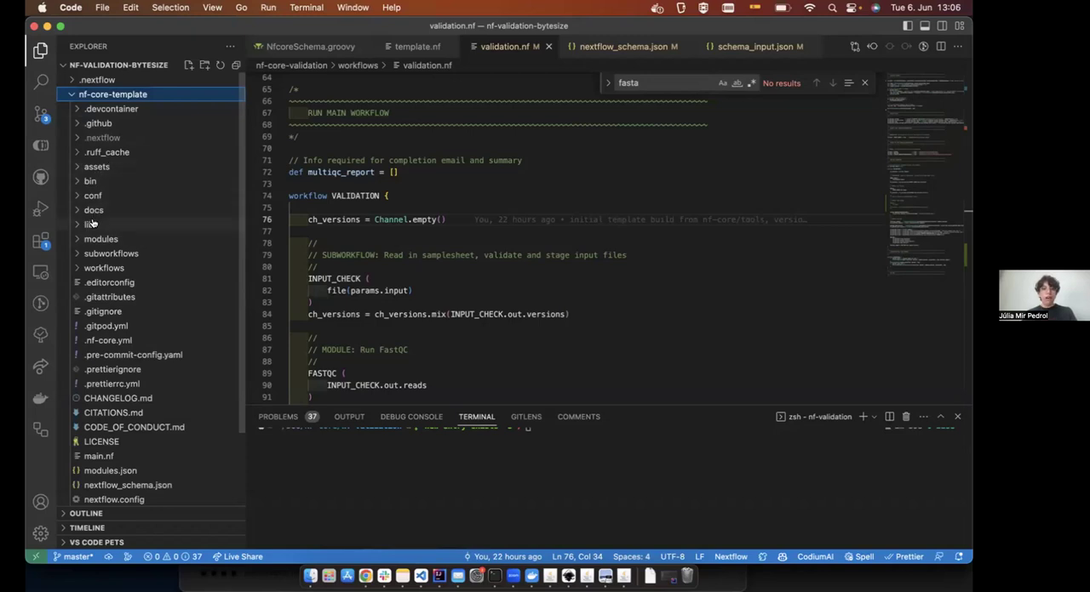
click(88, 224)
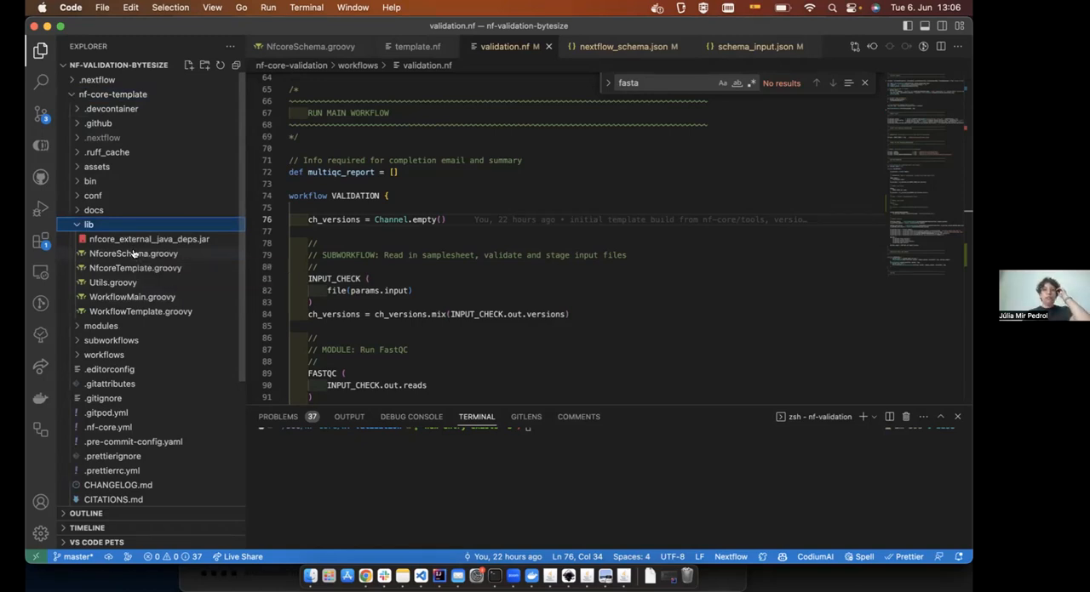
click(133, 254)
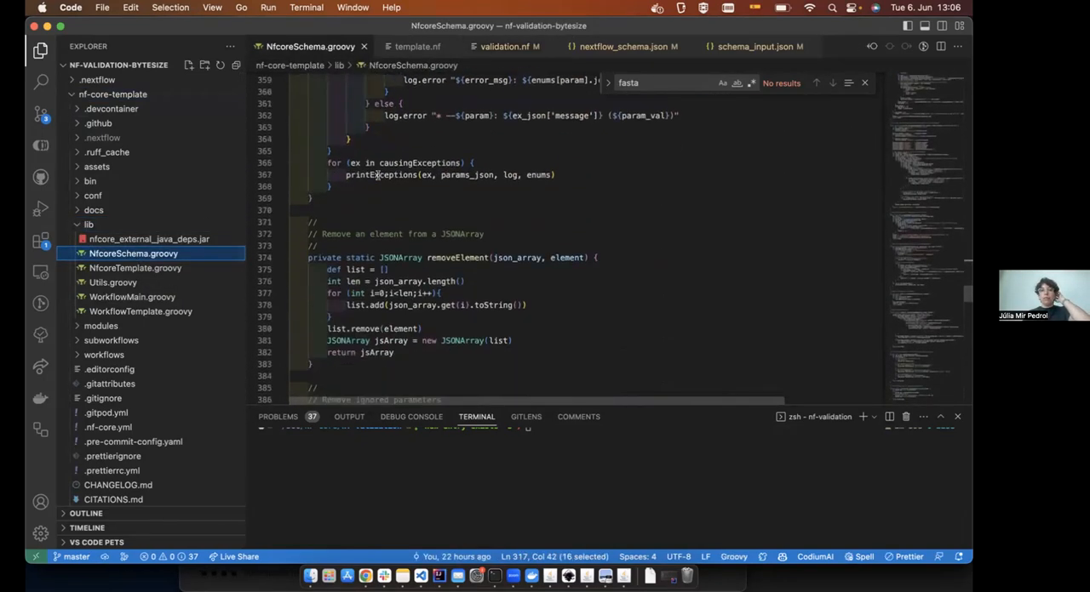
scroll(down, 3)
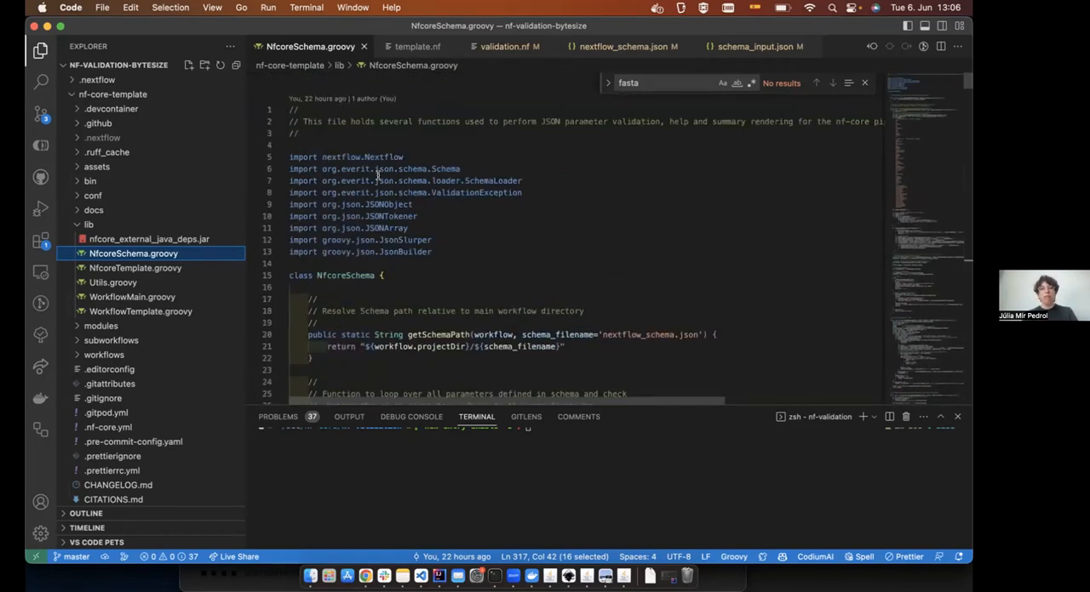
mouse_move(366, 572)
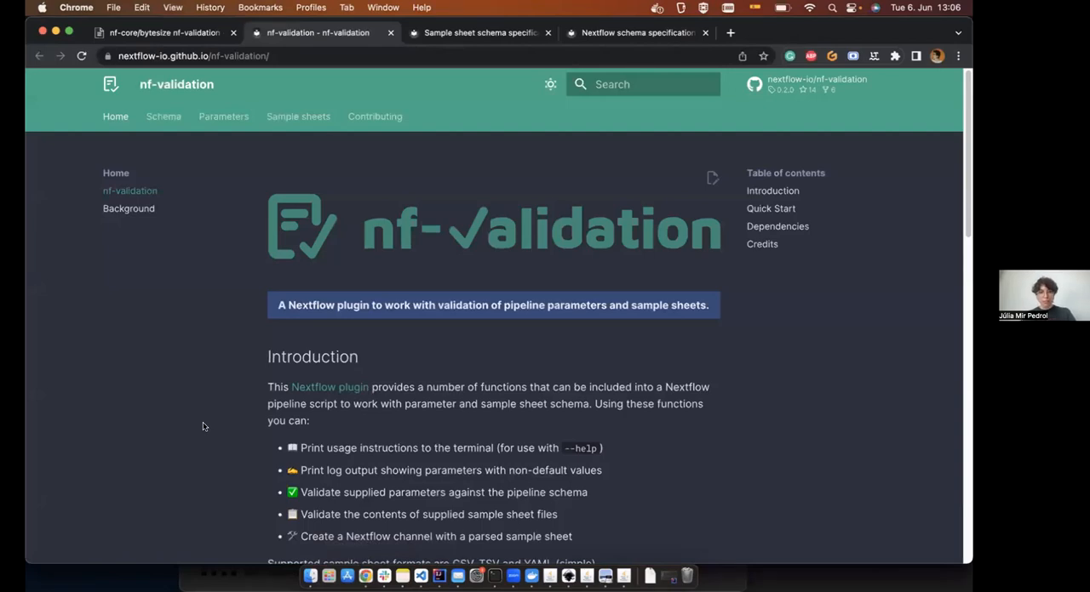
Scroll the nf-validation docs home page down to the Quick Start section.
scroll(down, 3)
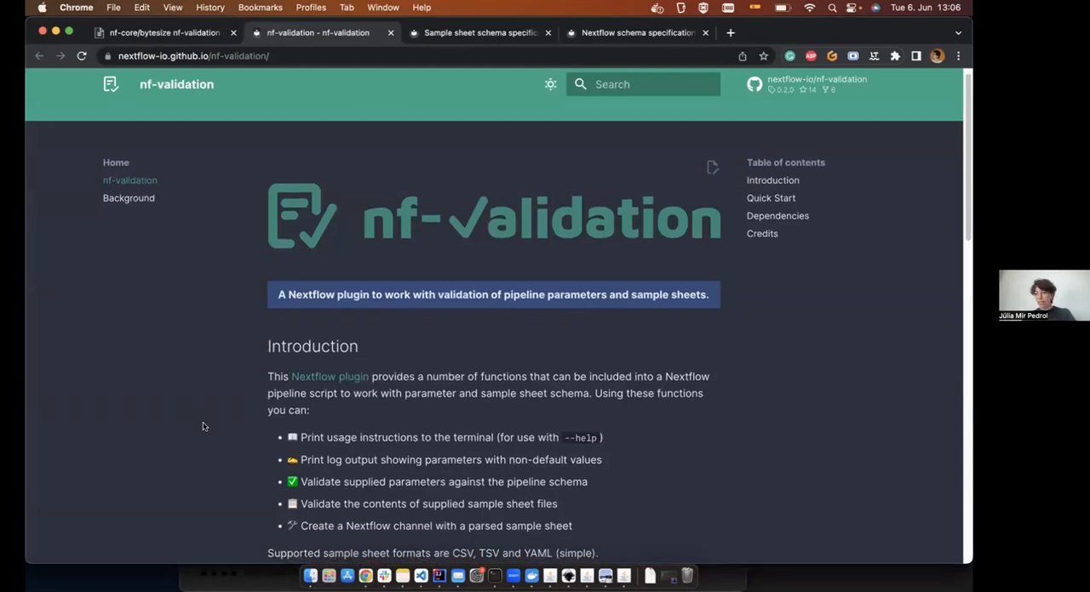
scroll(down, 3)
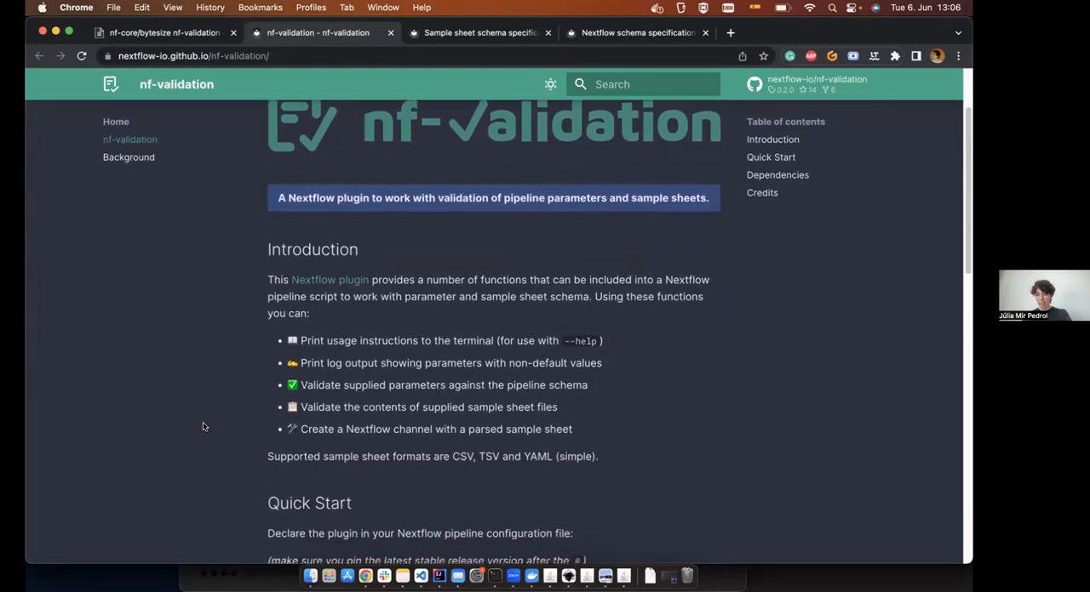
scroll(down, 3)
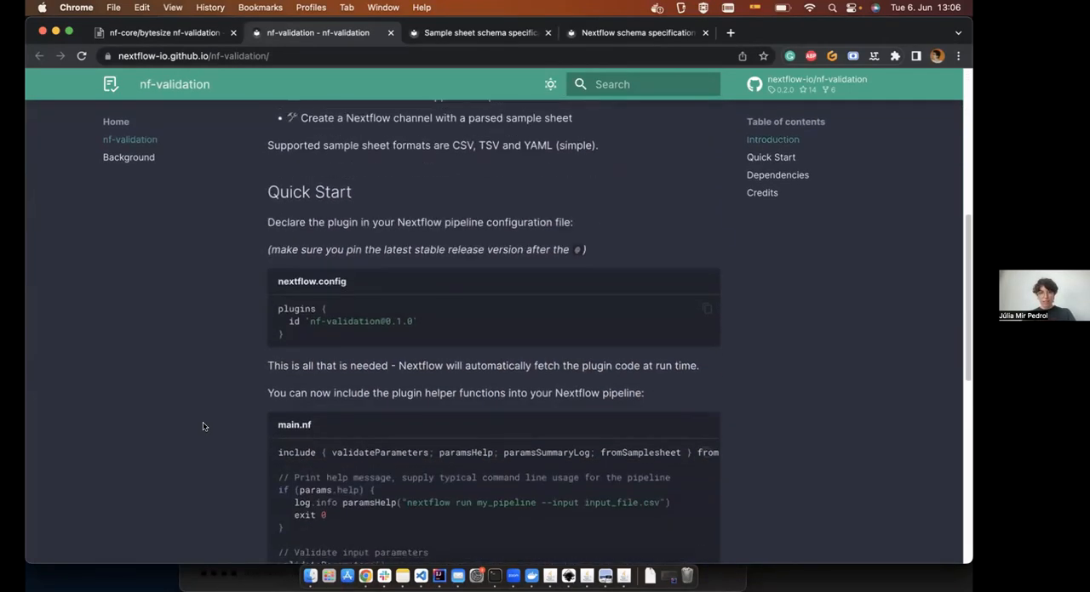
scroll(down, 3)
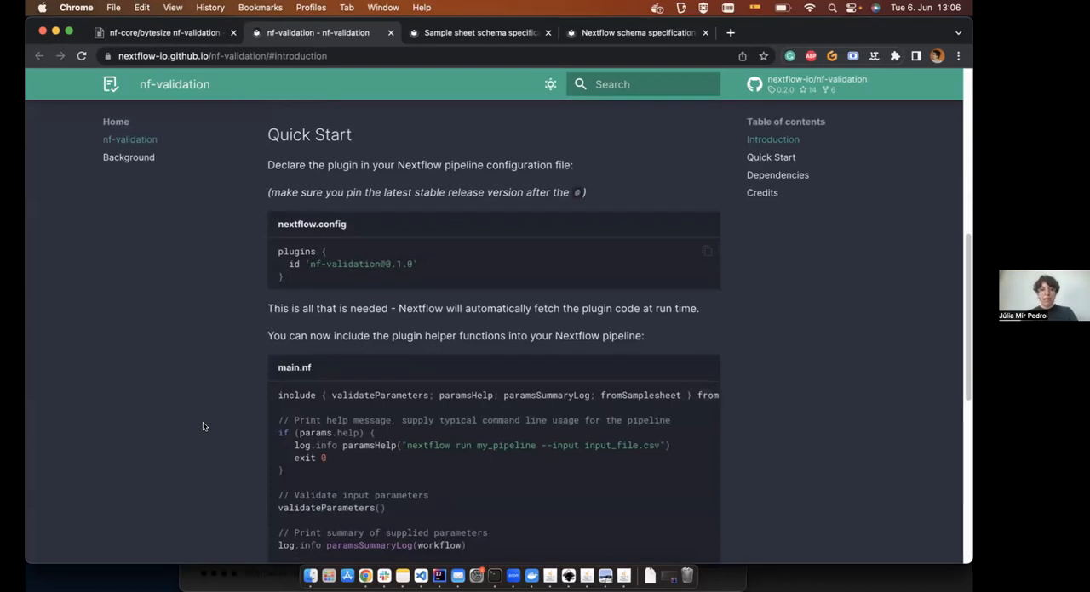
mouse_move(245, 281)
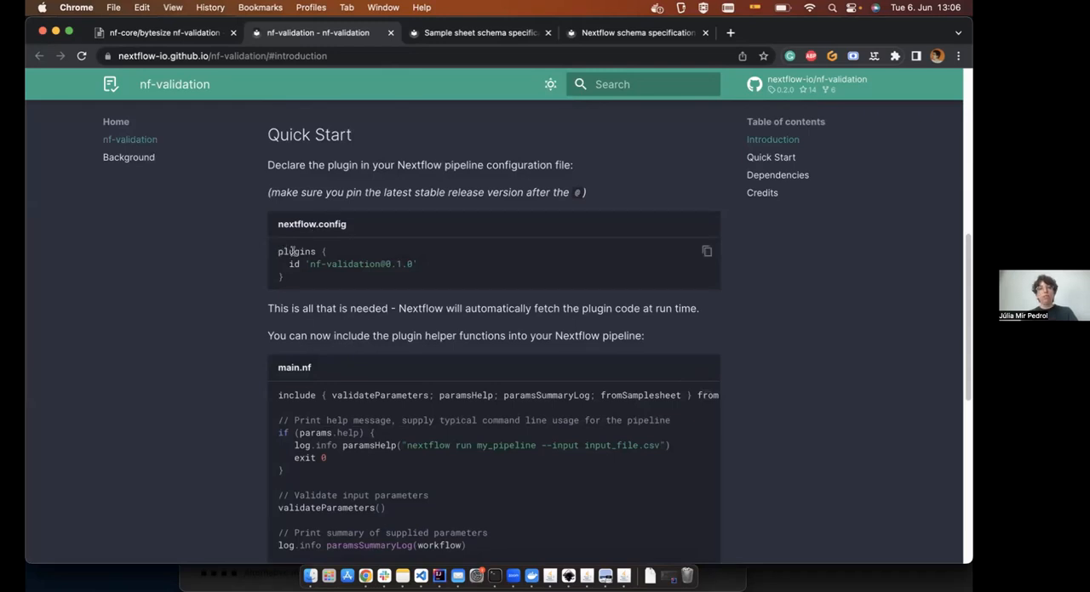
mouse_move(291, 264)
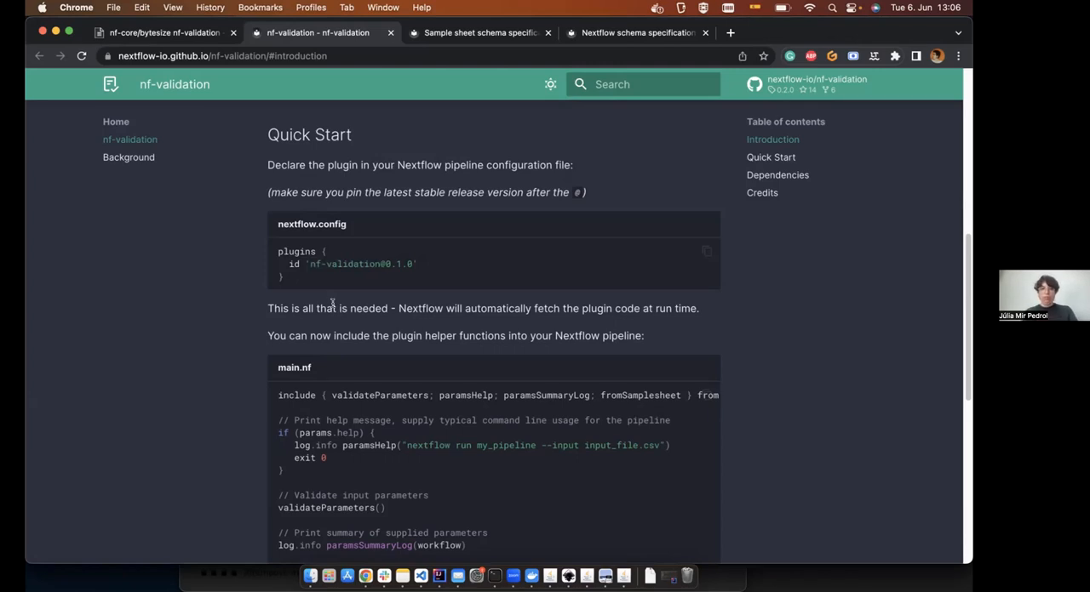
scroll(down, 3)
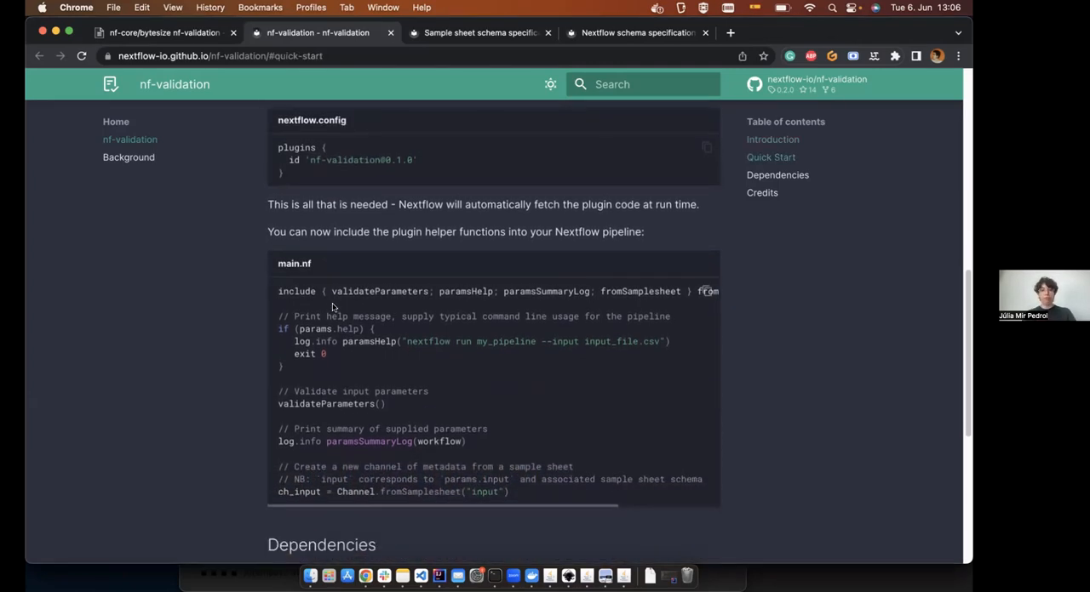
scroll(down, 3)
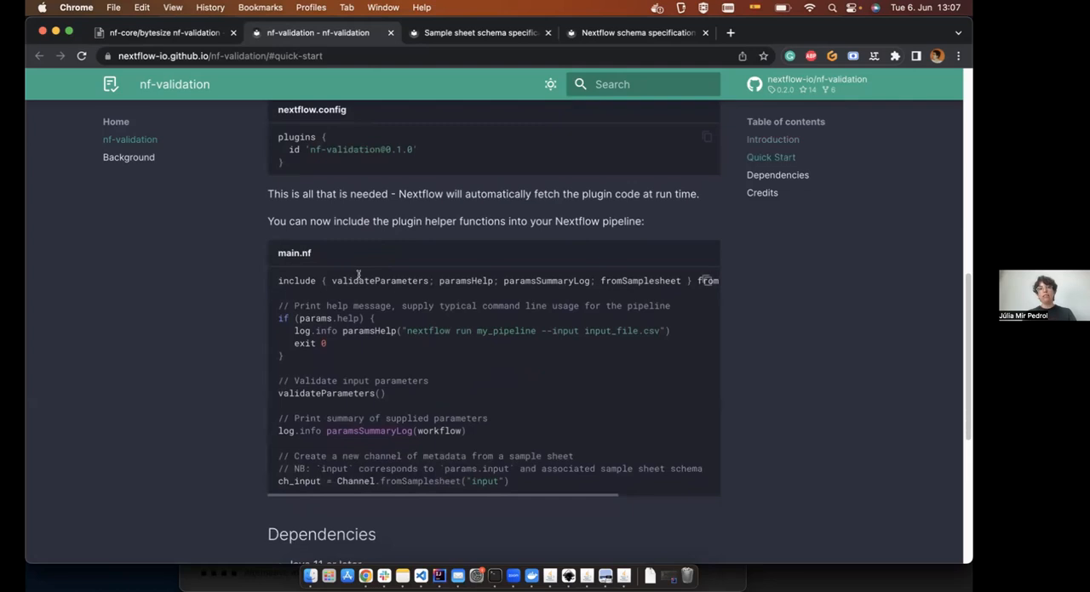
mouse_move(515, 273)
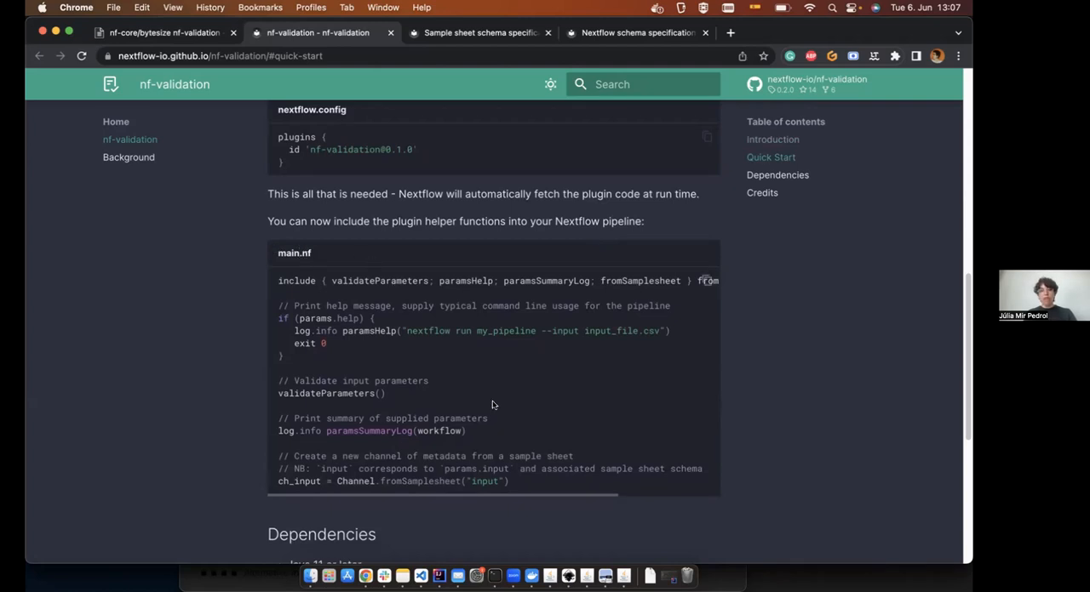
mouse_move(567, 497)
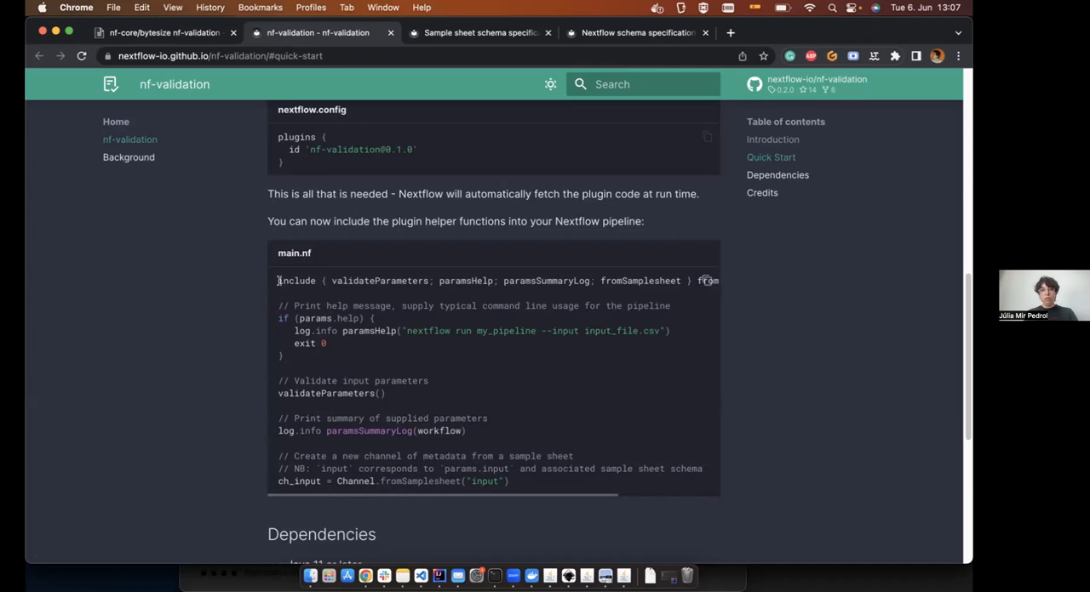
mouse_move(358, 281)
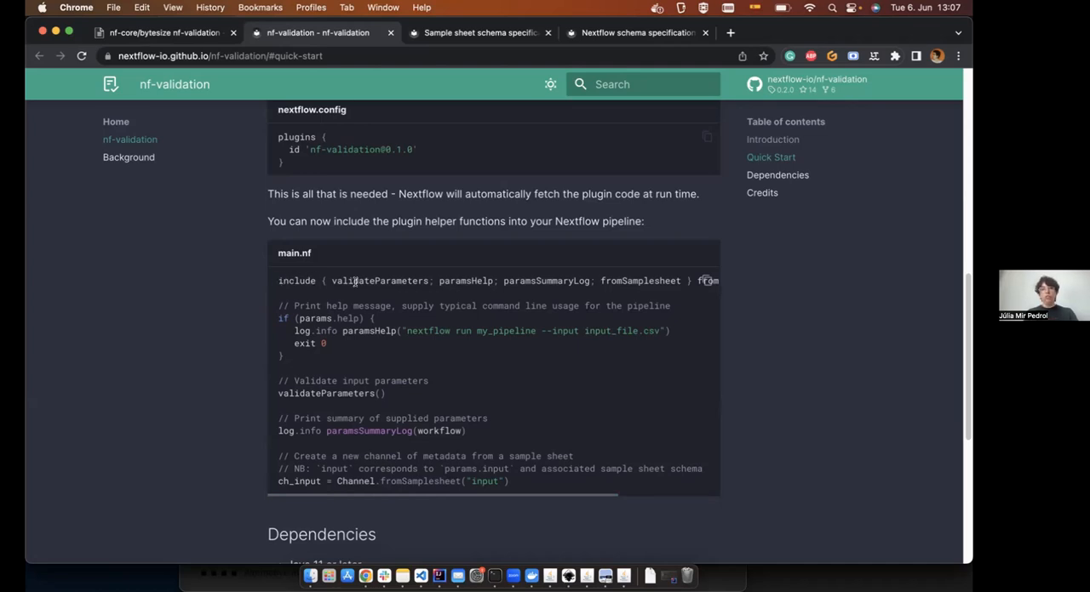
Highlight validateParameters in the main.nf example and scroll the code block sideways.
double_click(380, 281)
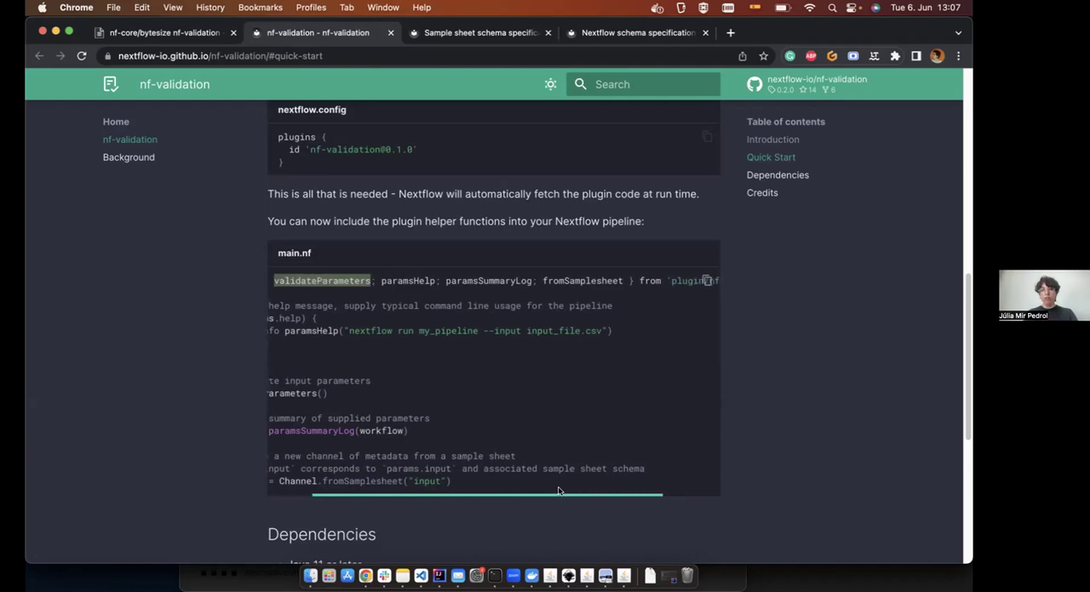
scroll(right, 3)
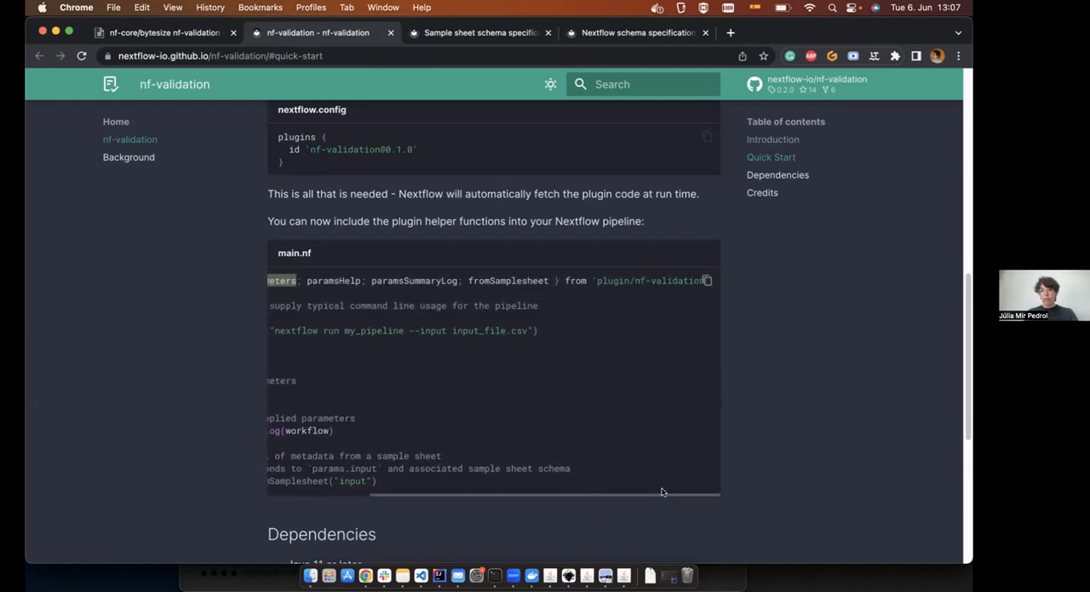
mouse_move(633, 492)
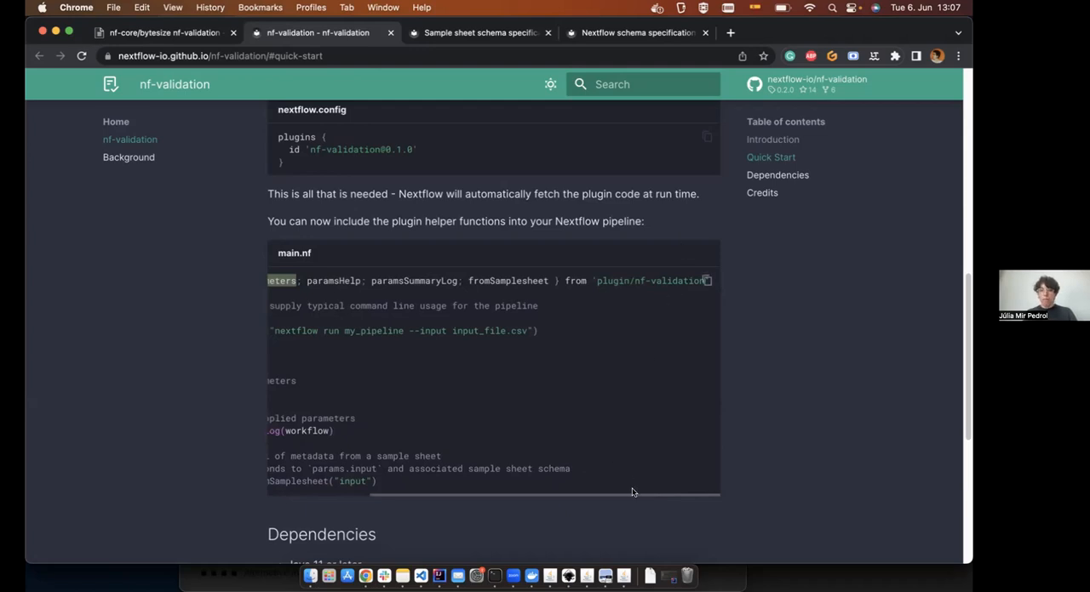
drag(630, 492, 471, 496)
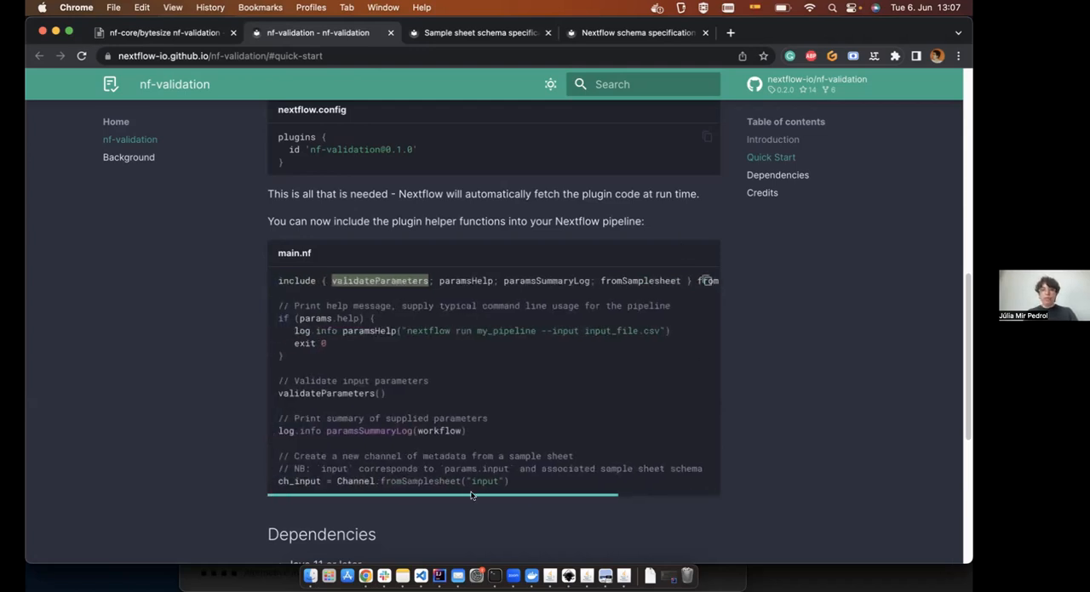
mouse_move(537, 402)
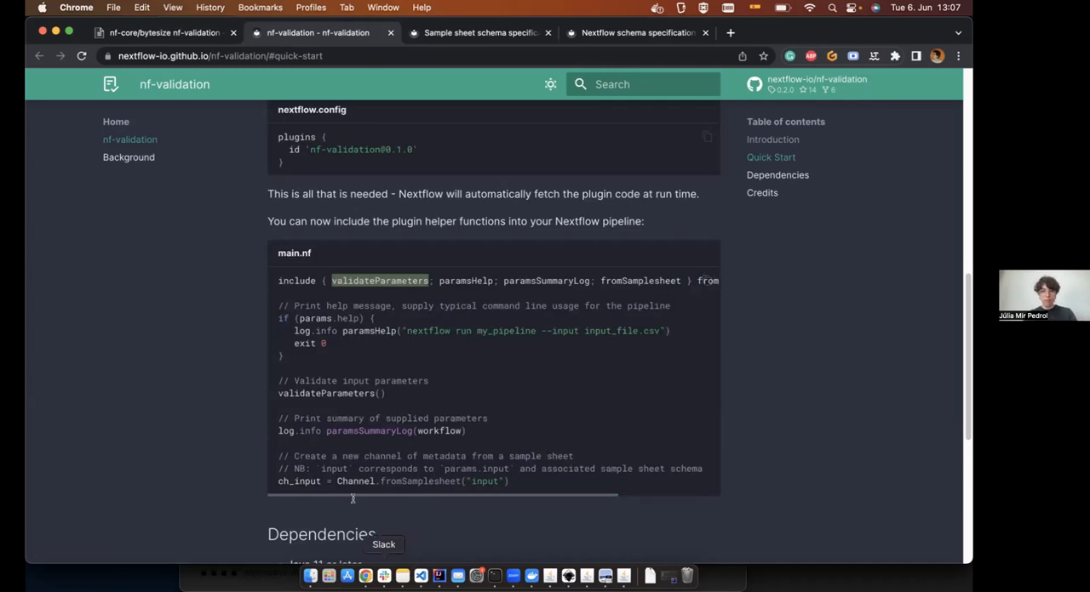
Return to the HackMD slides and advance to the Functions slide.
click(161, 32)
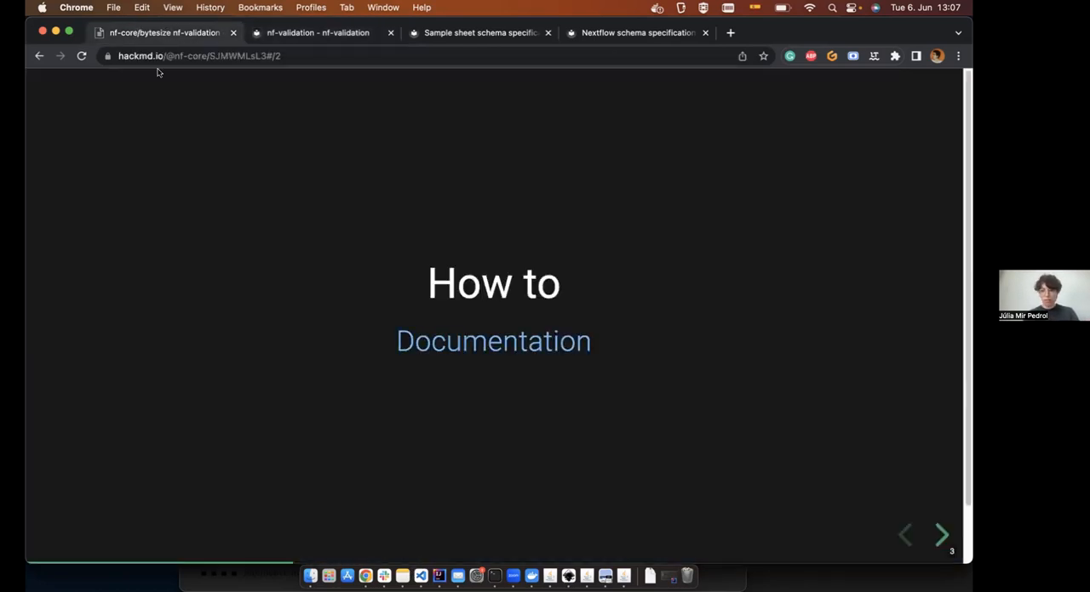
click(942, 534)
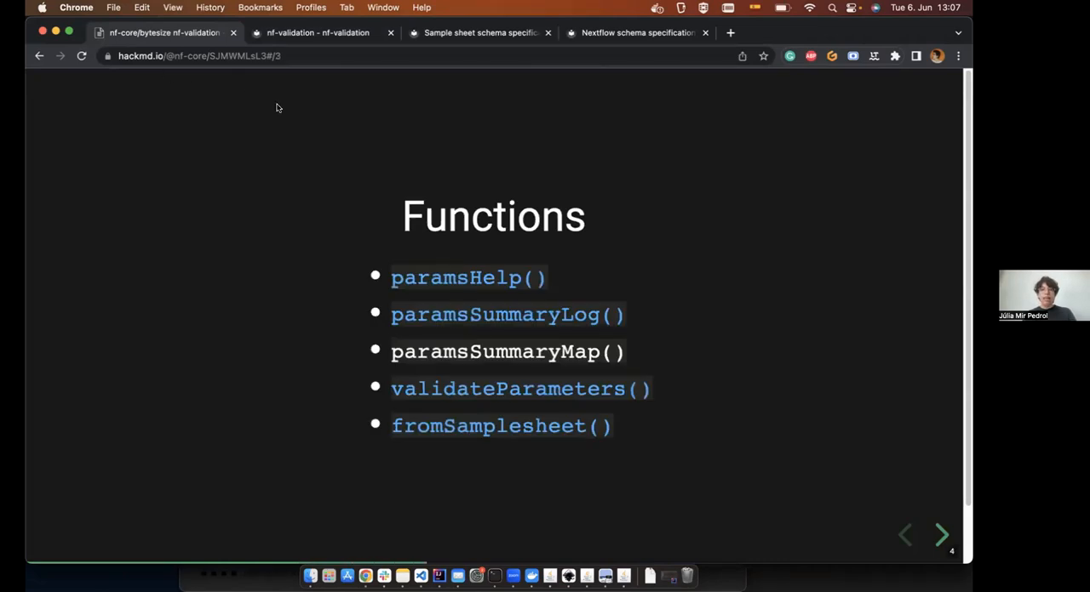
mouse_move(581, 224)
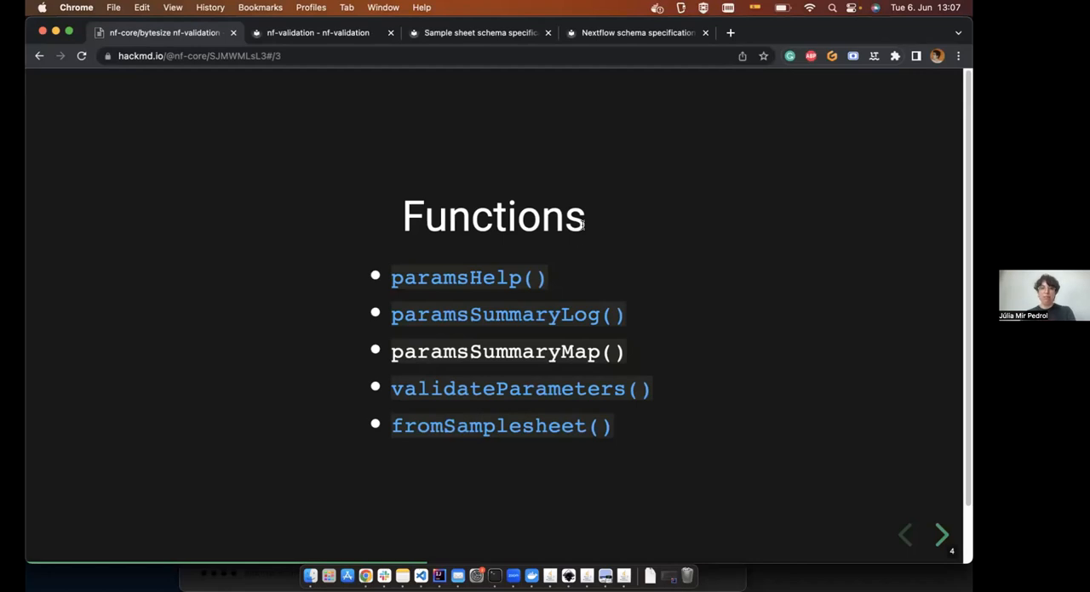
mouse_move(560, 266)
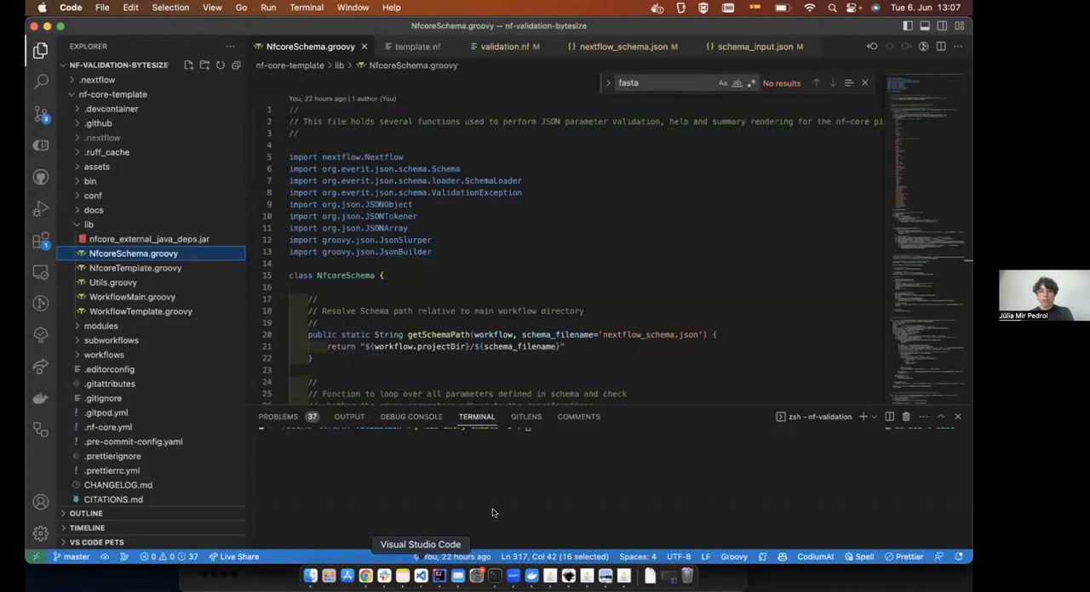
mouse_move(572, 483)
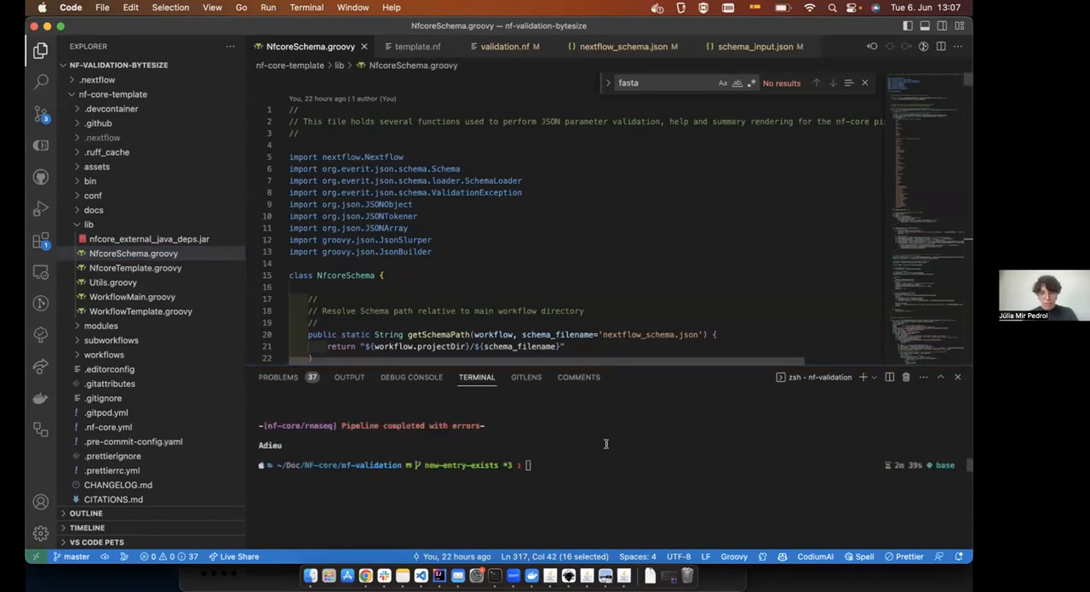
Run ./launch.sh with nf-validation on the rnaseq pipeline using --help instead of profile options.
text(./launch.sh run --plugins nf-validation ../../nf-validation-bytesize/rnaseq -profile test,conda --outdir ../results_test)
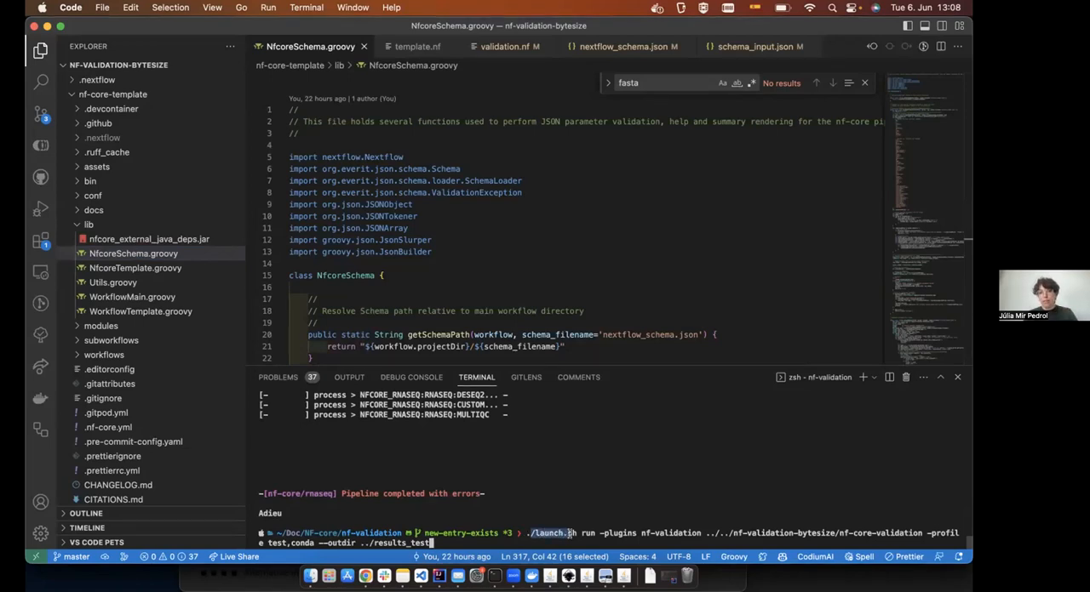
mouse_move(547, 522)
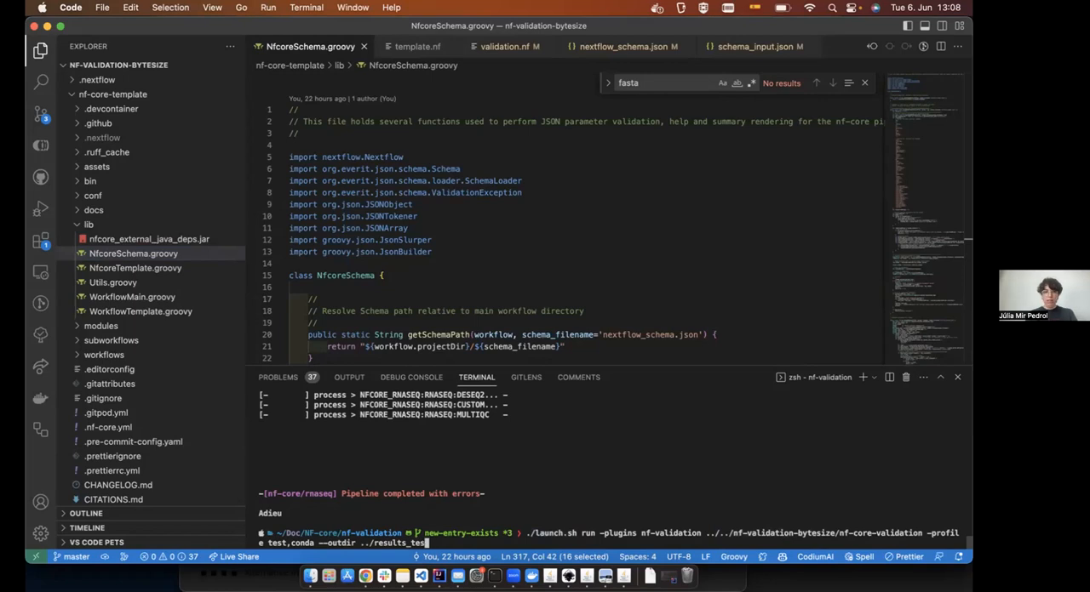
key(Backspace)
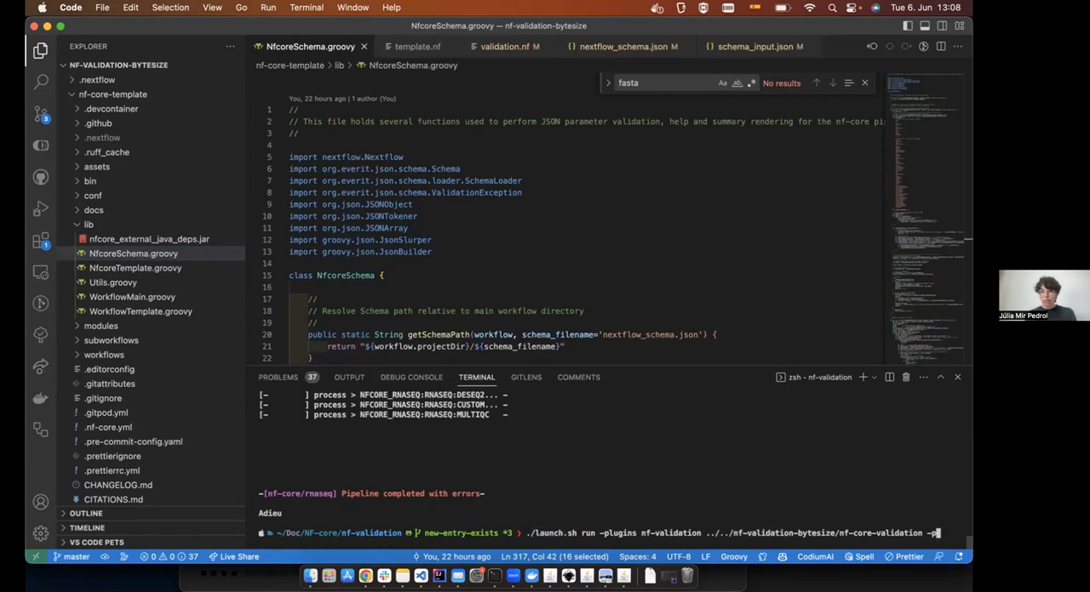
text(--help)
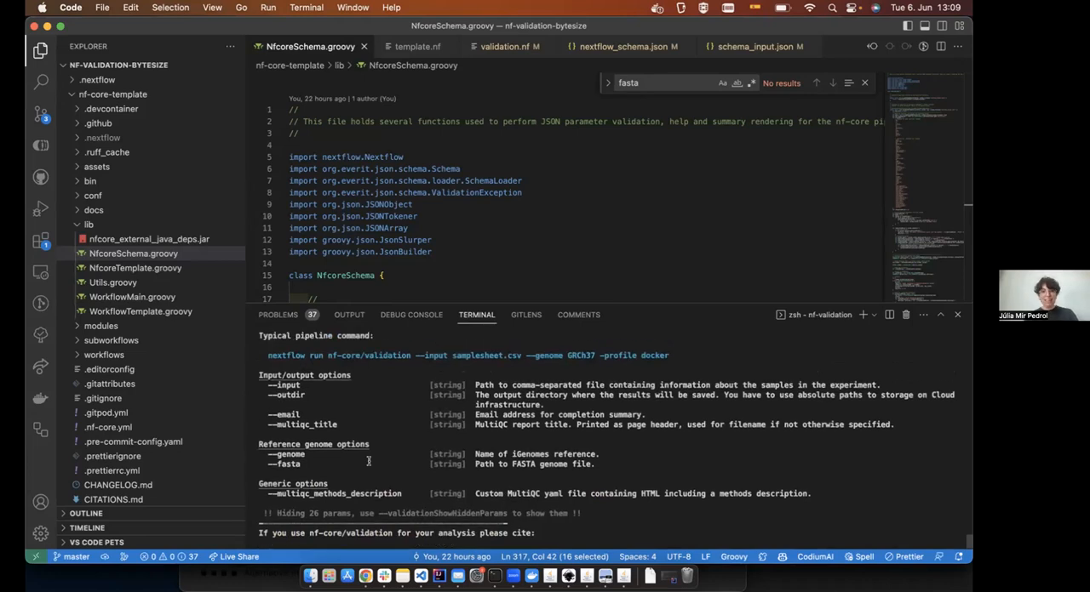
mouse_move(285, 361)
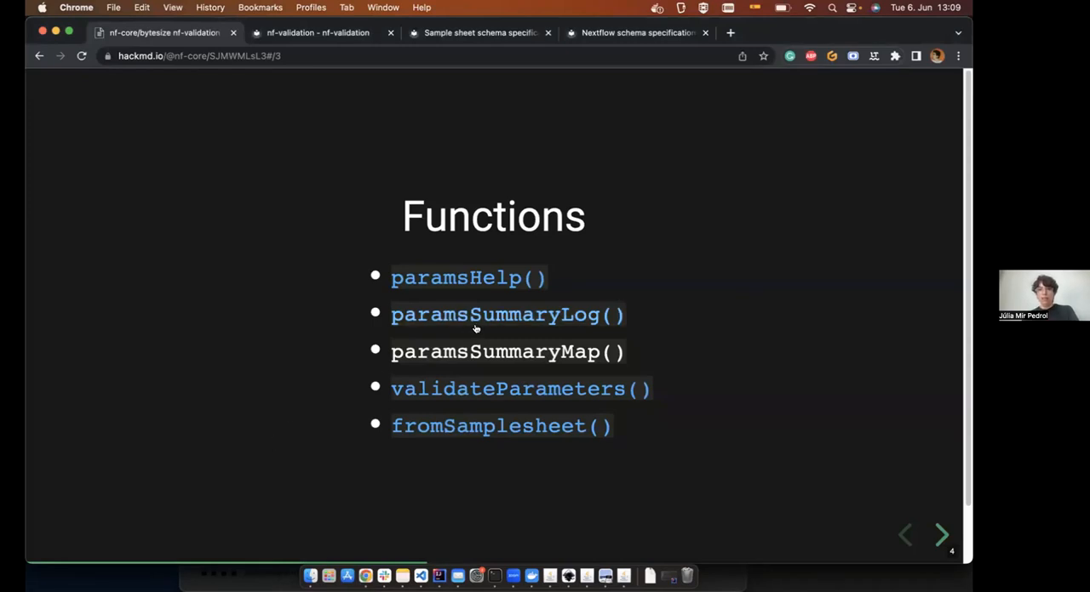
mouse_move(602, 315)
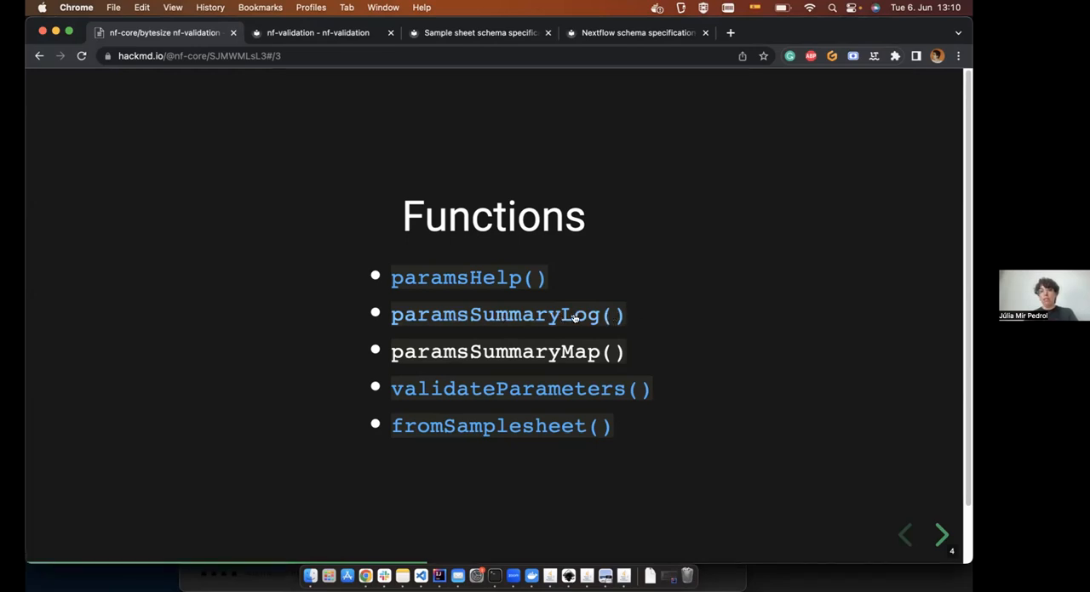
mouse_move(632, 318)
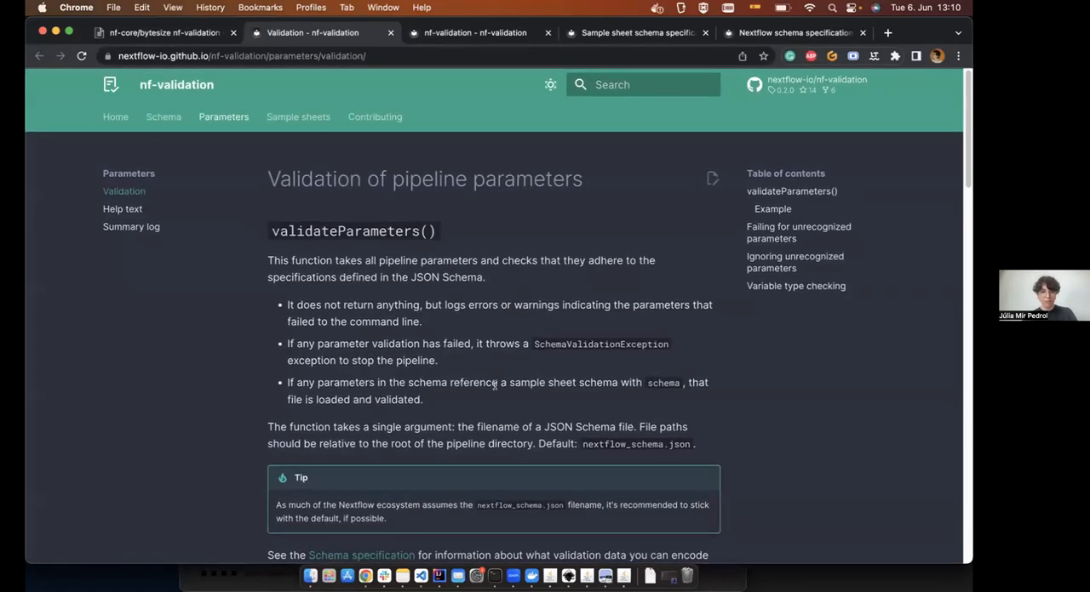
Walk through the Validation example's main.nf, nextflow.config and nextflow_schema.json tabs.
scroll(down, 3)
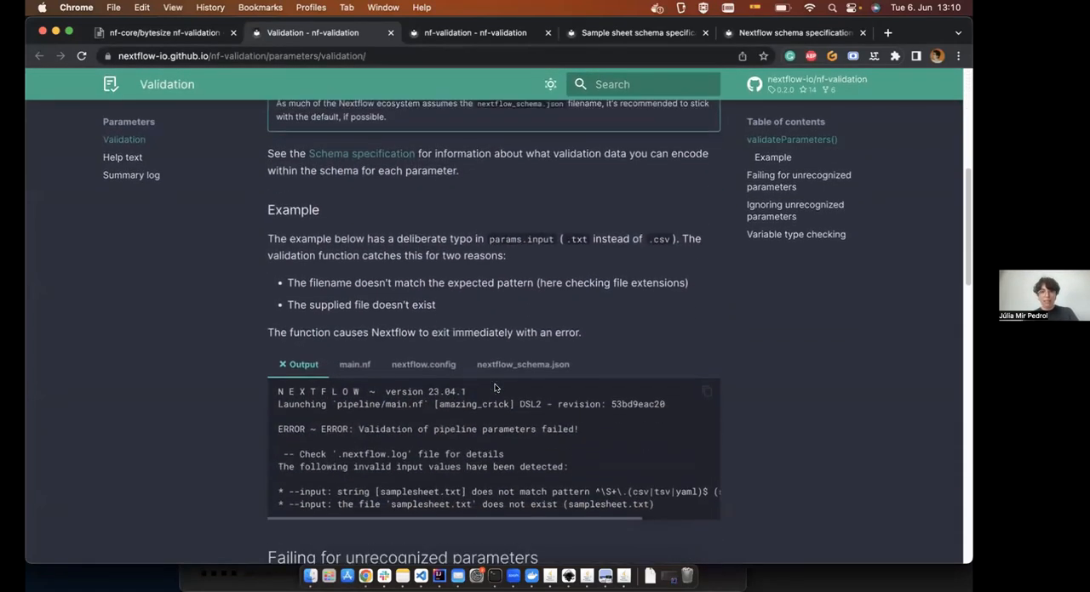
scroll(down, 3)
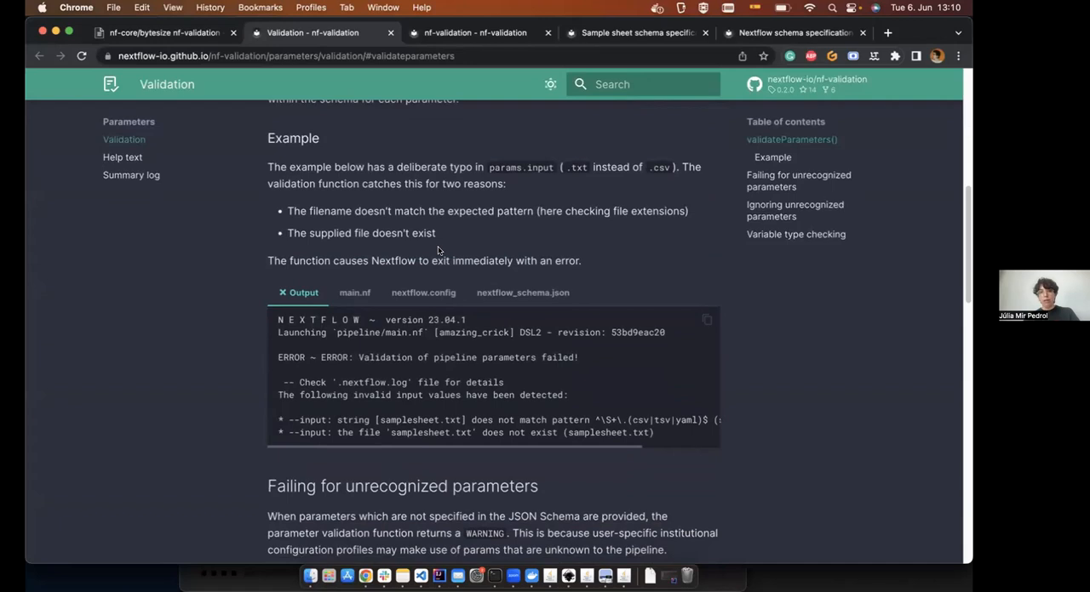
click(354, 293)
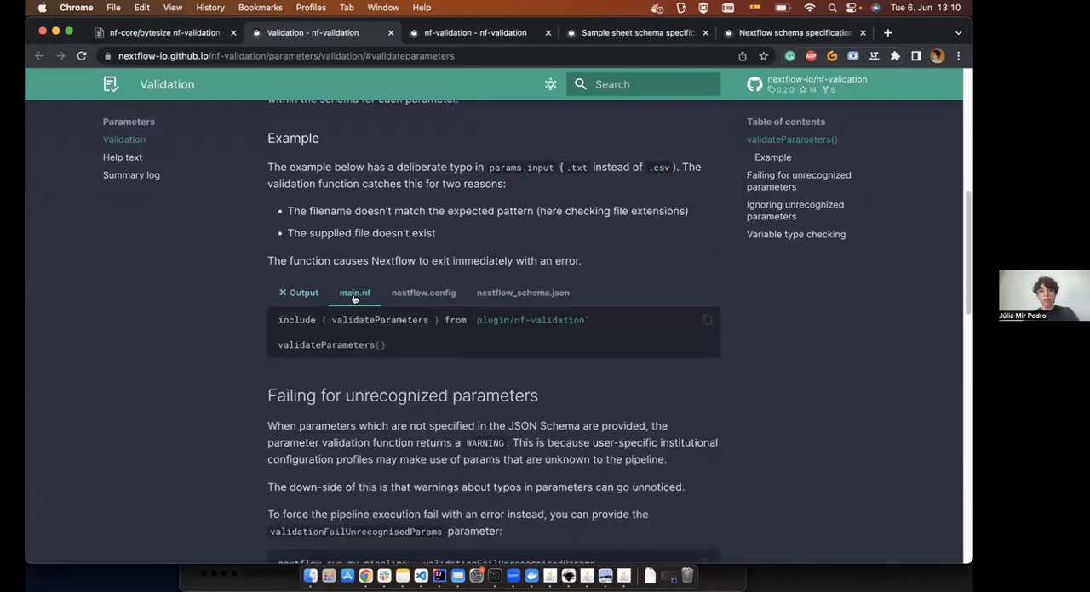
double_click(325, 345)
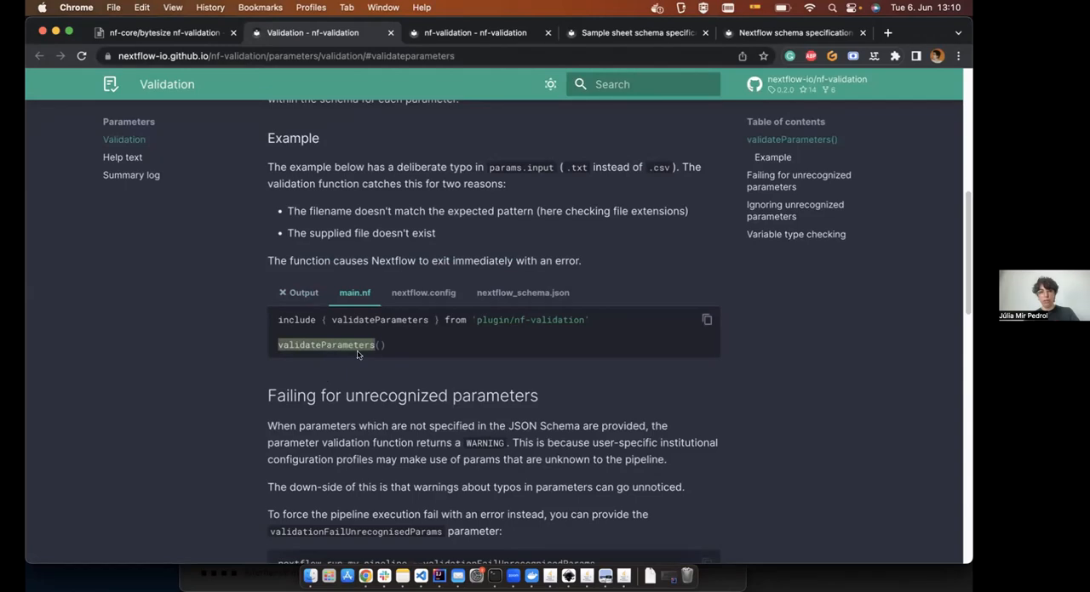
click(423, 293)
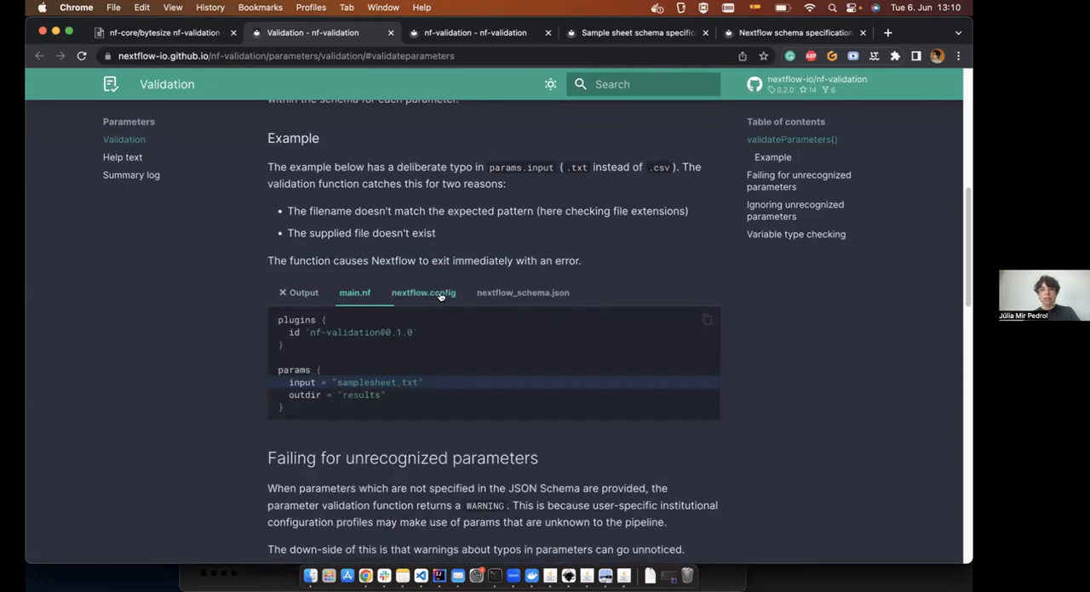
click(423, 292)
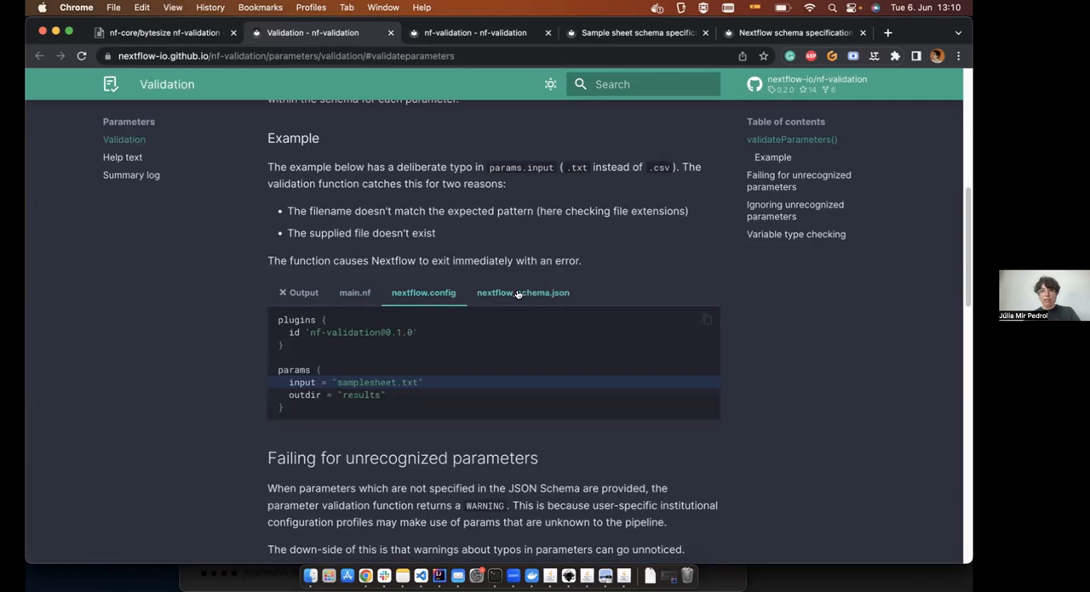
Show the Output tab and highlight input and samplesheet.txt in the error.
click(303, 293)
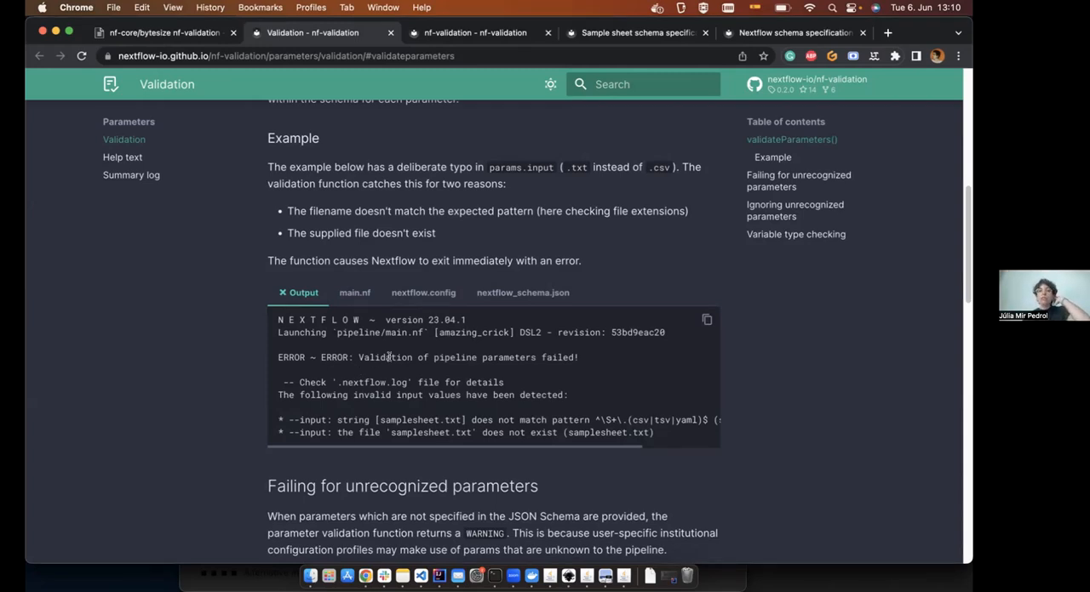
mouse_move(370, 358)
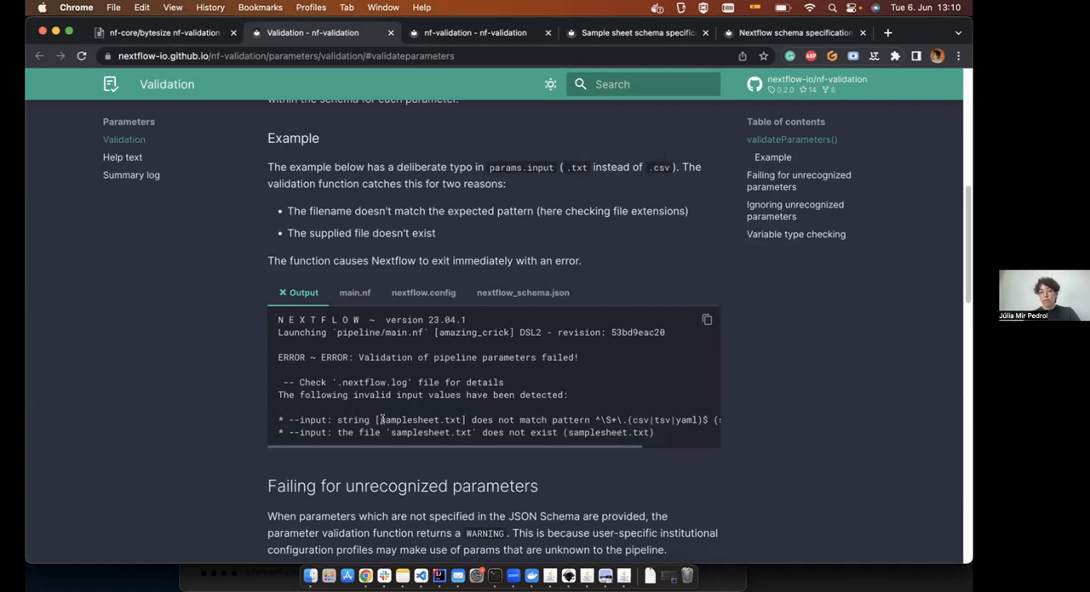
mouse_move(322, 420)
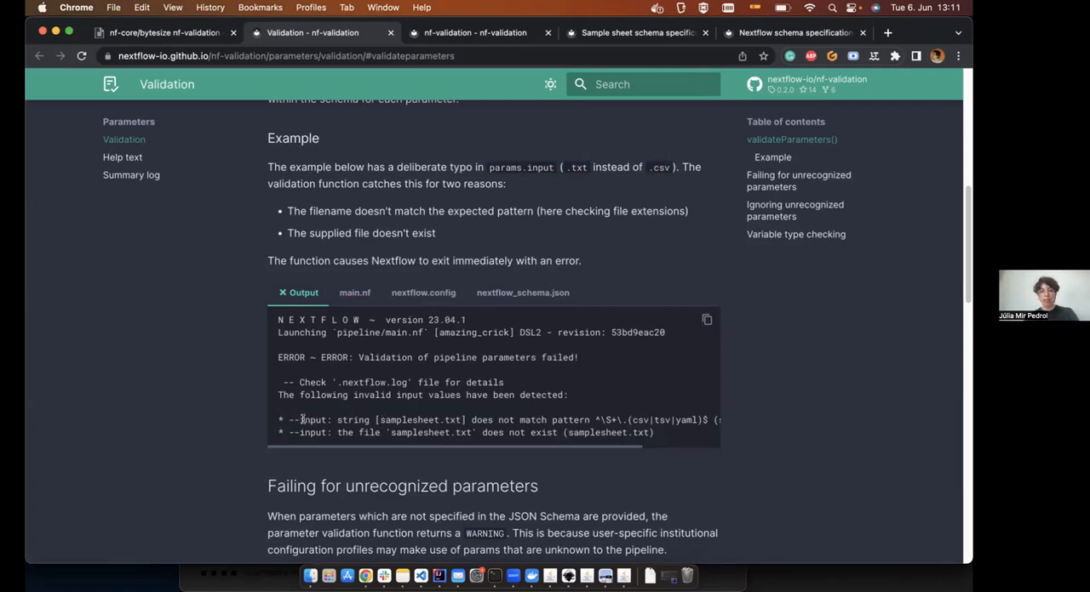
double_click(311, 419)
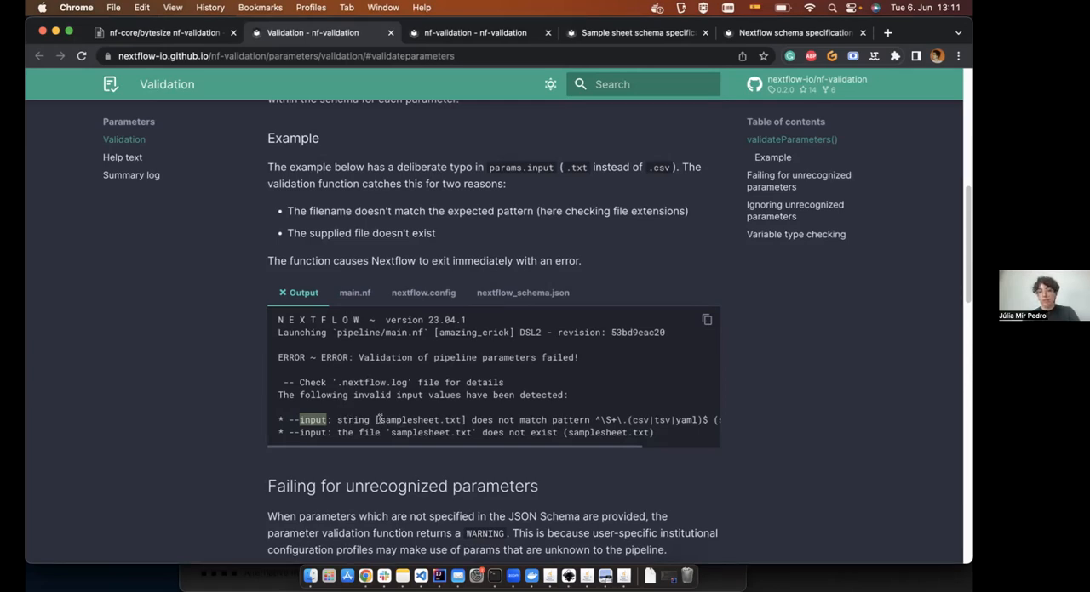
double_click(418, 420)
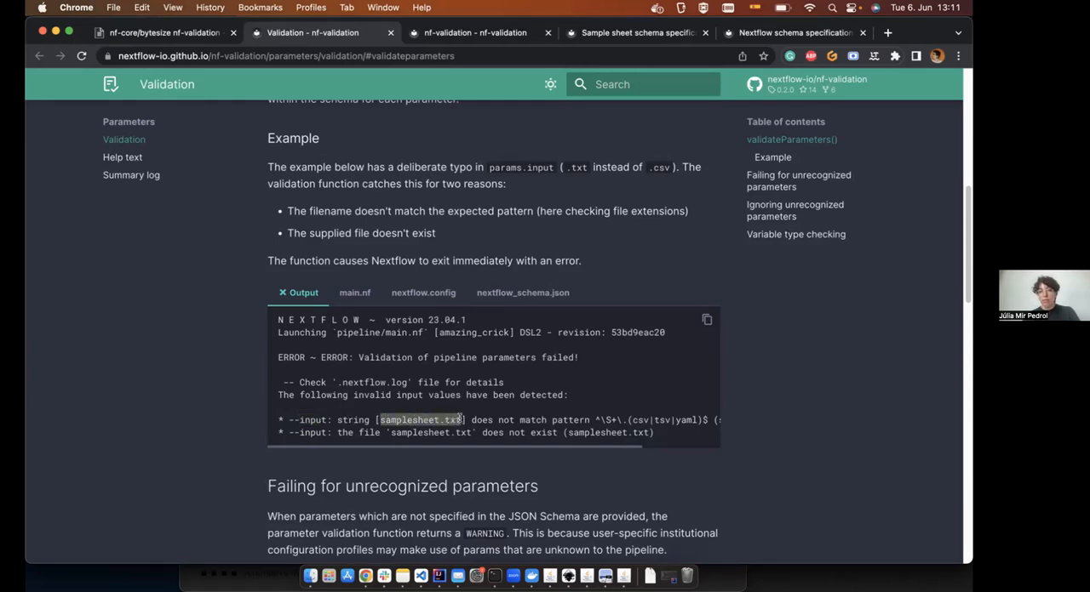
mouse_move(647, 419)
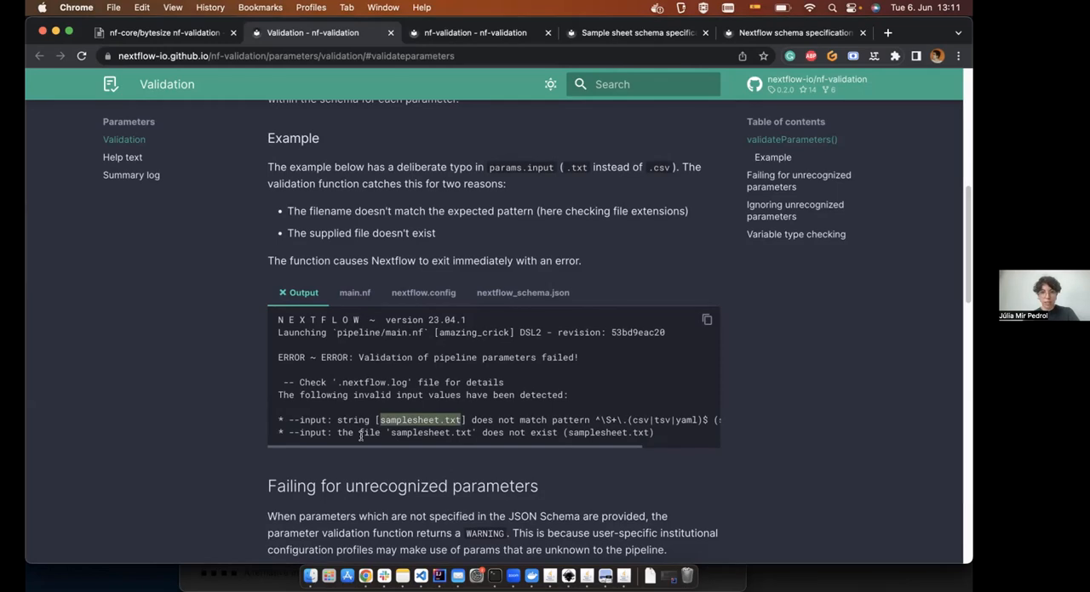
mouse_move(597, 440)
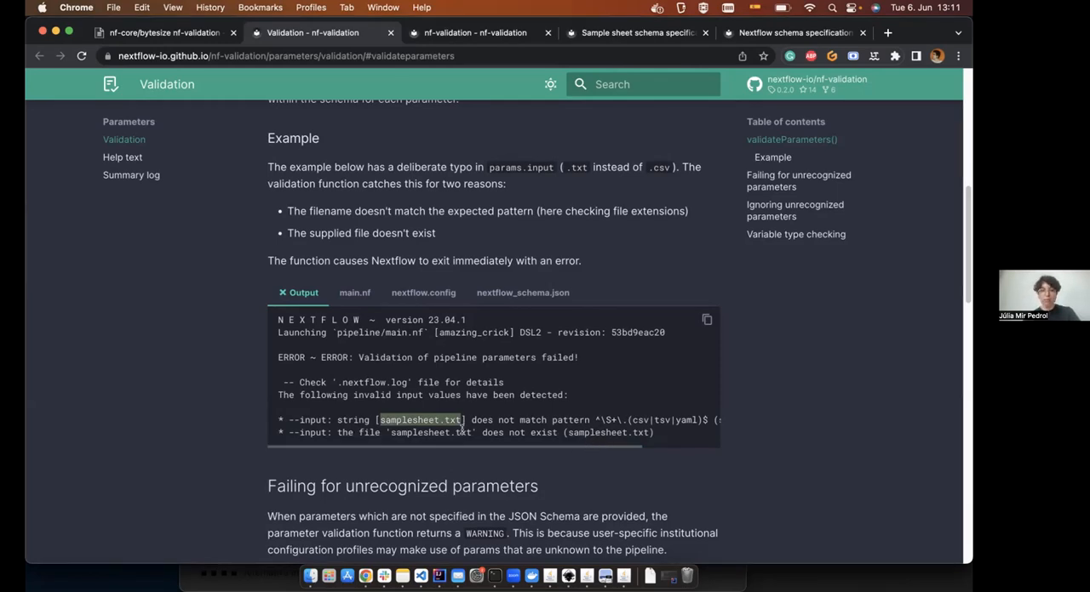
mouse_move(421, 575)
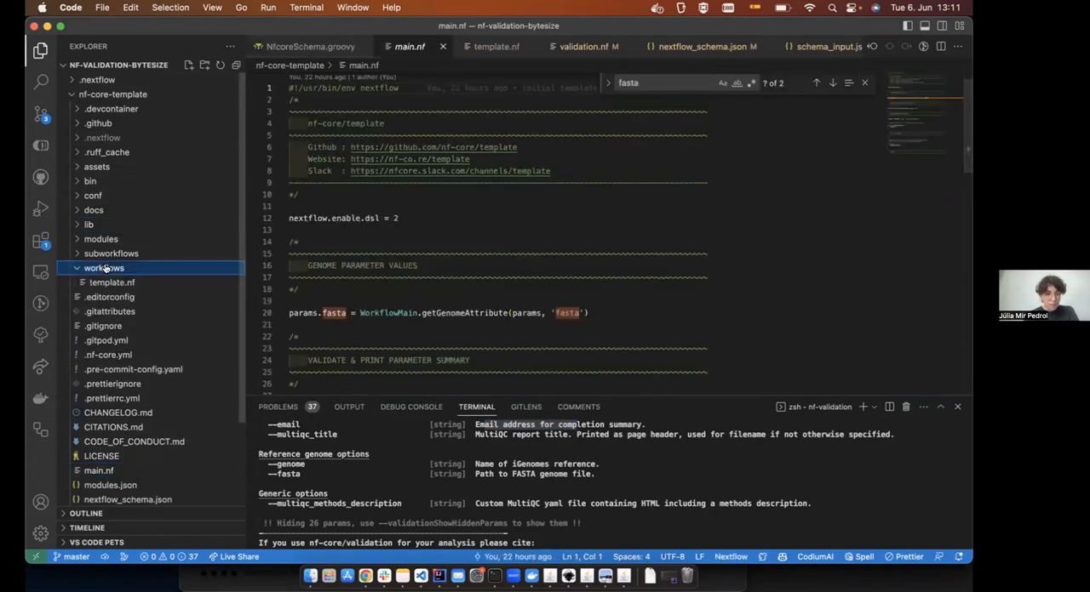
Open template.nf, then switch to nf-core-validation's workflows/validation.nf.
click(112, 282)
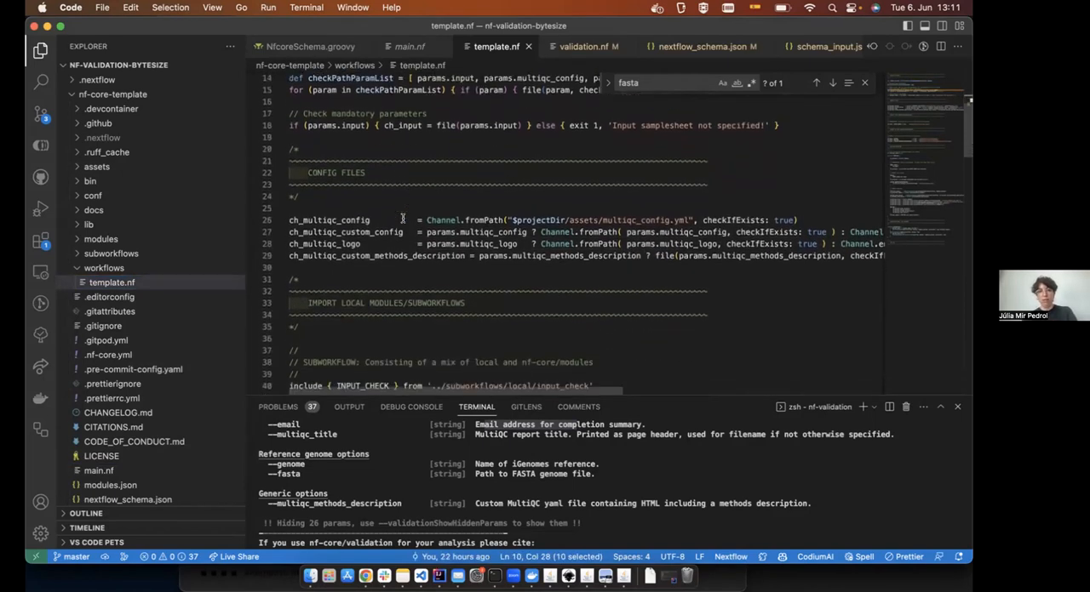
scroll(down, 3)
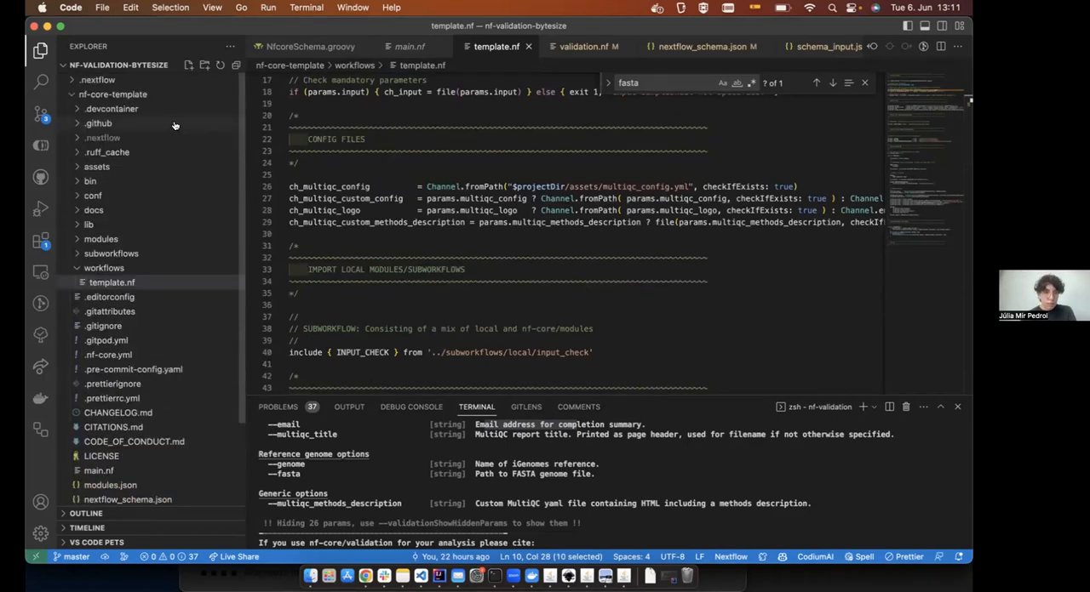
click(110, 94)
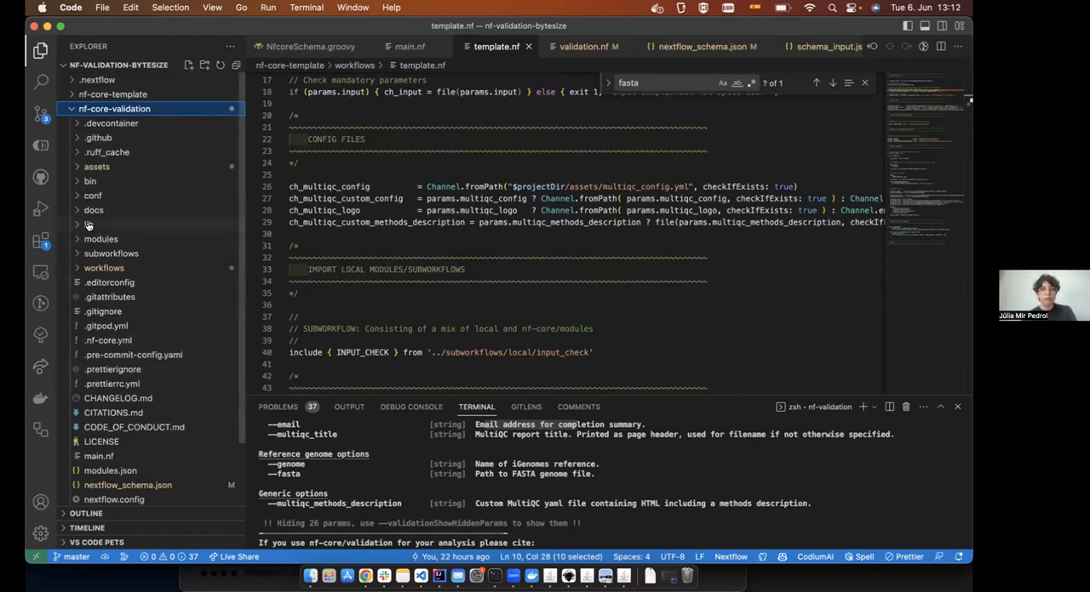
click(104, 267)
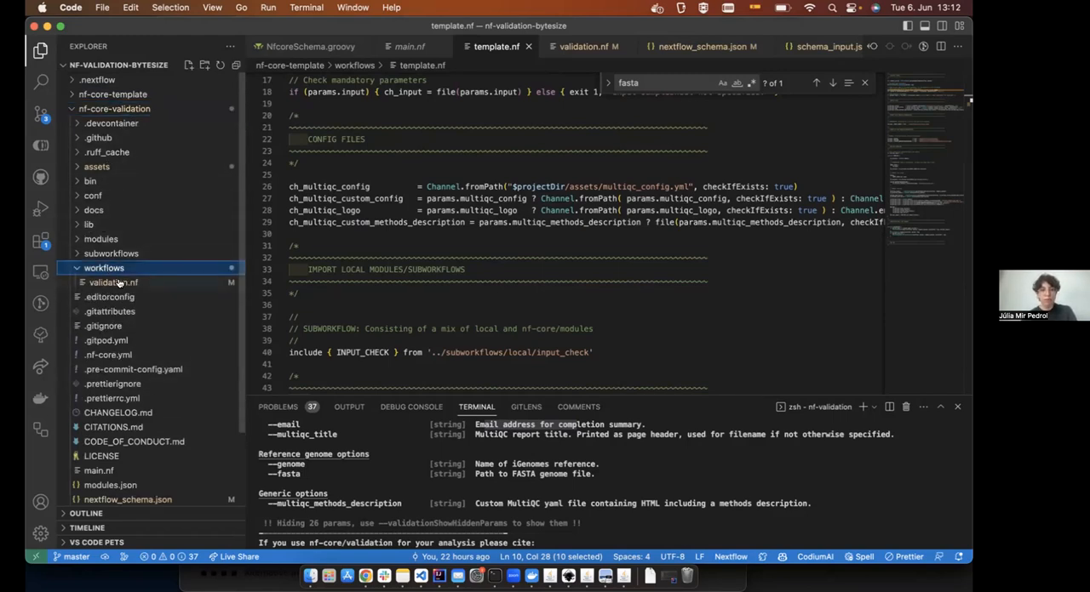
click(113, 282)
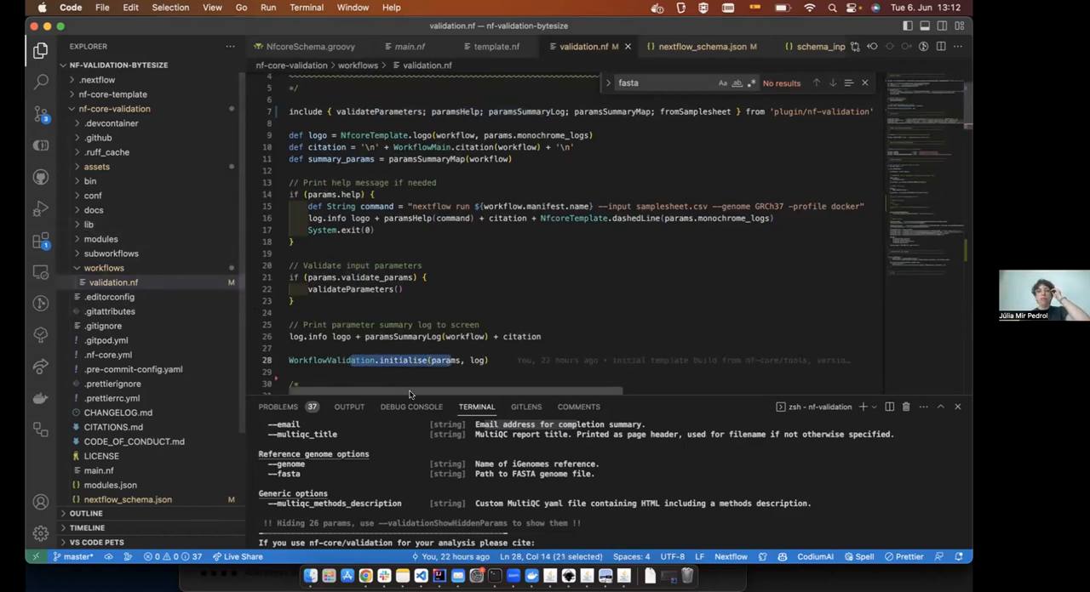
Expand and collapse the lib folder, then highlight the validateParameters call in validation.nf.
click(88, 224)
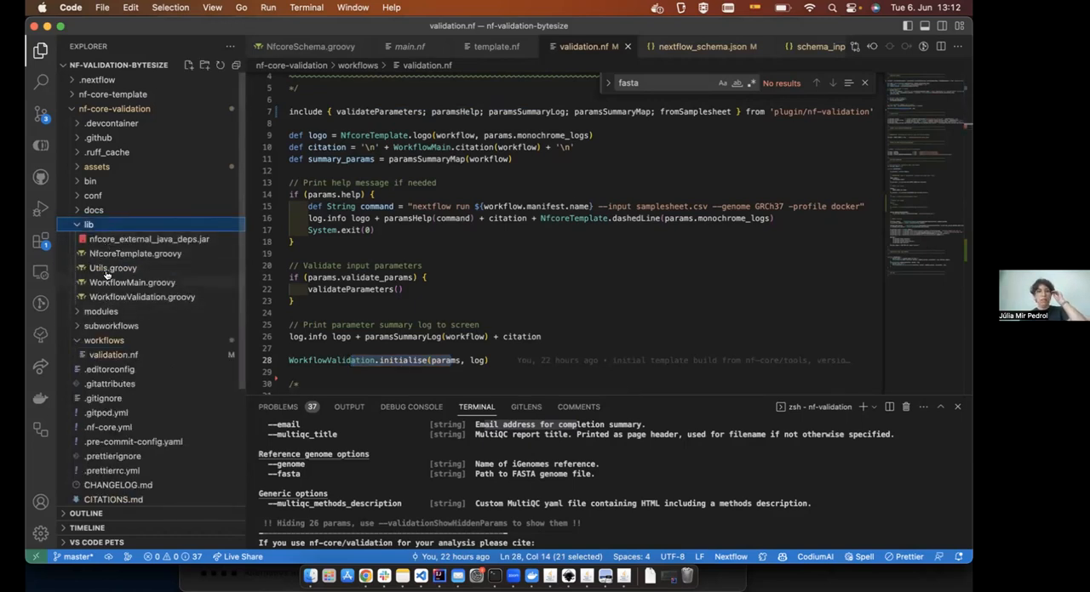
click(89, 223)
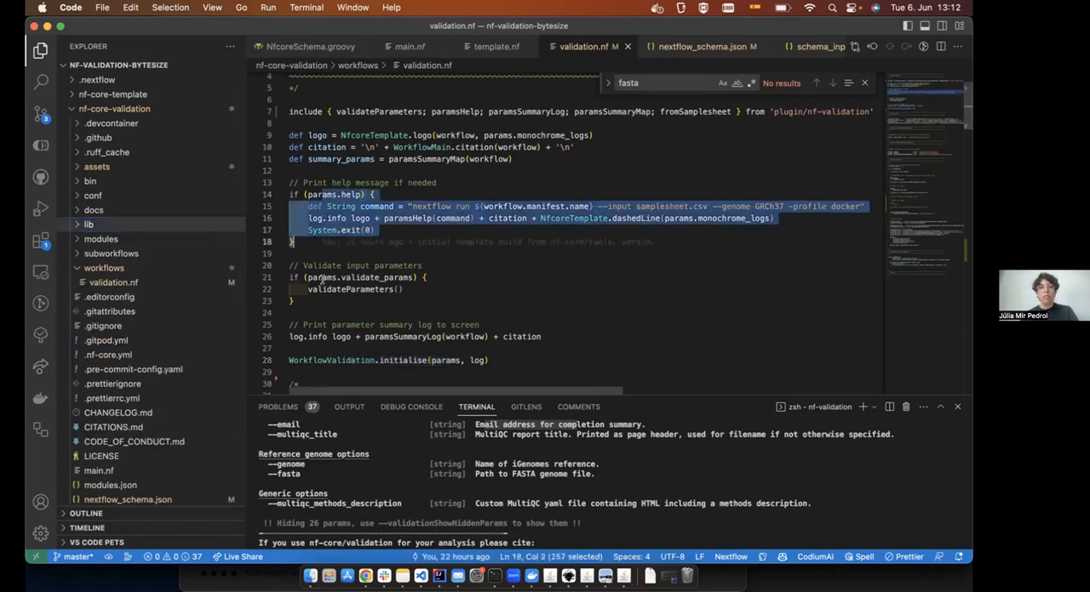
double_click(349, 289)
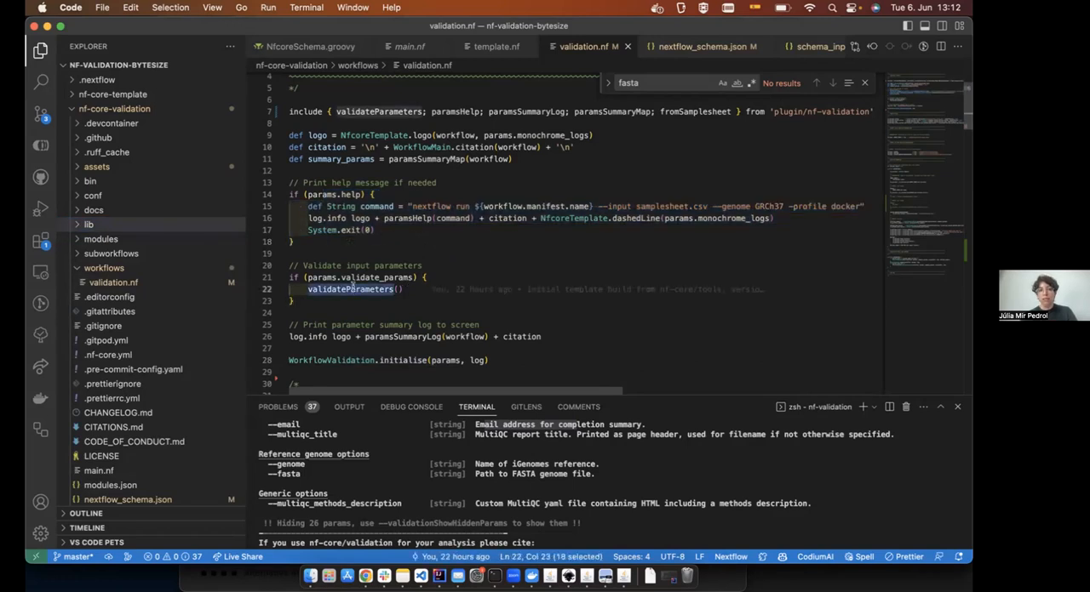
scroll(down, 3)
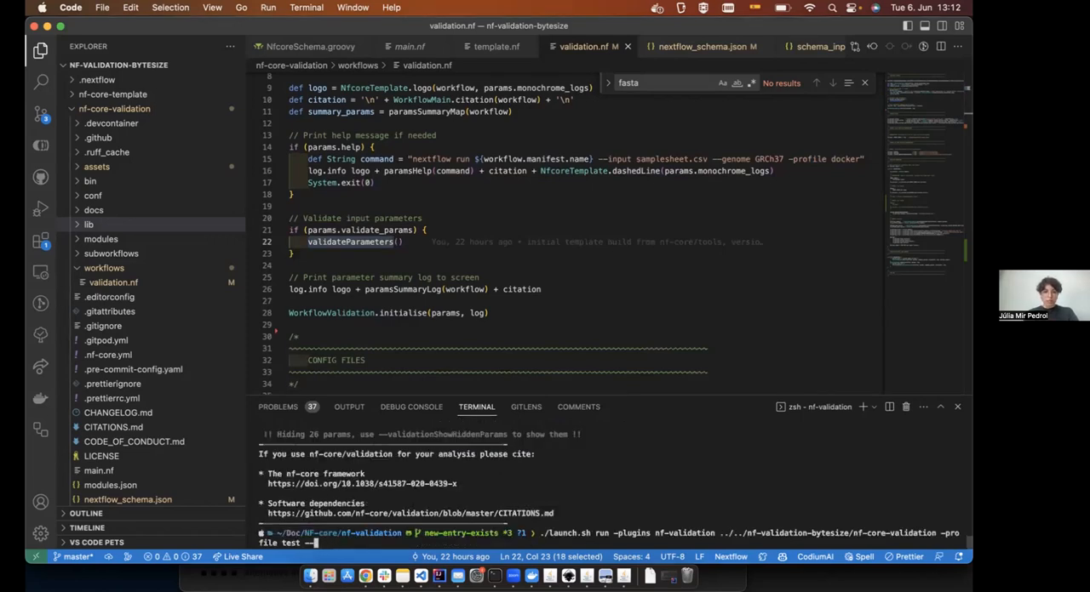
Rerun the pipeline with the test,conda profile, adding --outdir ../results_test.
text(conda)
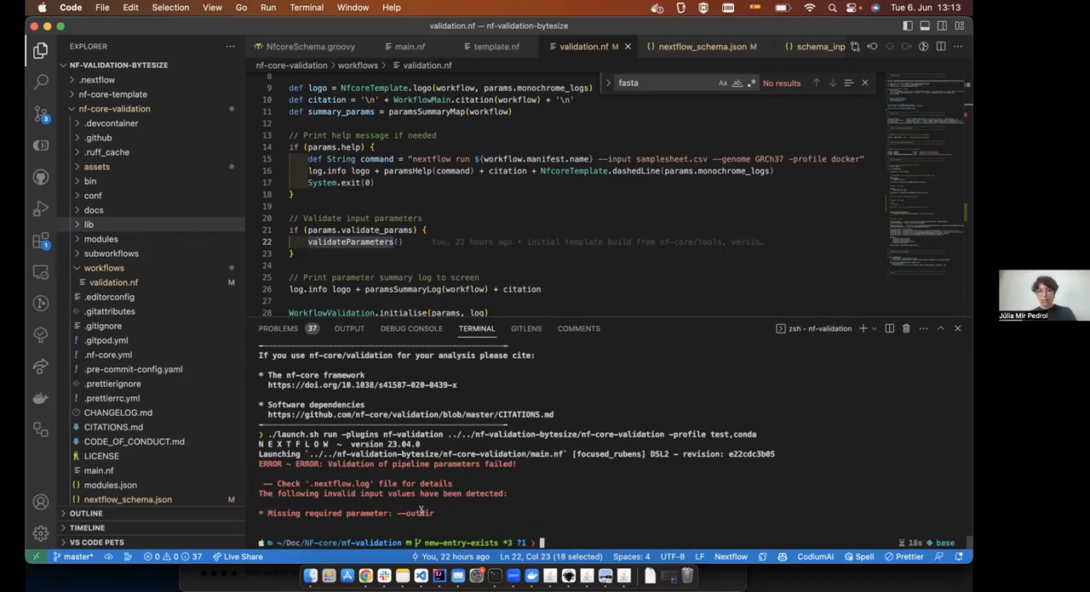
double_click(420, 512)
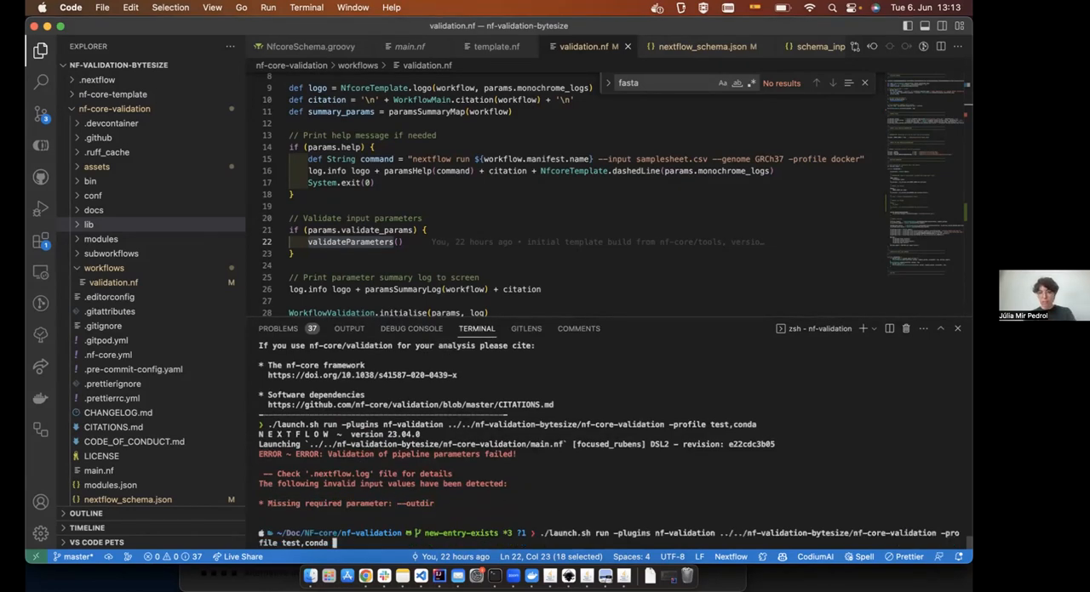
text(--outdir)
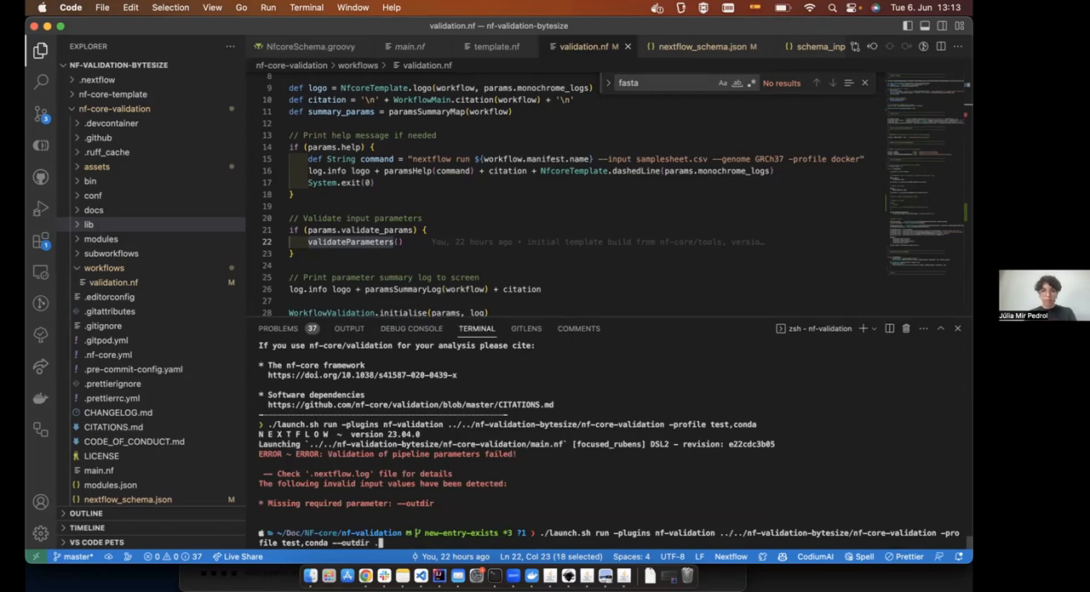
text(../results_test)
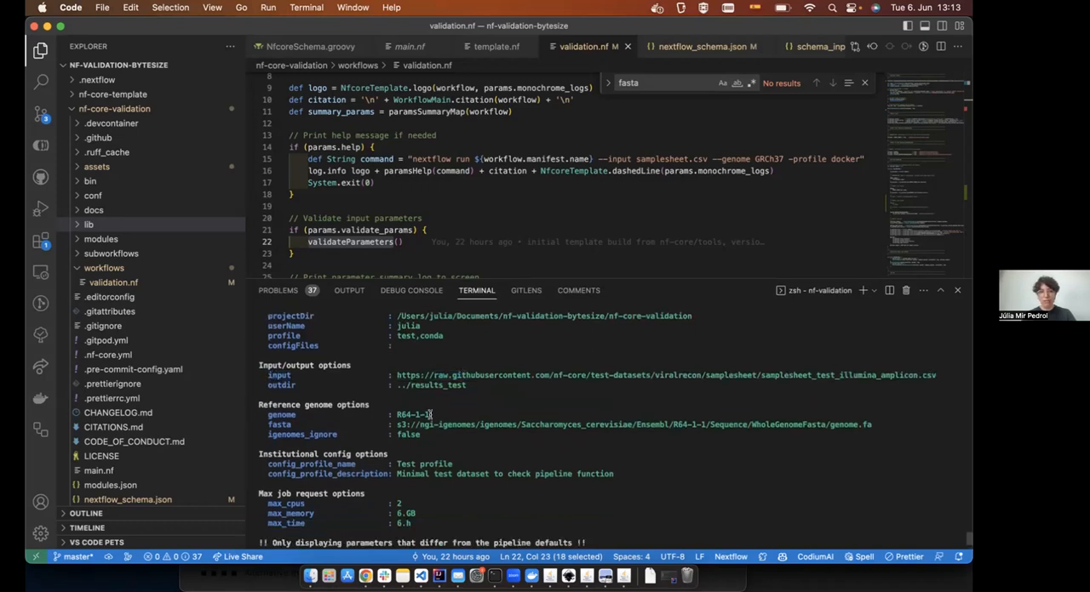
scroll(down, 3)
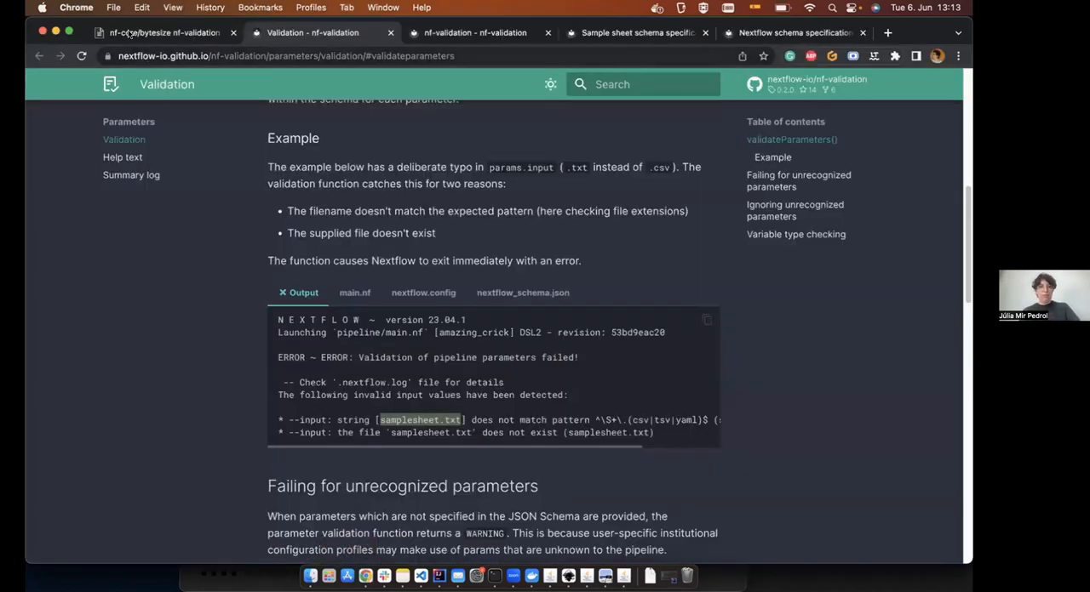
Return to the HackMD deck and advance to the 'Validate files provided by parameters' slide.
click(153, 33)
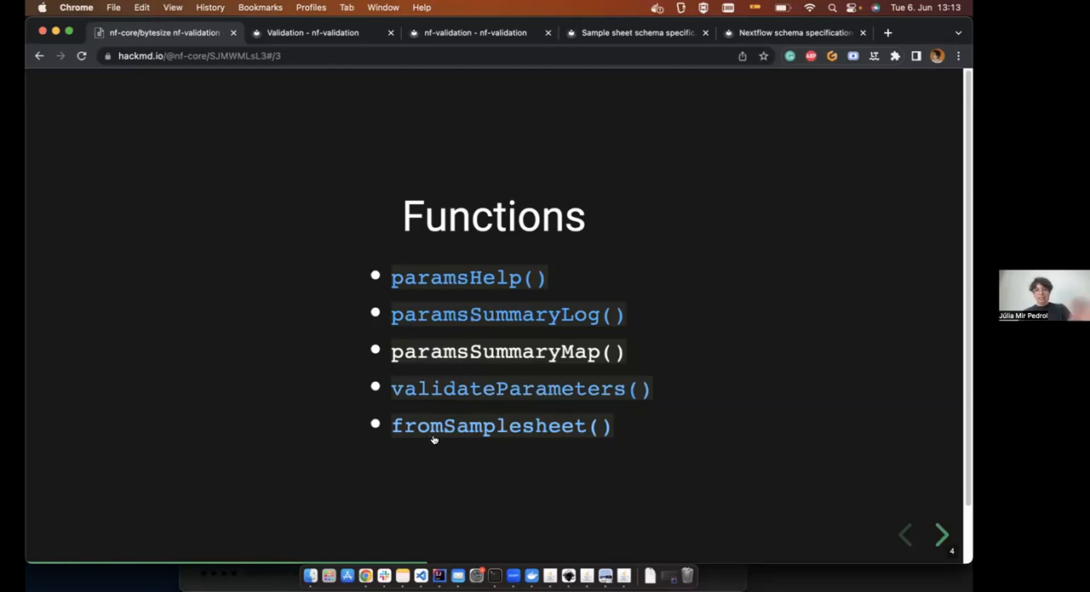
mouse_move(435, 433)
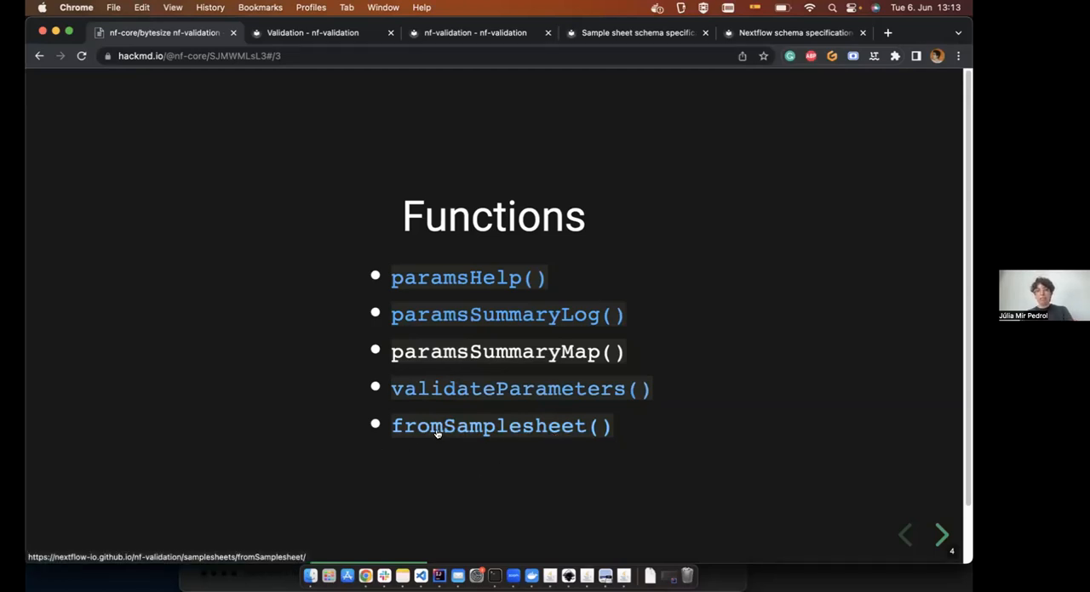
mouse_move(594, 429)
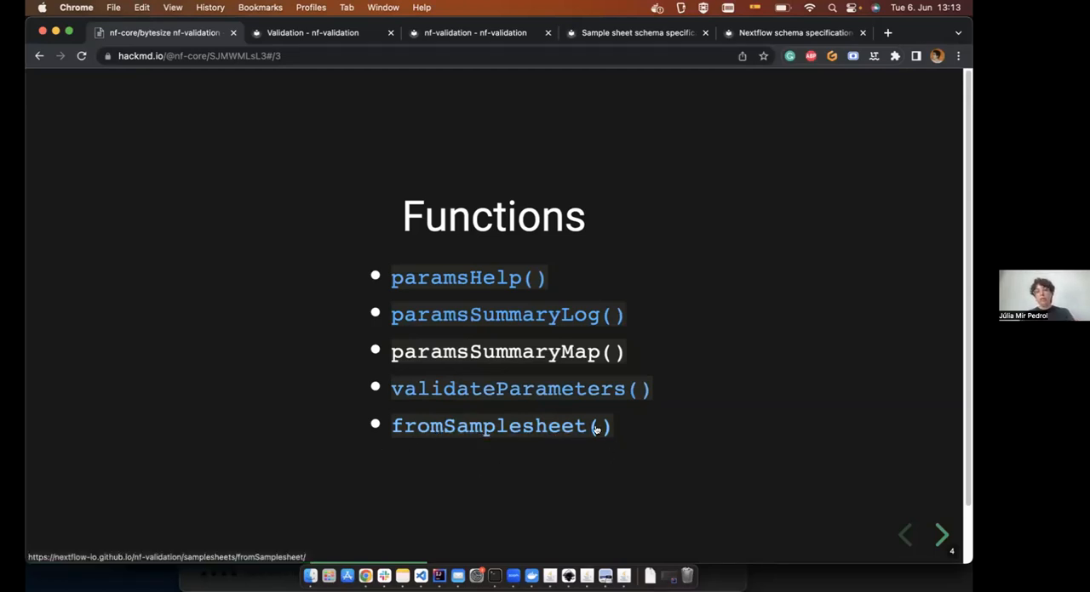
mouse_move(576, 428)
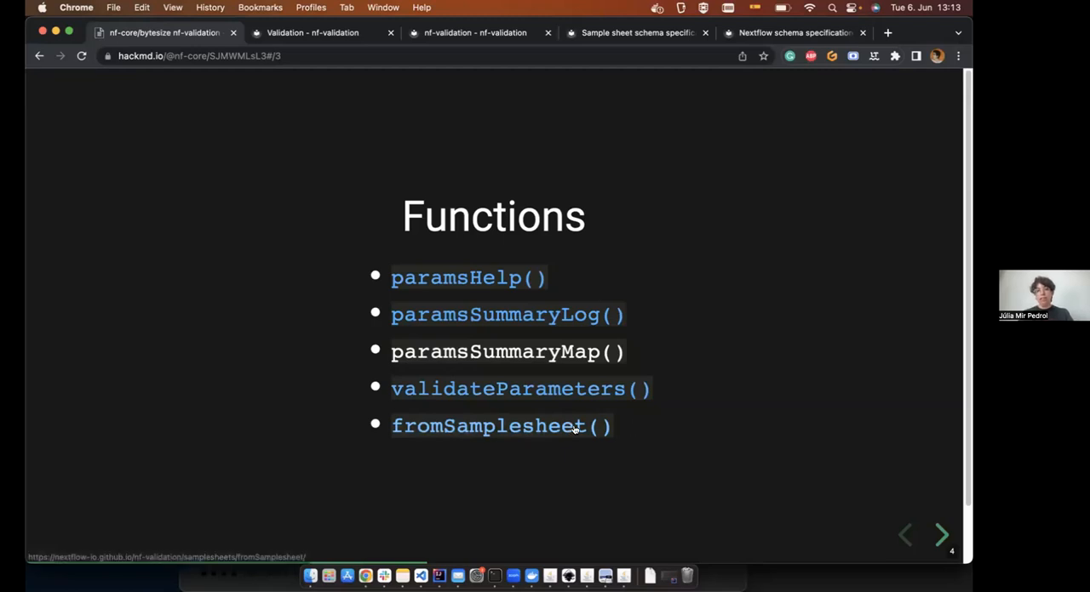
mouse_move(642, 432)
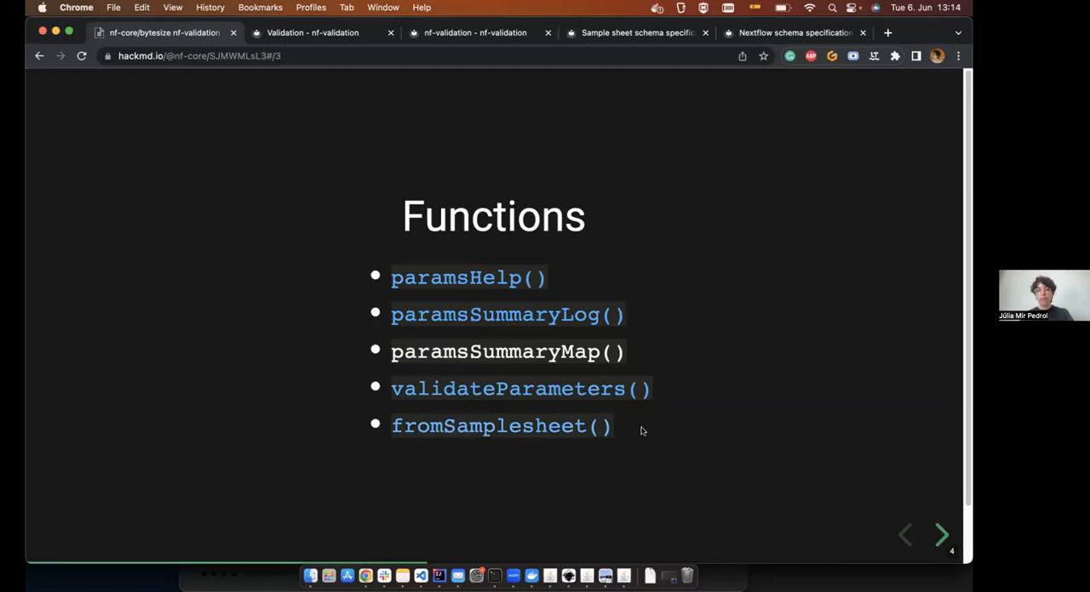
mouse_move(637, 429)
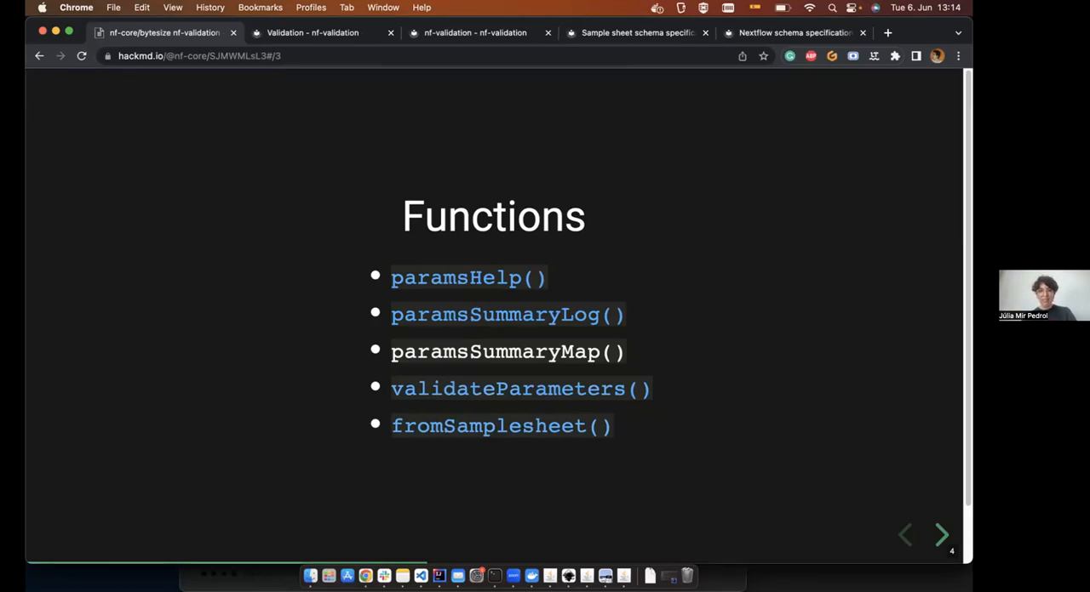
click(942, 535)
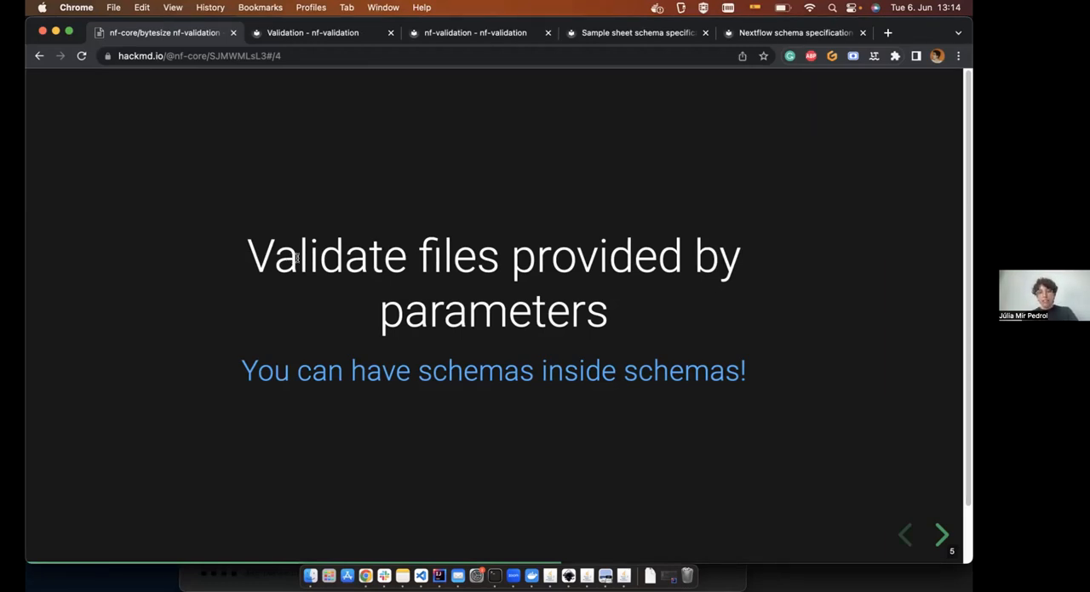
mouse_move(468, 374)
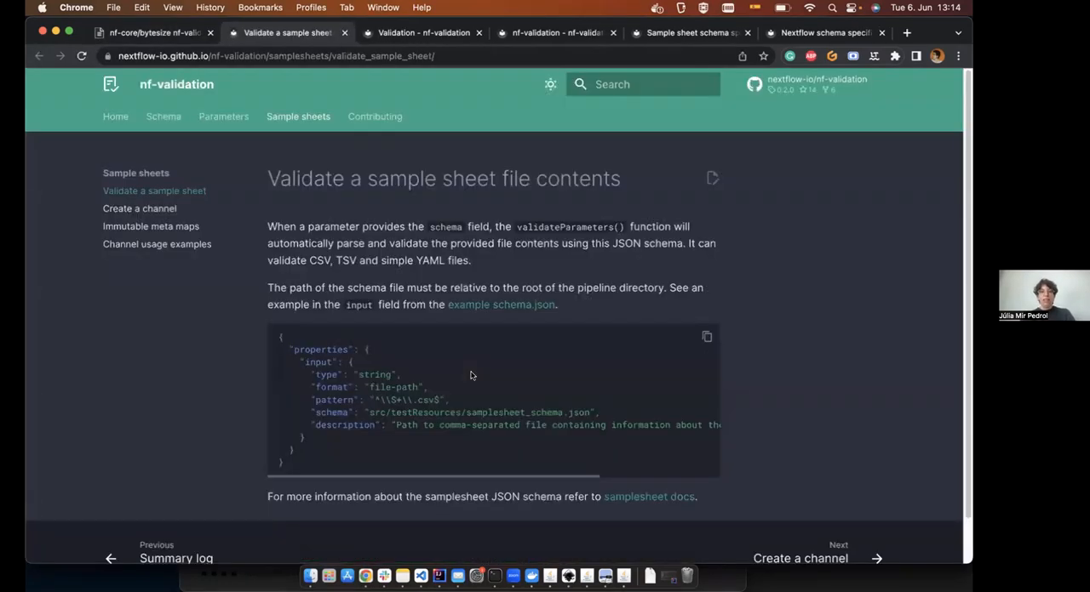
Highlight the schema key in the docs example, then scroll the Nextflow schema specification.
scroll(down, 3)
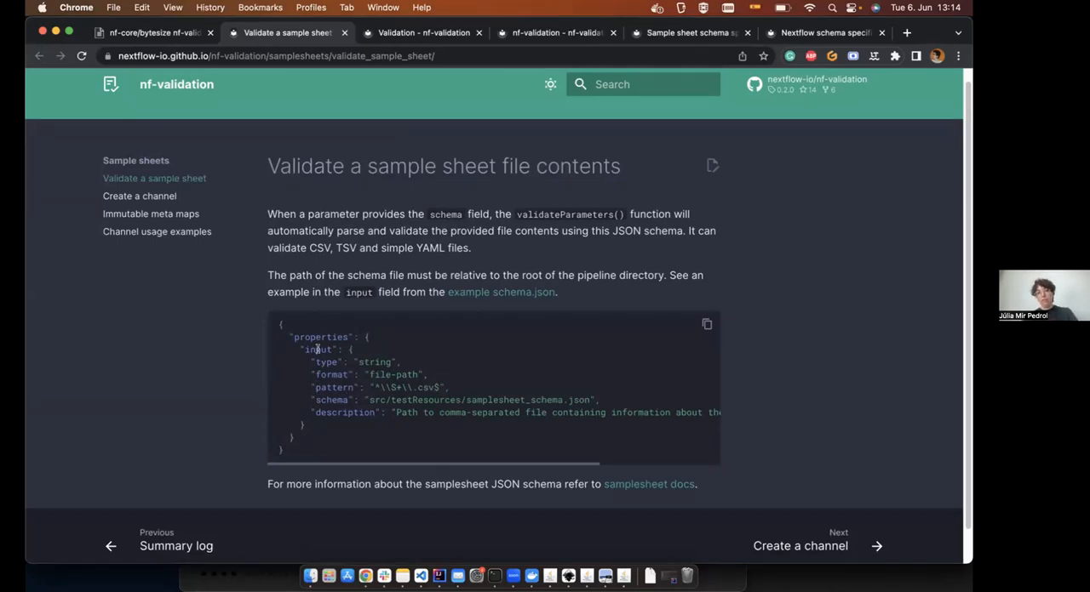
double_click(329, 400)
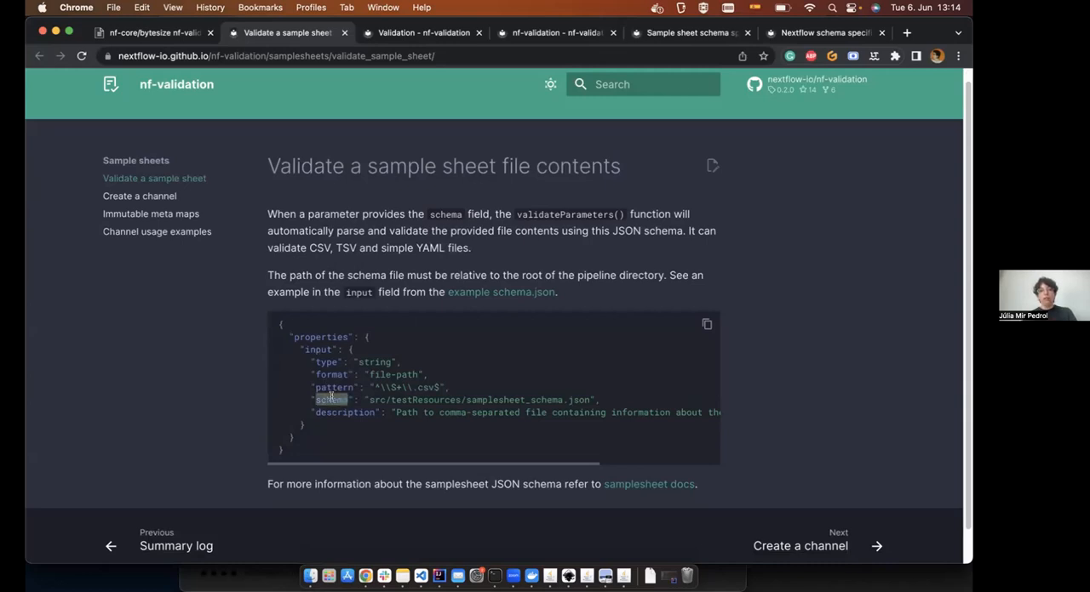
double_click(332, 399)
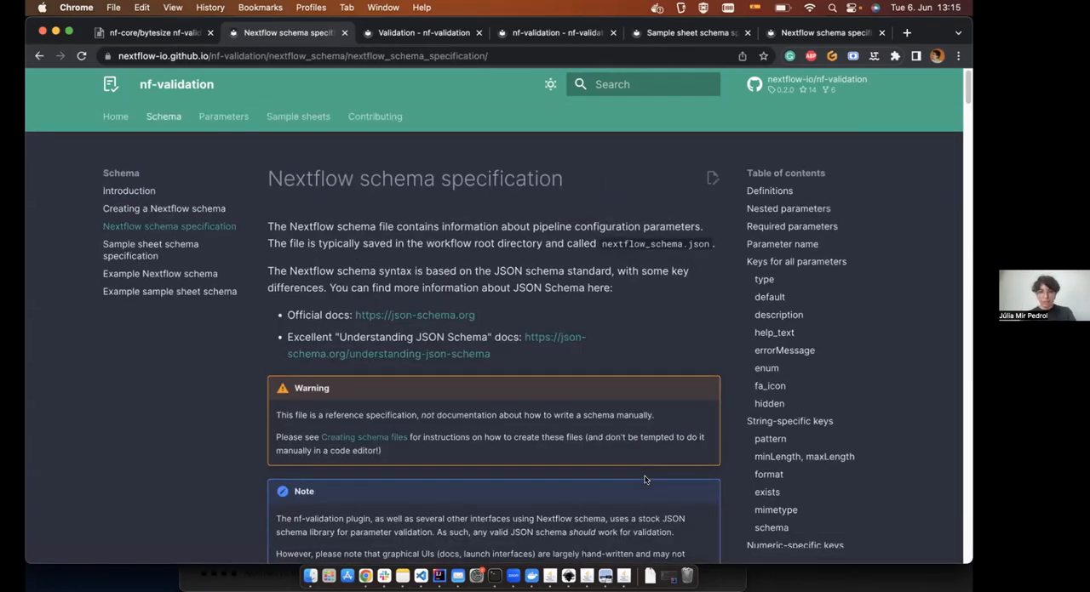
scroll(down, 3)
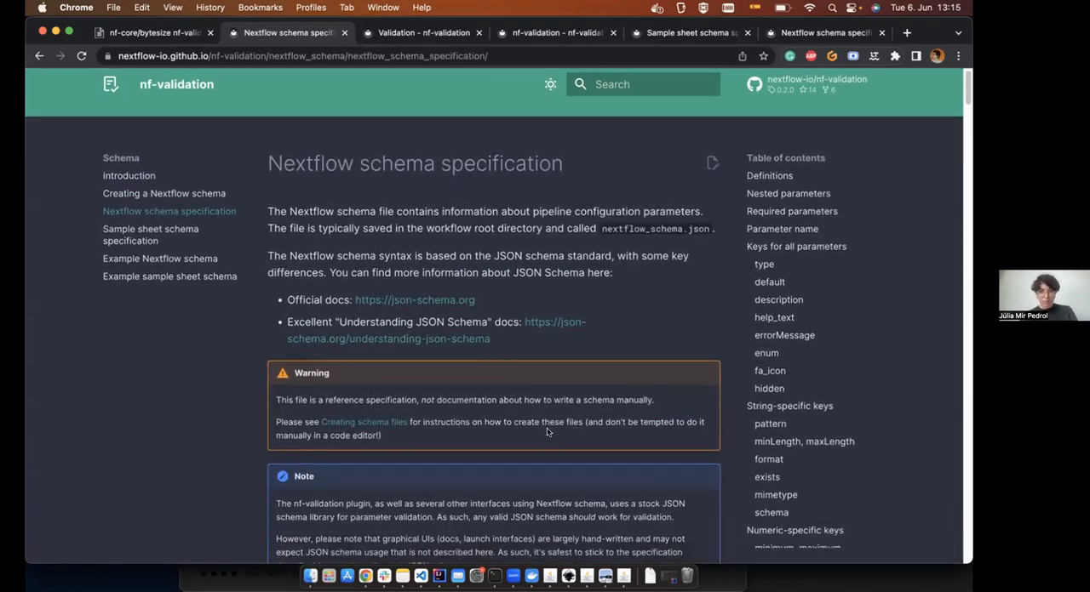
scroll(down, 3)
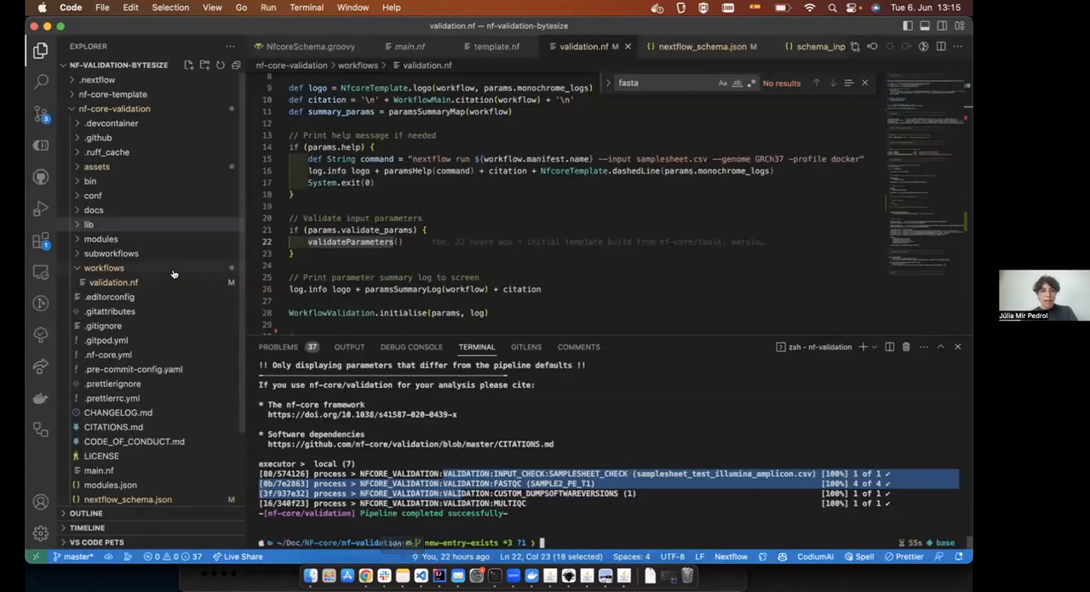
Open rnaseq.nf highlighting validateParameters, then open the rnaseq assets/schema_input.json.
click(113, 108)
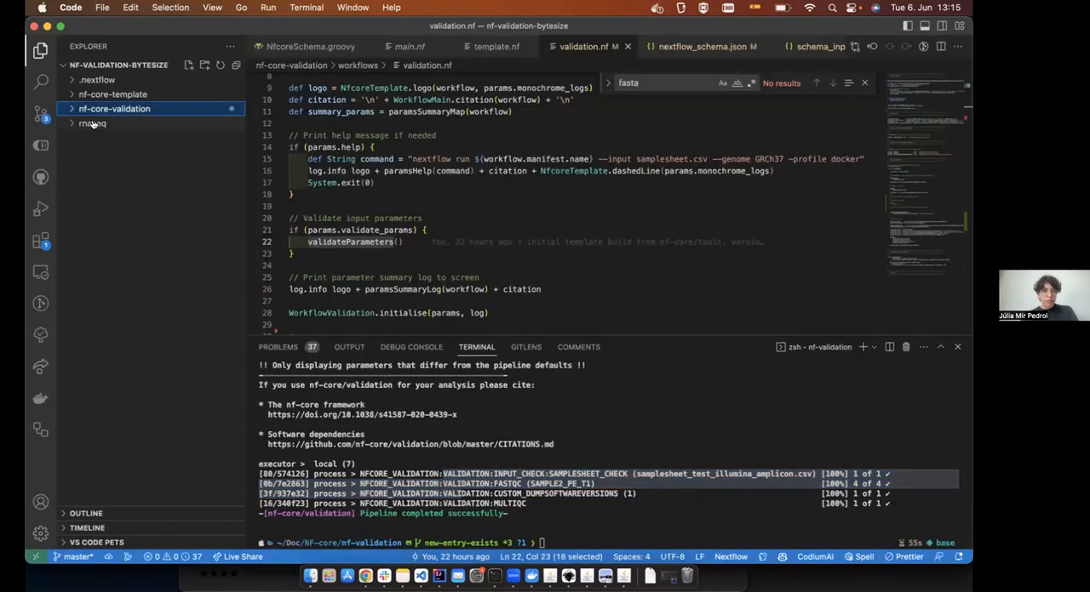
click(86, 123)
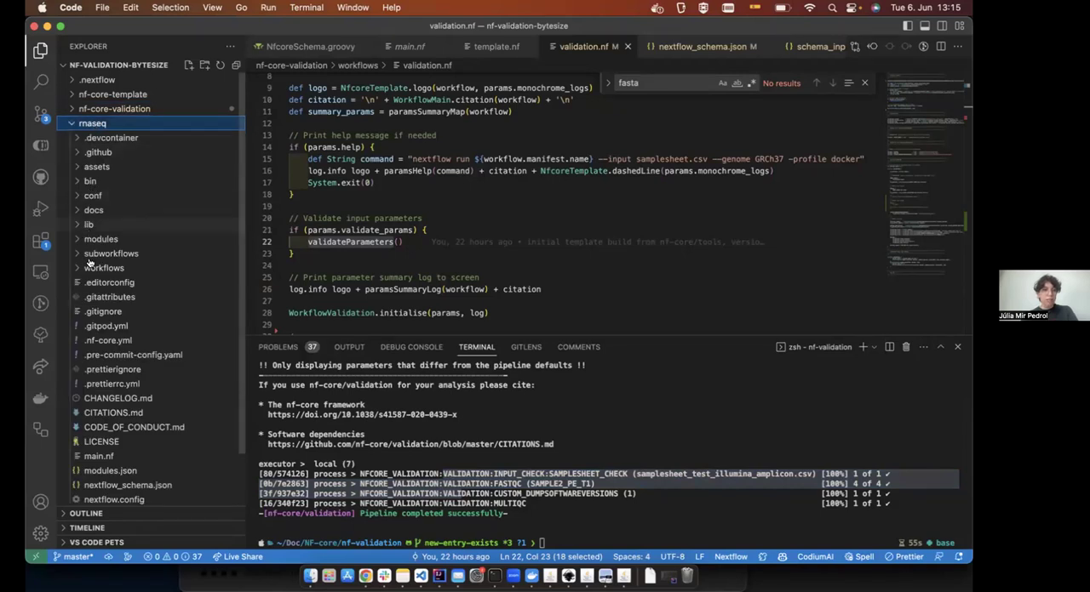
click(104, 267)
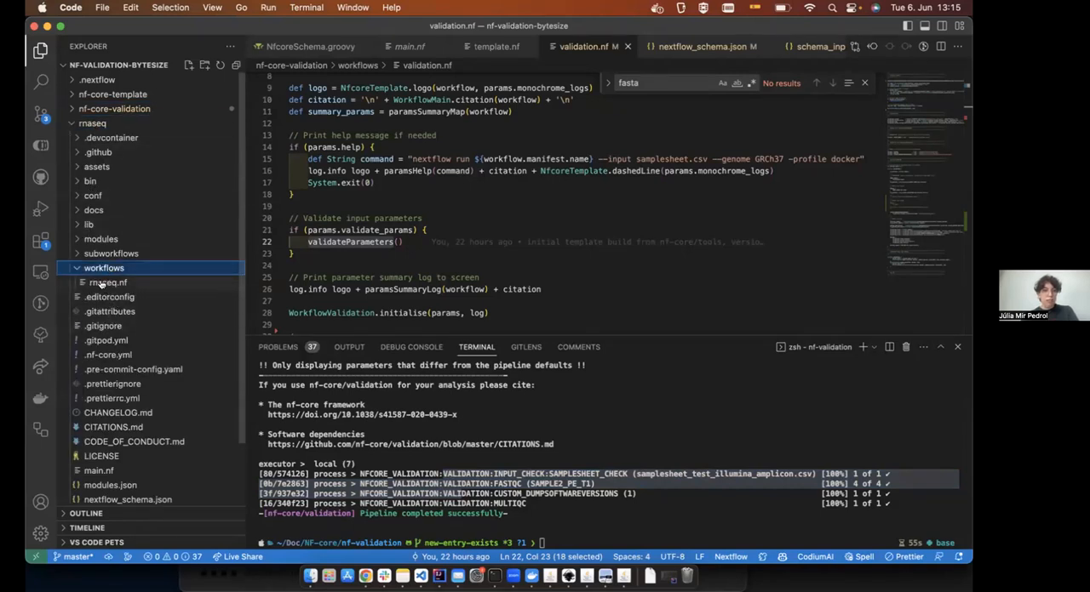
click(108, 282)
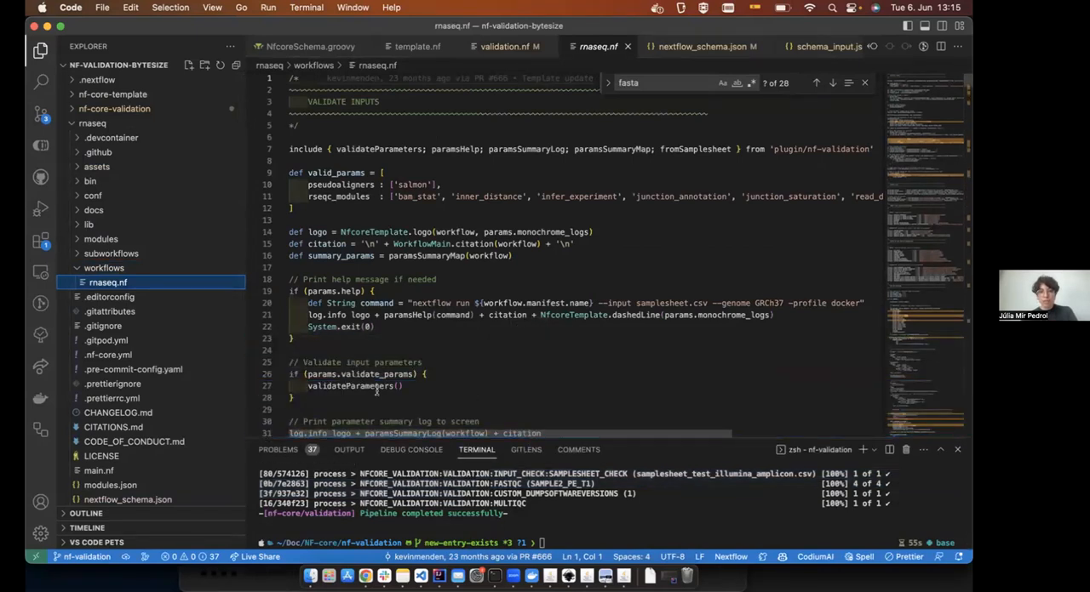
double_click(455, 149)
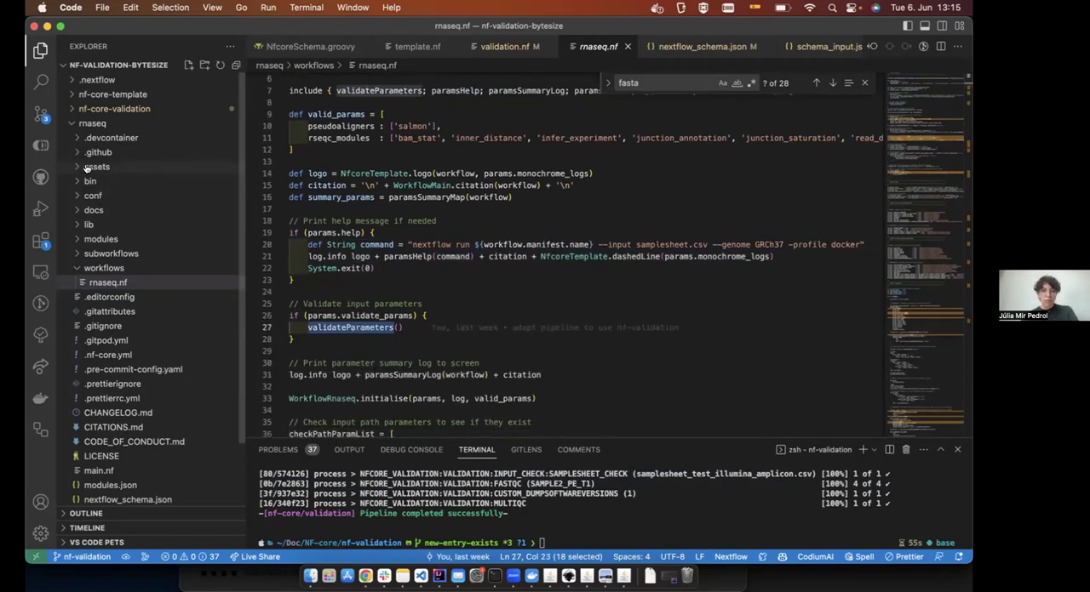
click(97, 166)
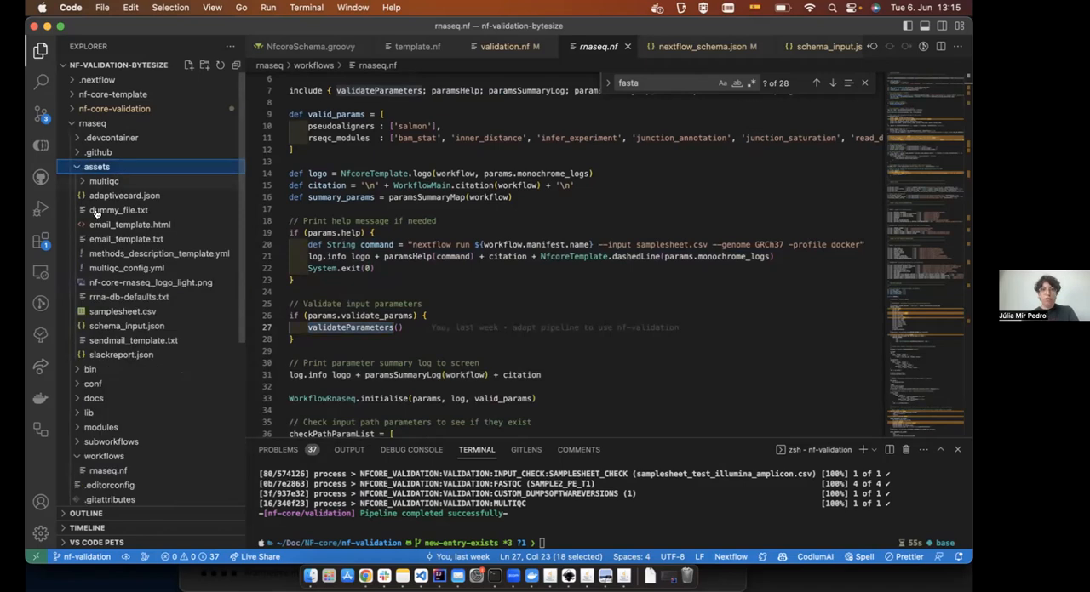
mouse_move(125, 326)
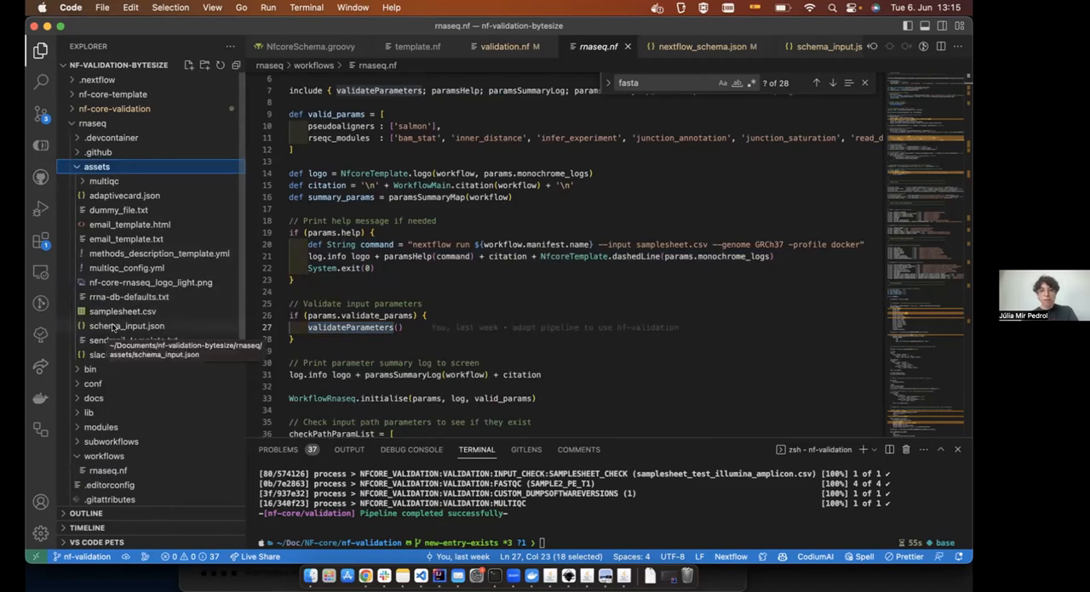
click(128, 326)
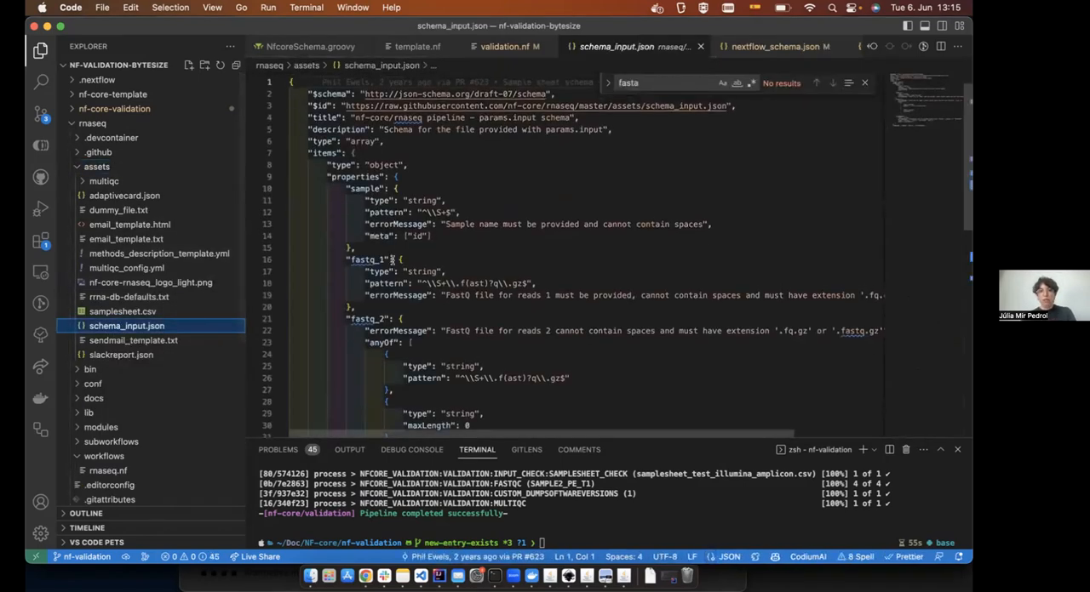
Scroll through schema_input.json's sample and fastq fields and highlight the strandedness field.
scroll(down, 3)
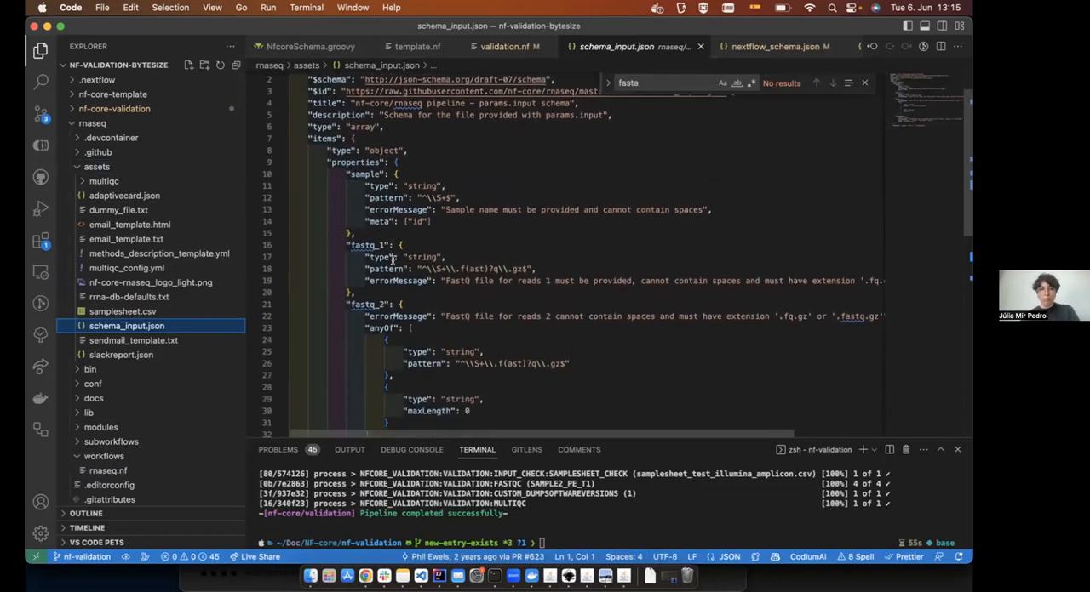
scroll(down, 3)
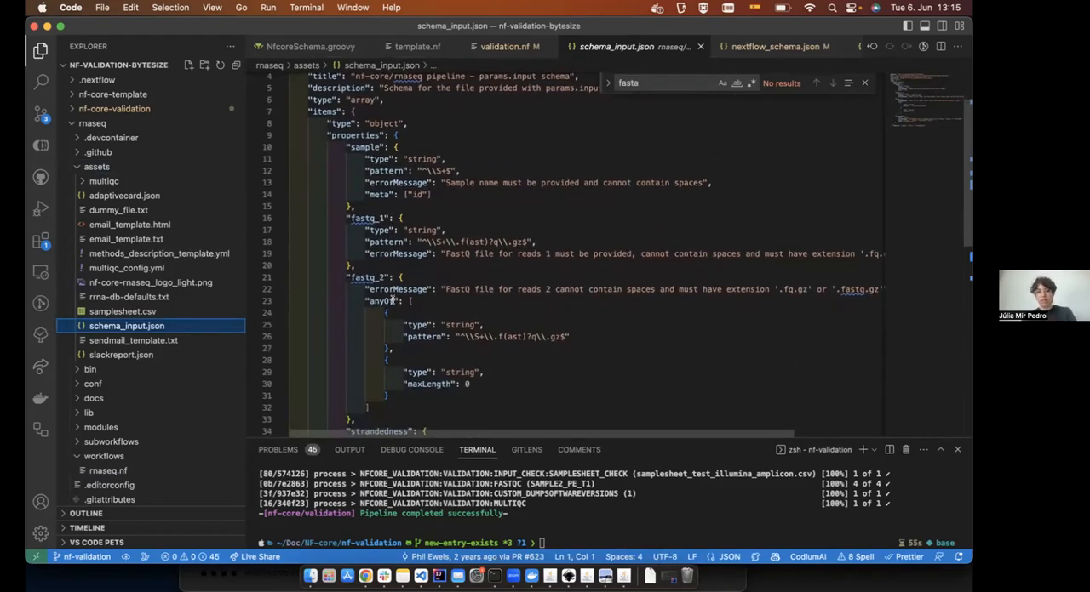
scroll(down, 3)
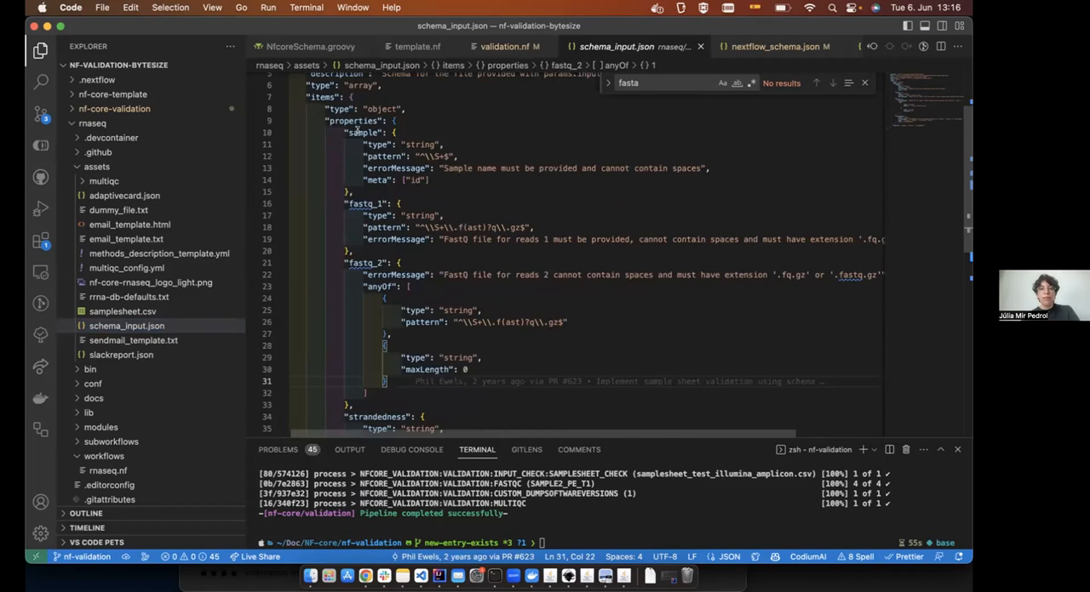
double_click(359, 133)
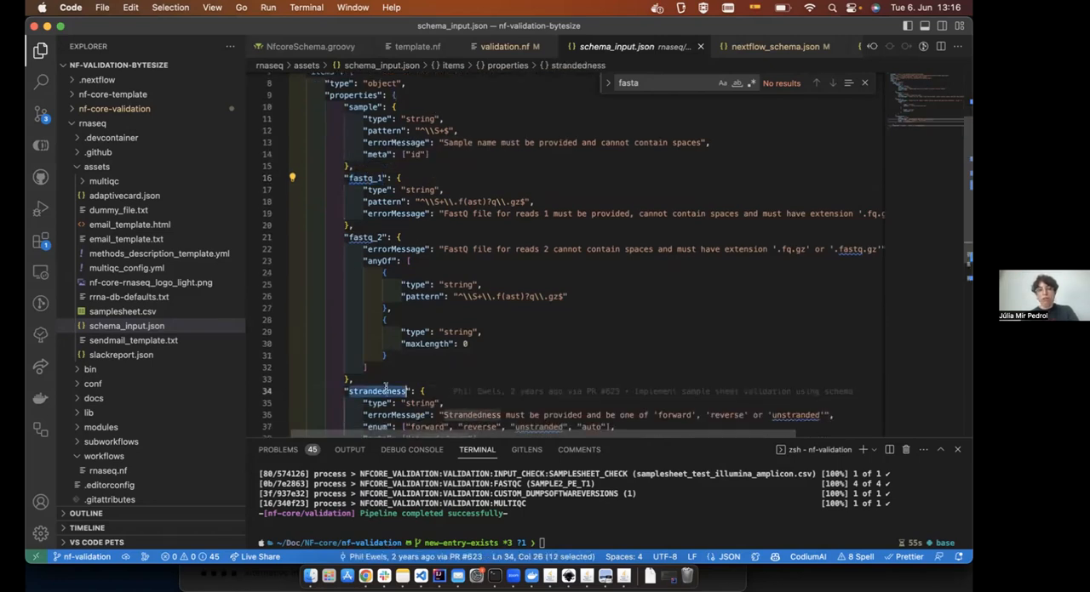
scroll(down, 3)
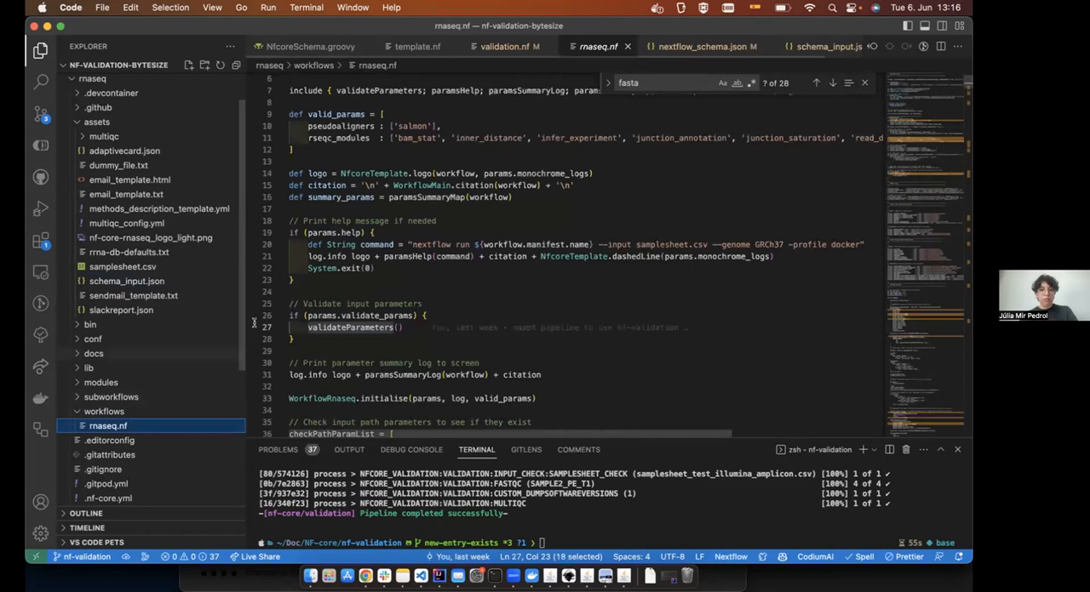
Scroll rnaseq.nf past its path checks to the AWS iGenome check and config files.
scroll(down, 3)
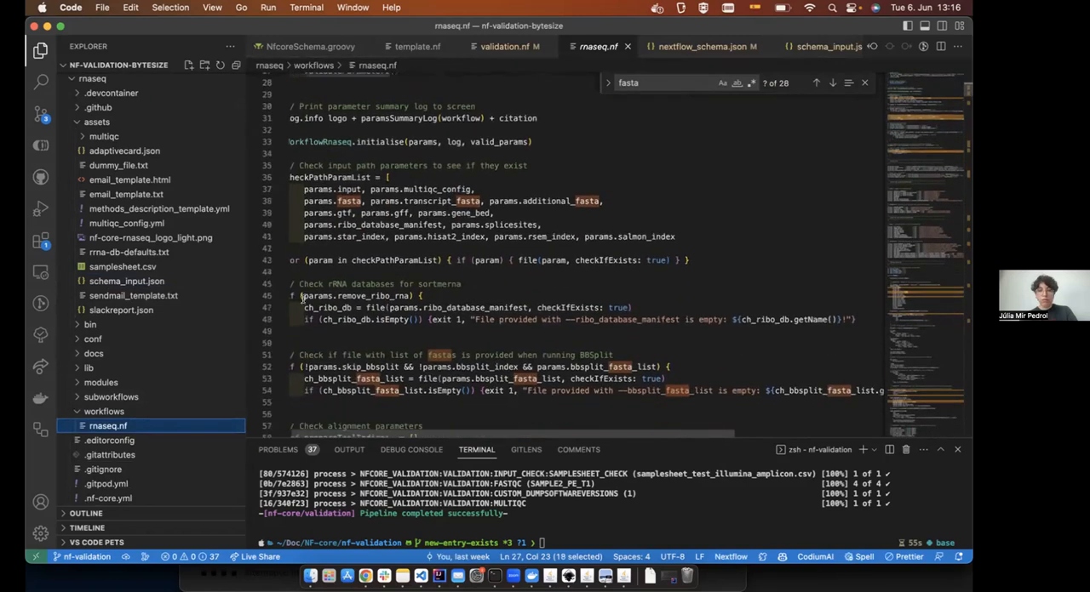
scroll(down, 3)
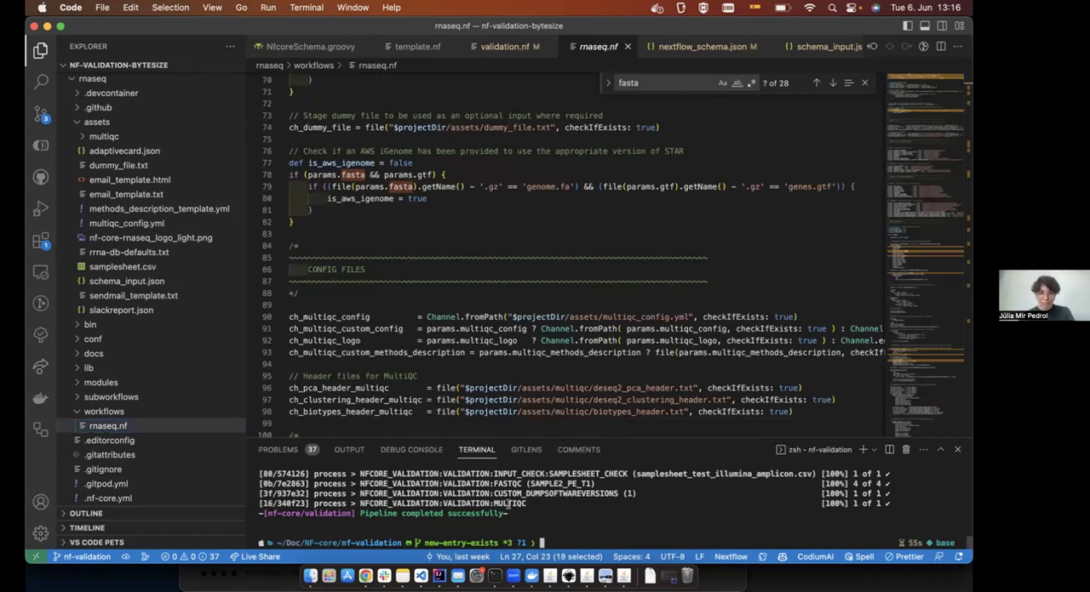
mouse_move(552, 519)
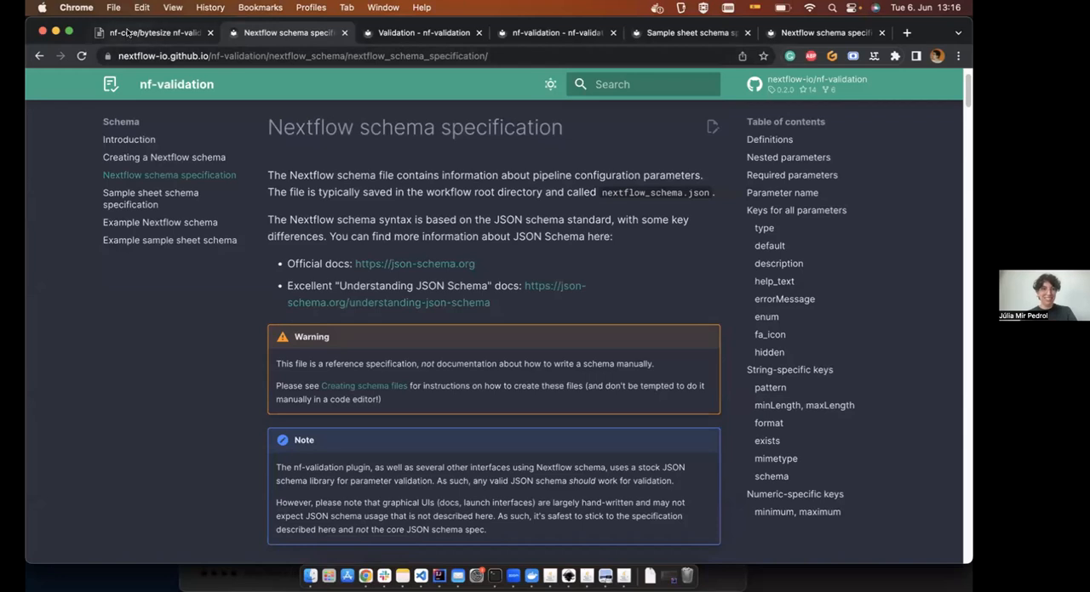
Switch to the HackMD slides tab at the 'Validate files provided by parameters' slide.
click(149, 33)
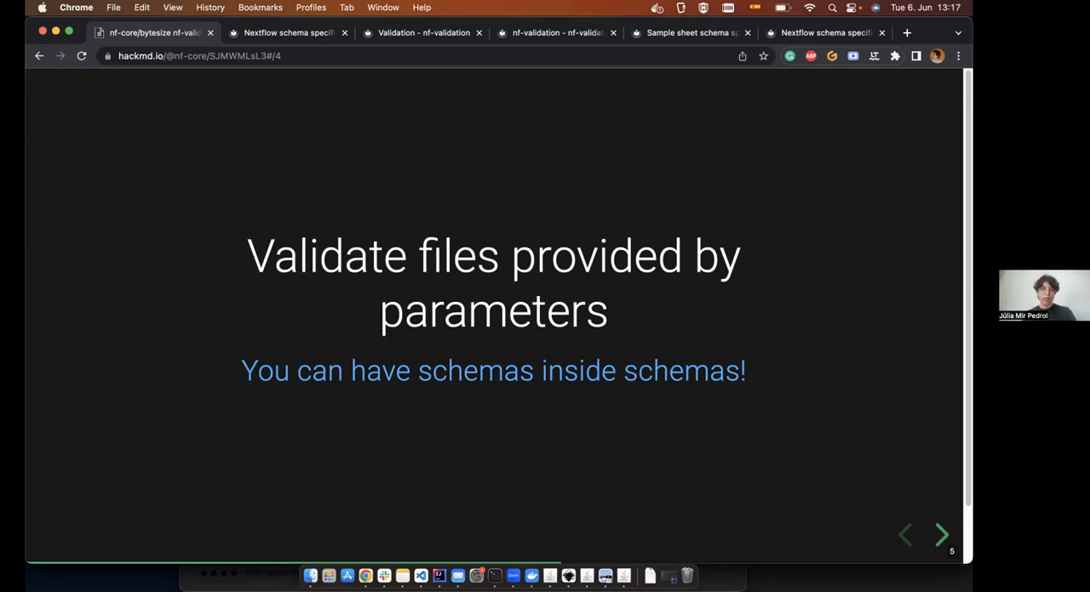
Advance to slide 6, 'Create a channel from a sample sheet' with Channel.fromSamplesheet('input').
click(943, 534)
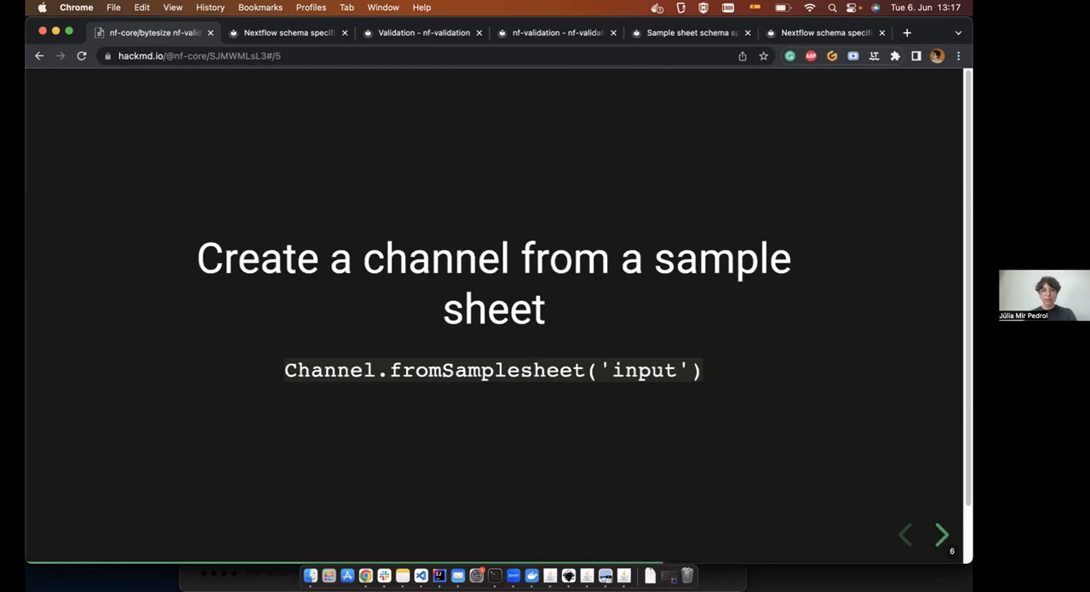
mouse_move(157, 205)
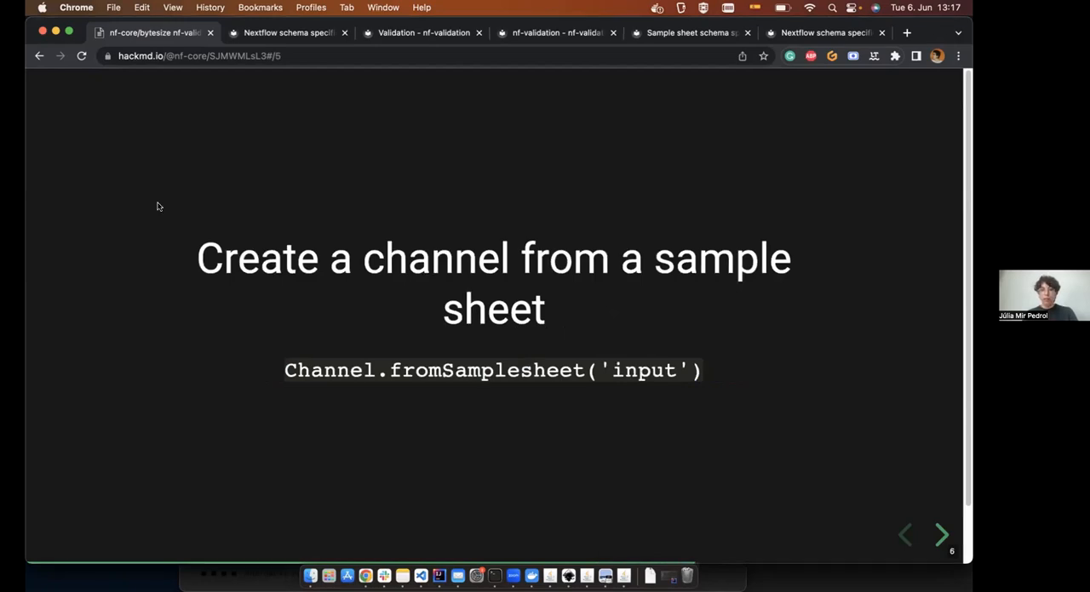
mouse_move(122, 237)
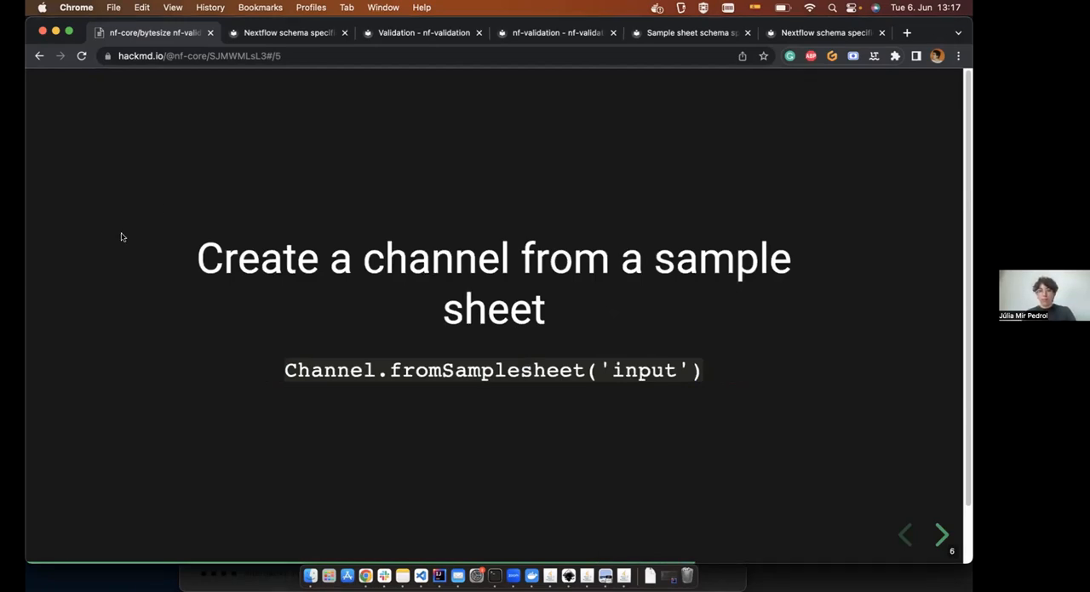
mouse_move(445, 174)
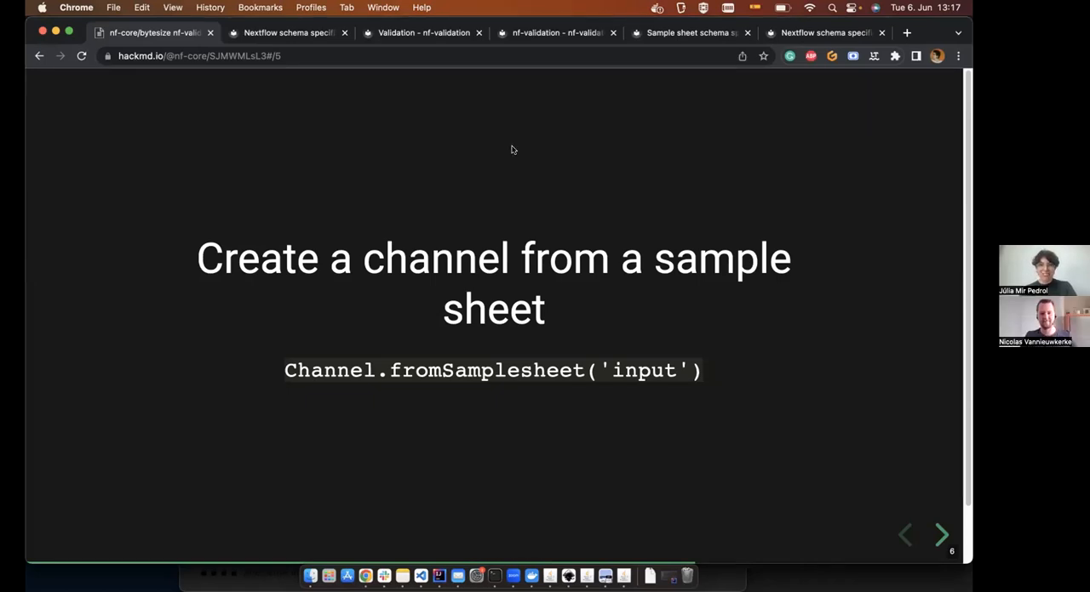
mouse_move(583, 60)
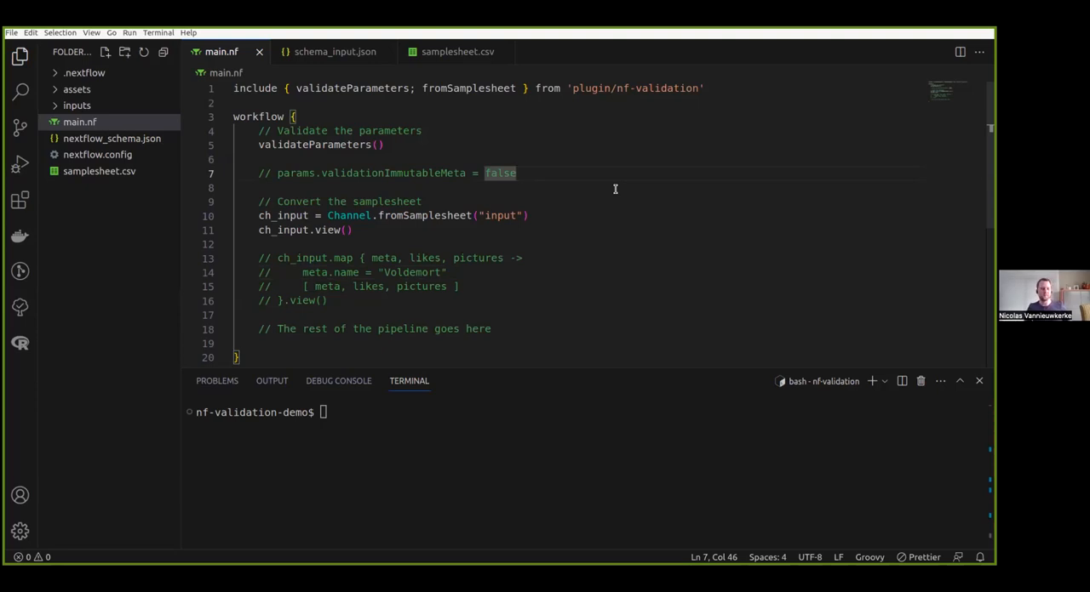
mouse_move(471, 231)
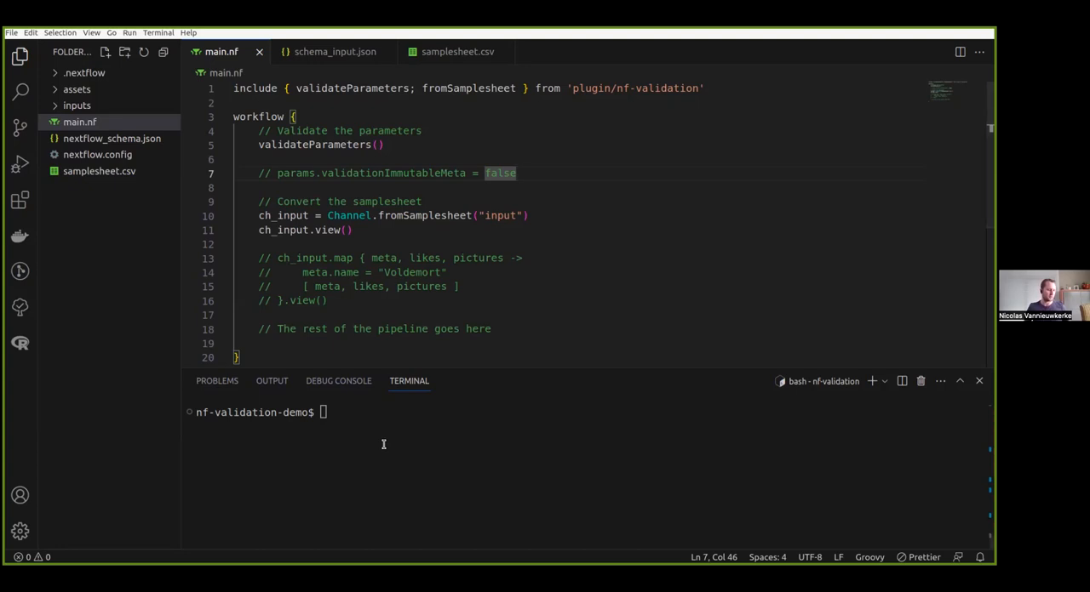
Run ./launch.sh on ../nf-validation-demo/main.nf with --input ../nf-validation-demo/samplesheet.csv.
text(./launch.sh ../nf-validation-demo/main.nf --input ../nf-validation-demo/samplesheet.csv)
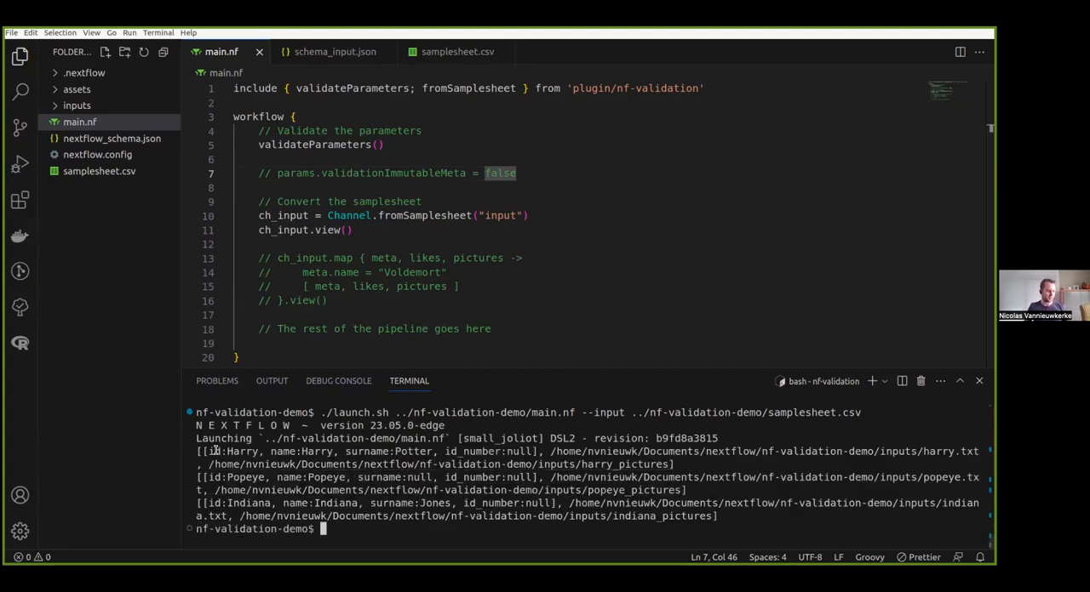
Highlight the Harry, Popeye and Indiana output, then view samplesheet.csv and schema_input.json.
drag(200, 451, 715, 516)
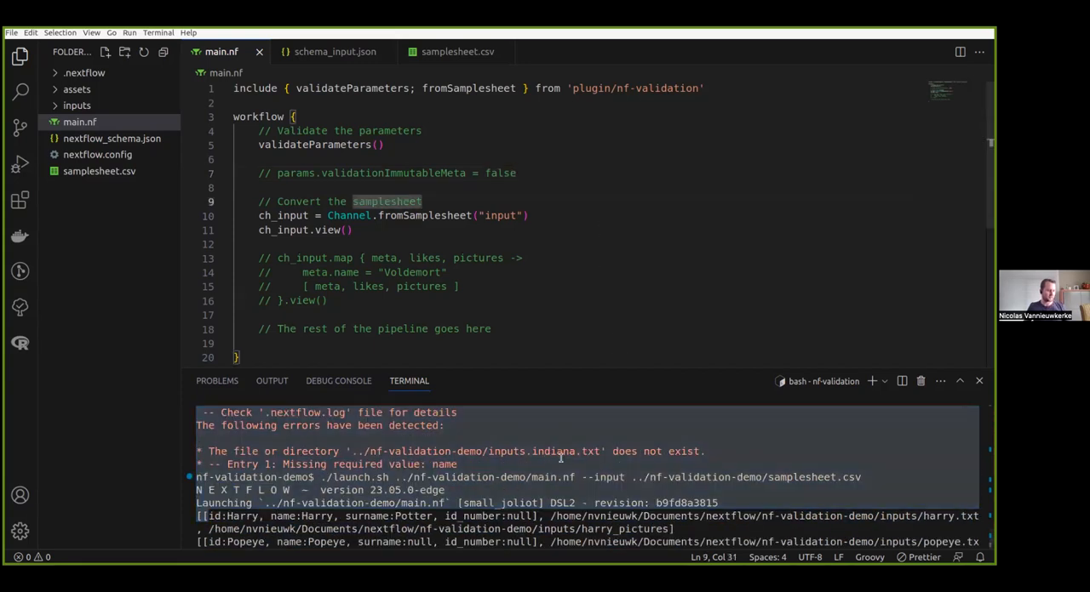
click(454, 52)
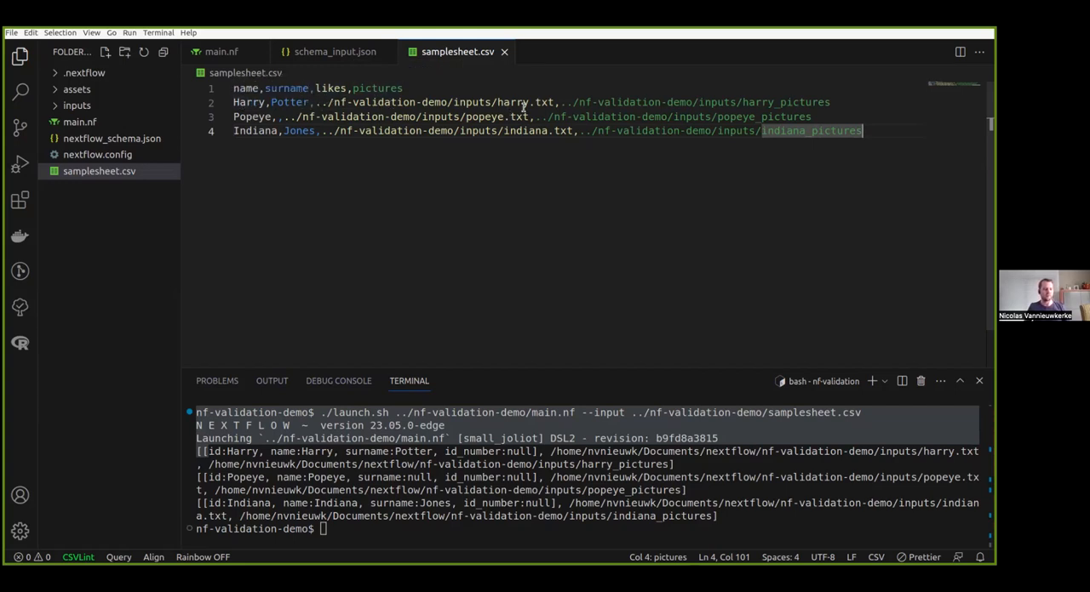
mouse_move(497, 102)
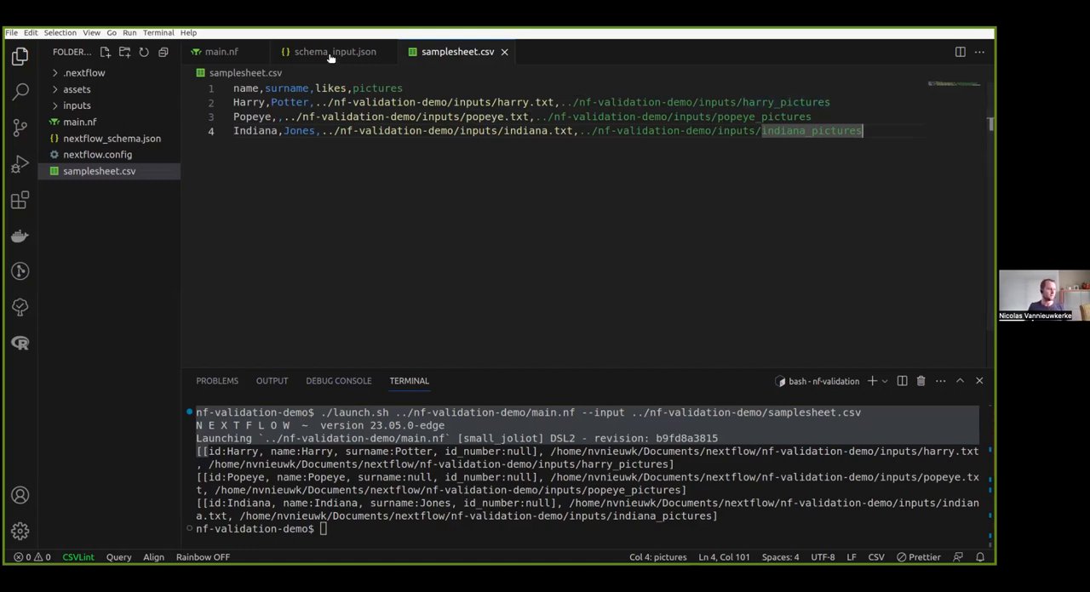
click(334, 52)
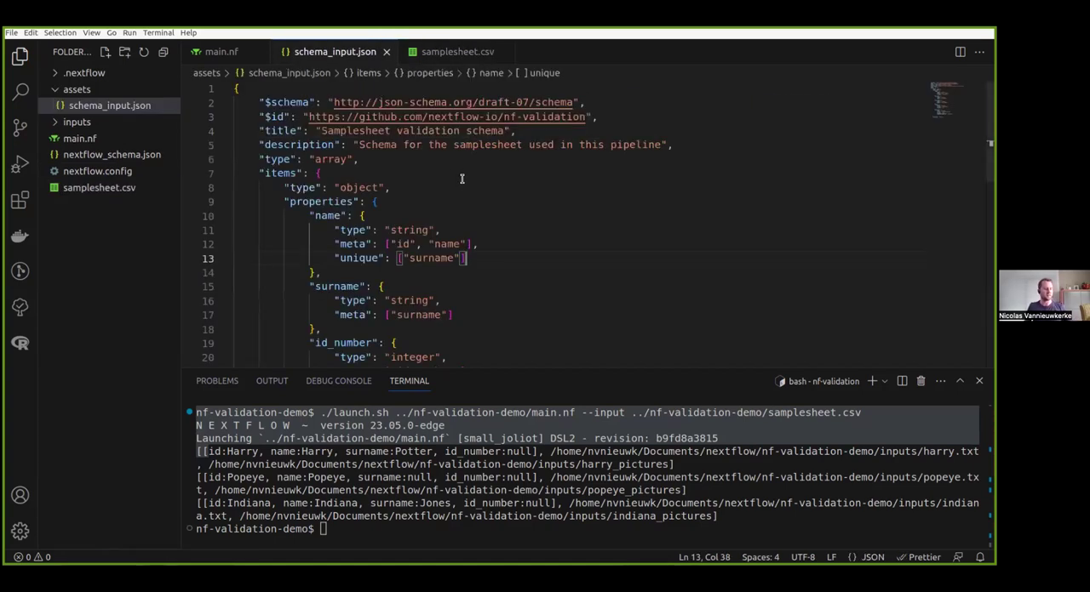
mouse_move(479, 373)
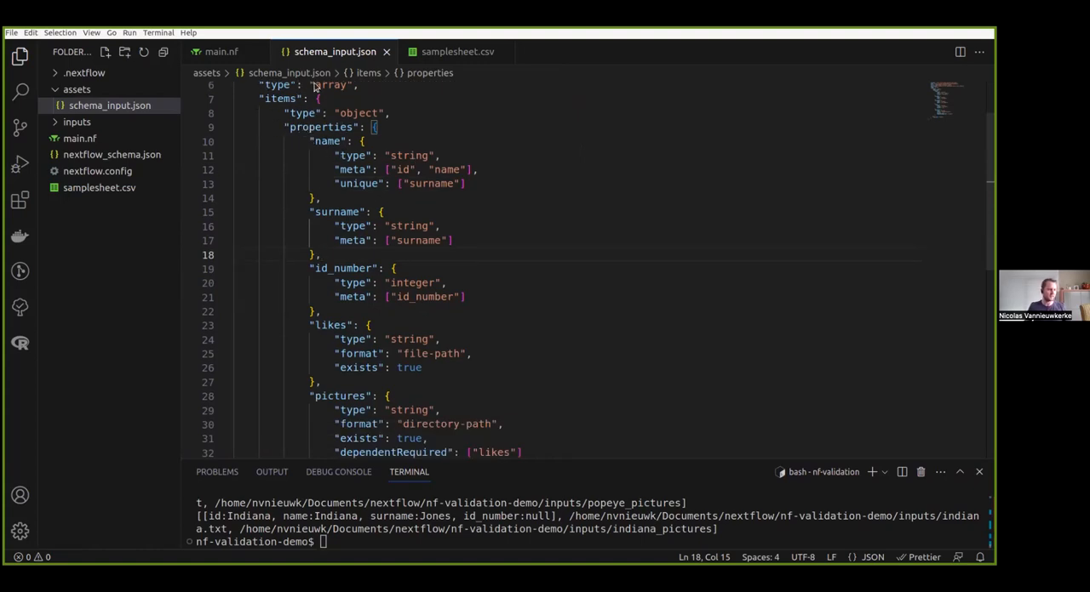
mouse_move(283, 97)
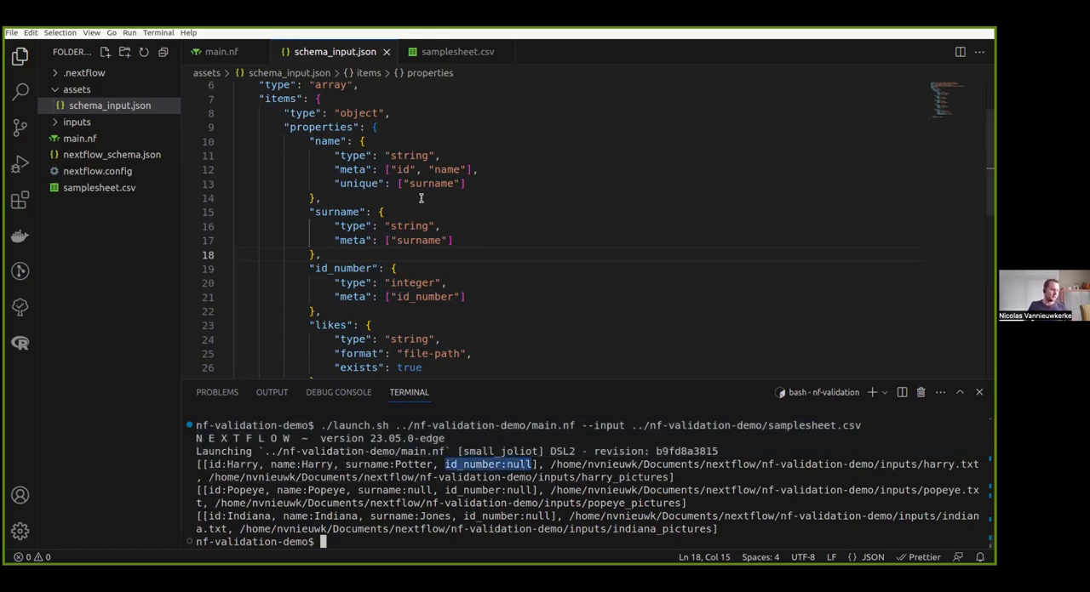
scroll(down, 3)
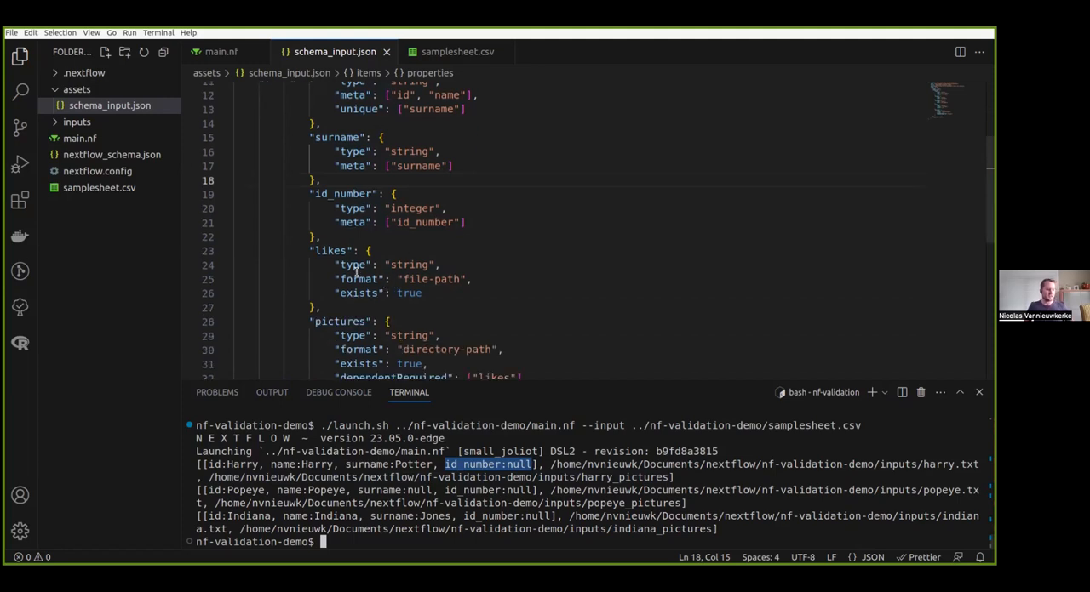
mouse_move(453, 279)
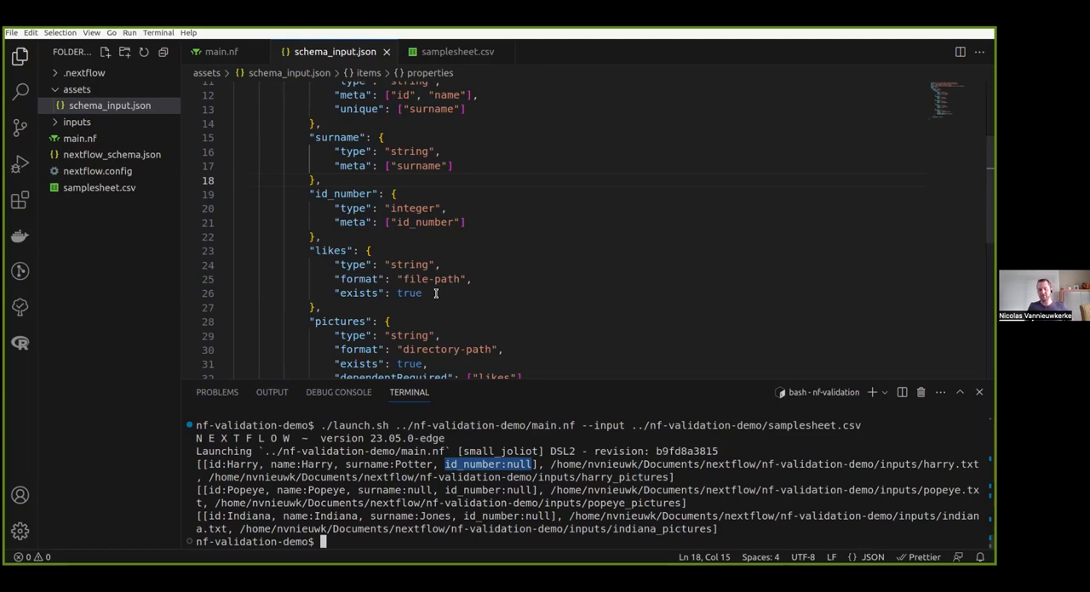
scroll(down, 3)
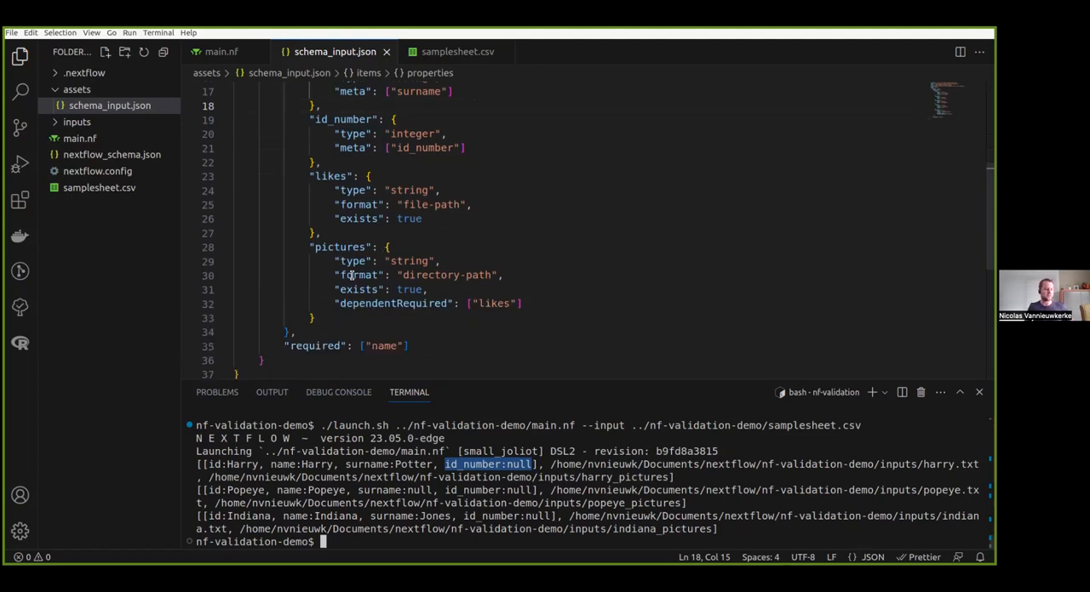
click(366, 304)
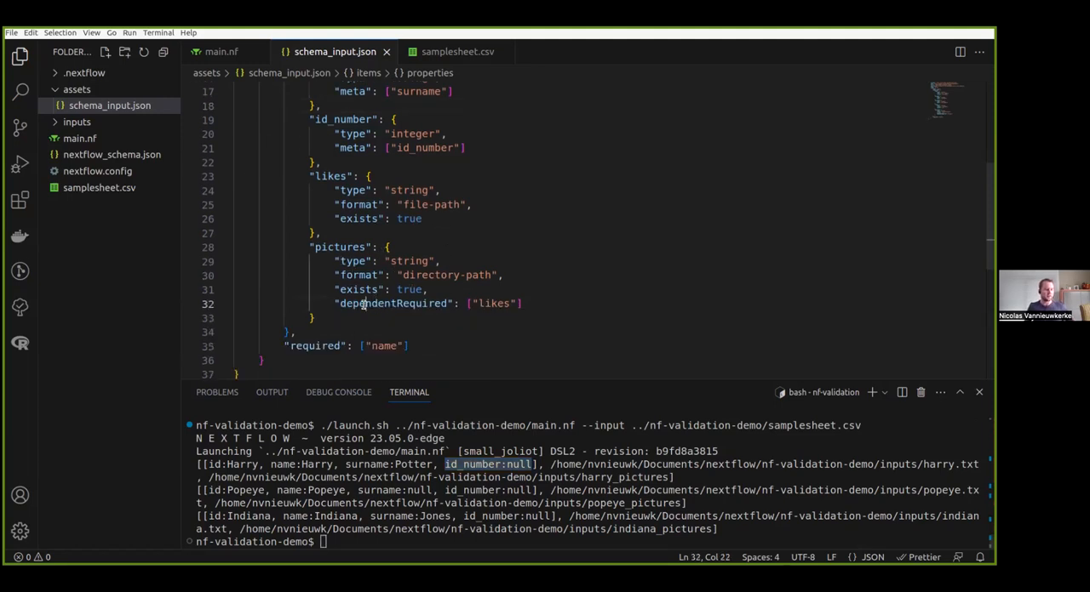
double_click(392, 303)
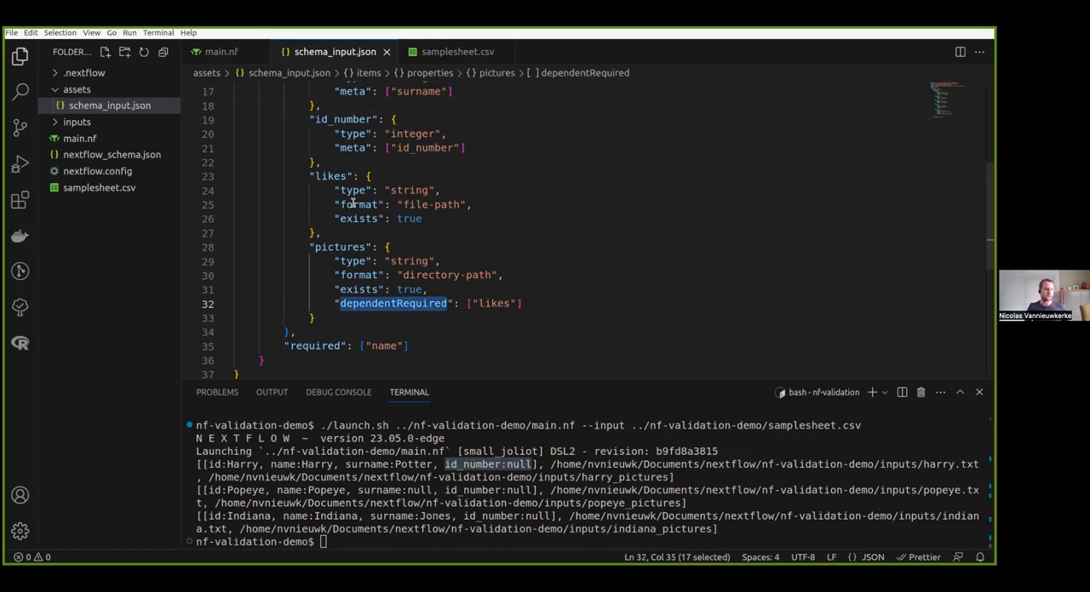
mouse_move(629, 282)
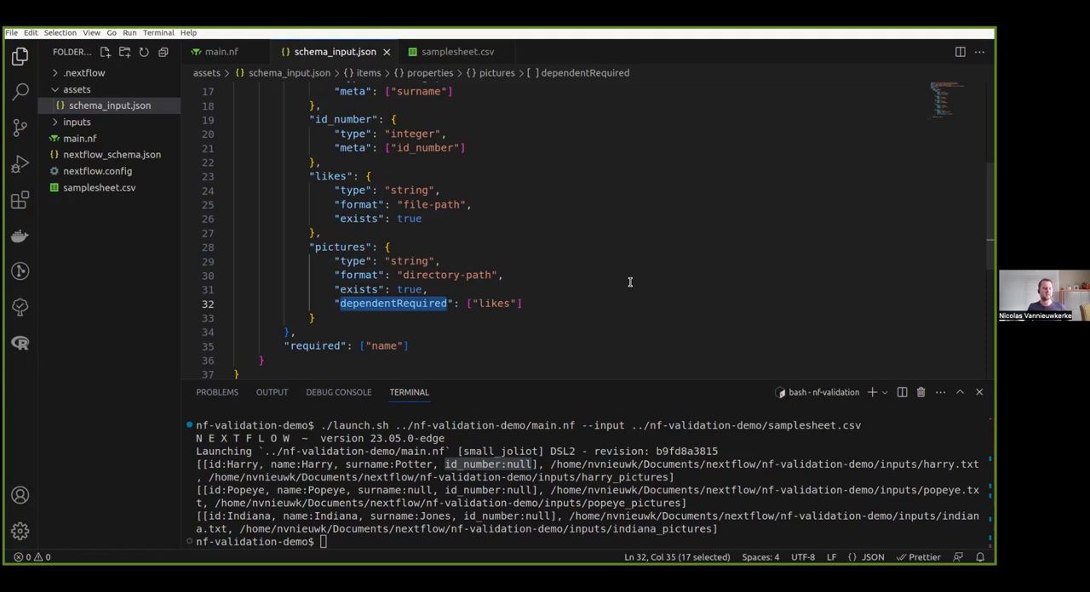
mouse_move(438, 52)
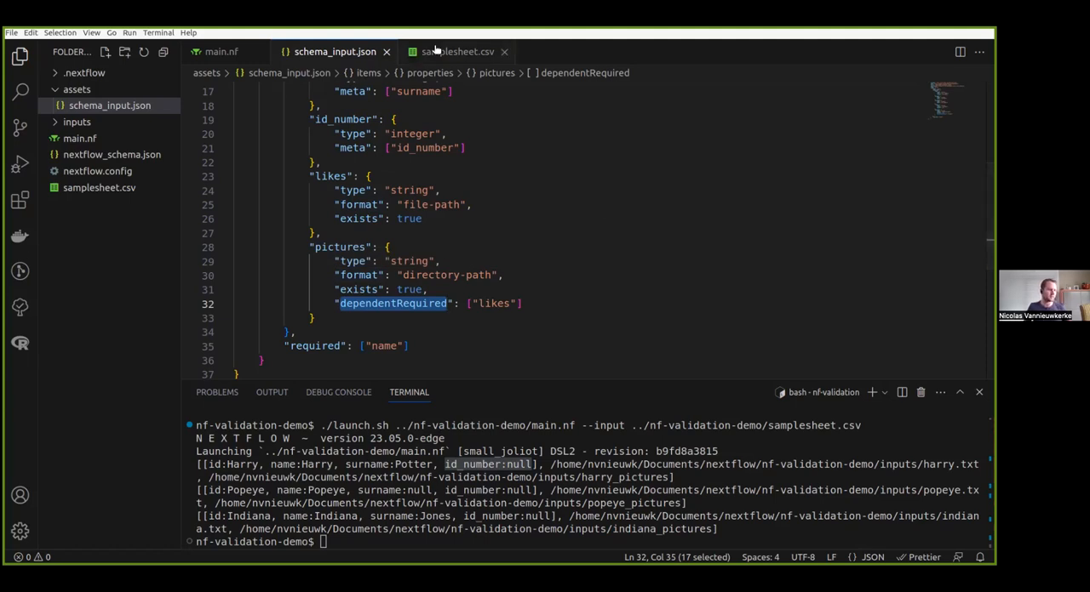
Delete Harry's harry.txt path in samplesheet.csv and highlight the dependentRequired likes error.
click(458, 52)
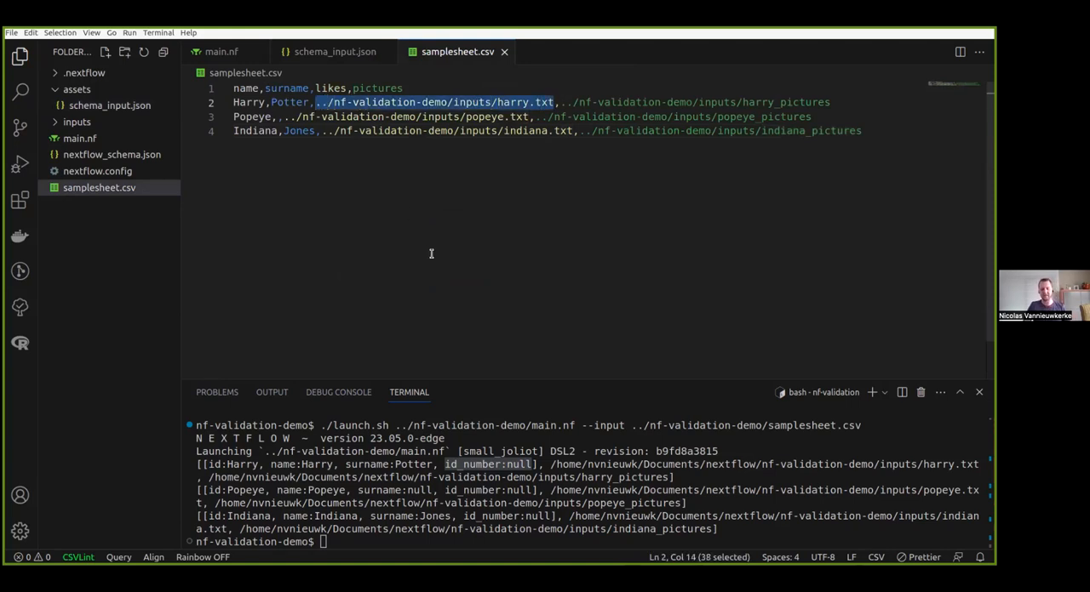
key(Delete)
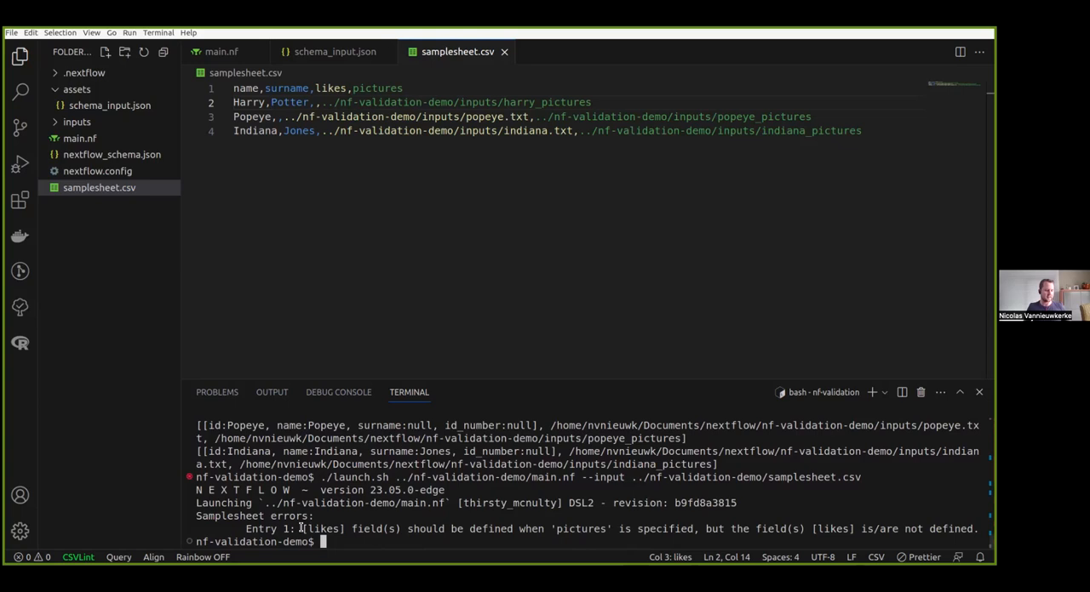
drag(304, 529, 673, 529)
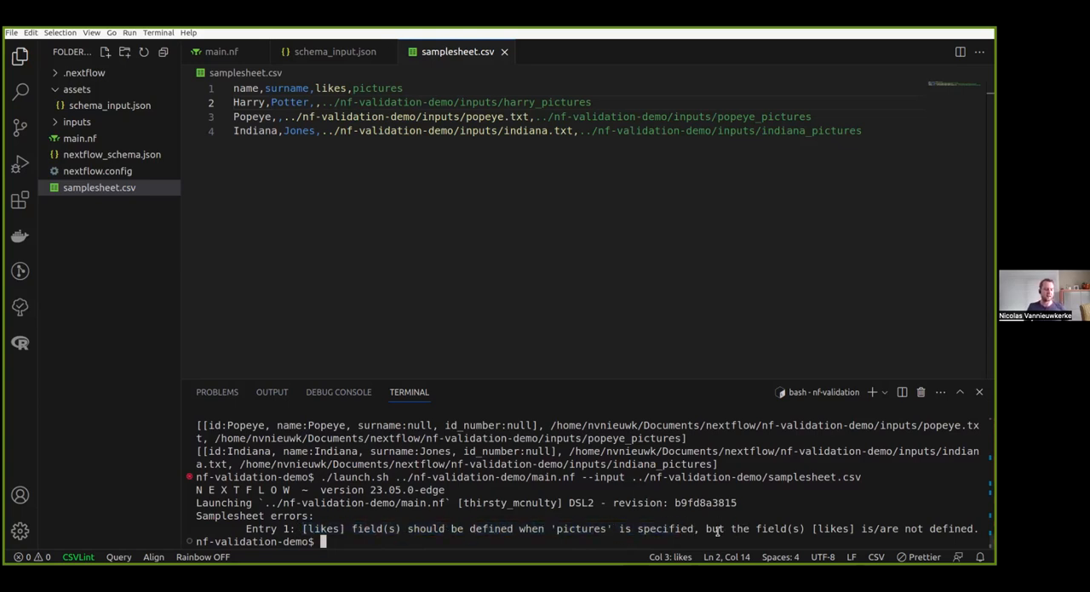
drag(705, 529, 889, 529)
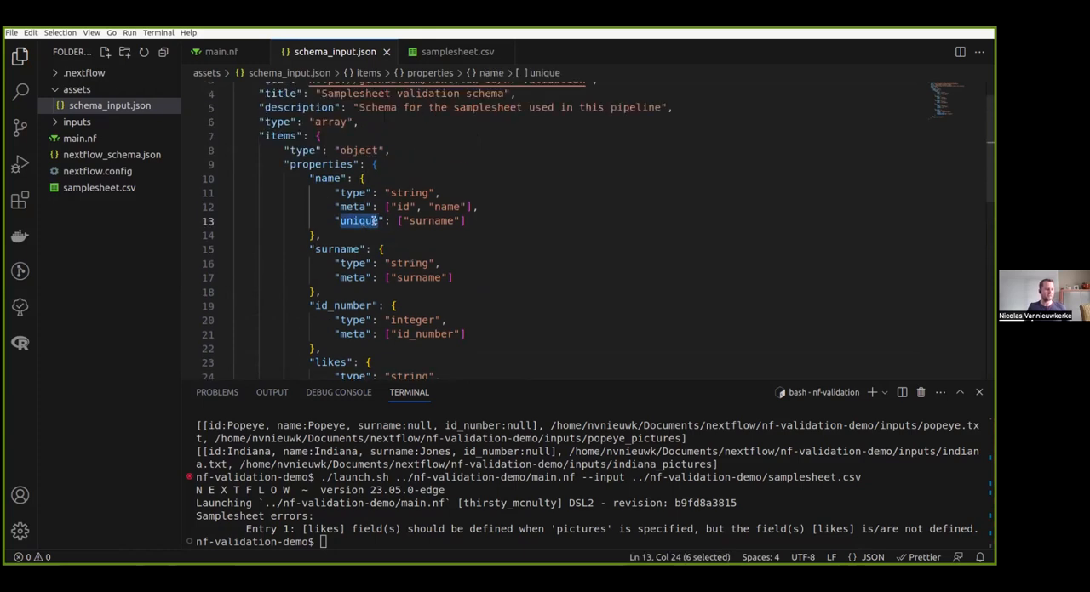
mouse_move(416, 221)
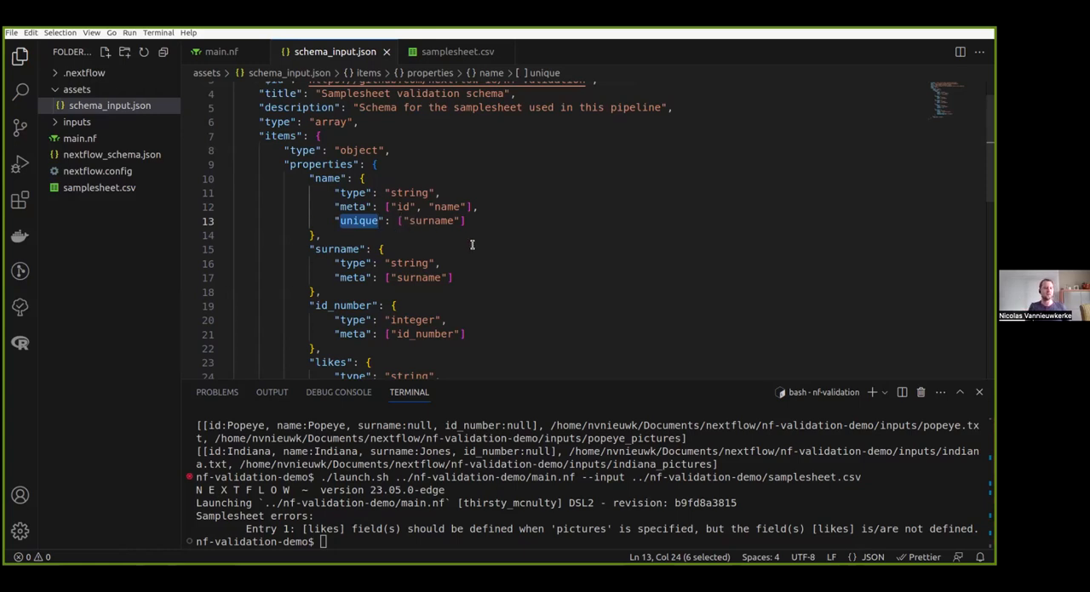
mouse_move(495, 186)
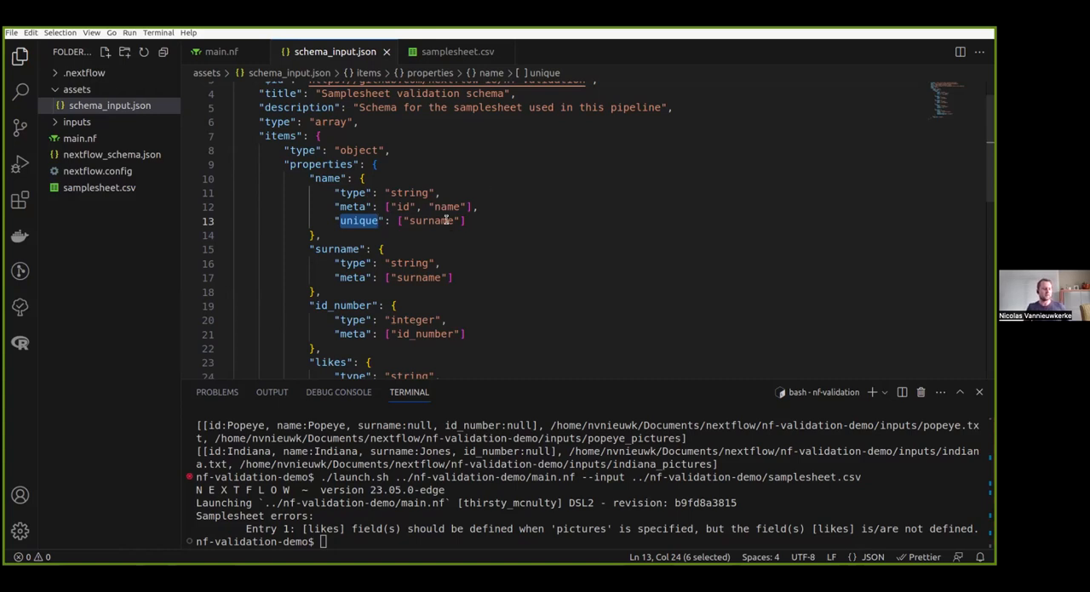
mouse_move(417, 228)
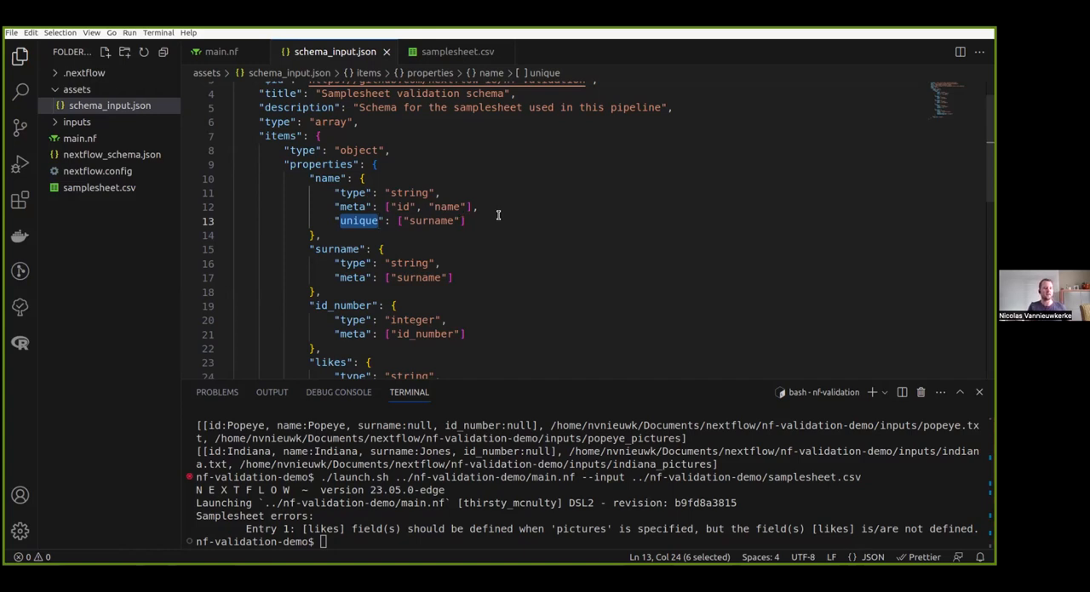
Return to samplesheet.csv to duplicate Harry Potter's row.
click(457, 52)
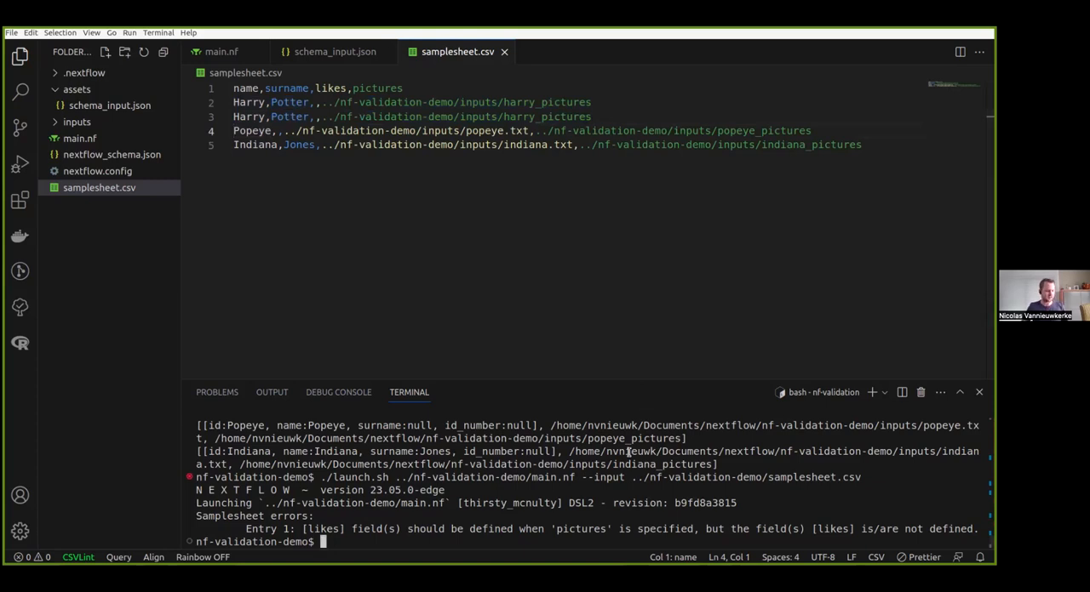
Rerun the pipeline and show schema_input.json's unique surname rule for name.
key(Enter)
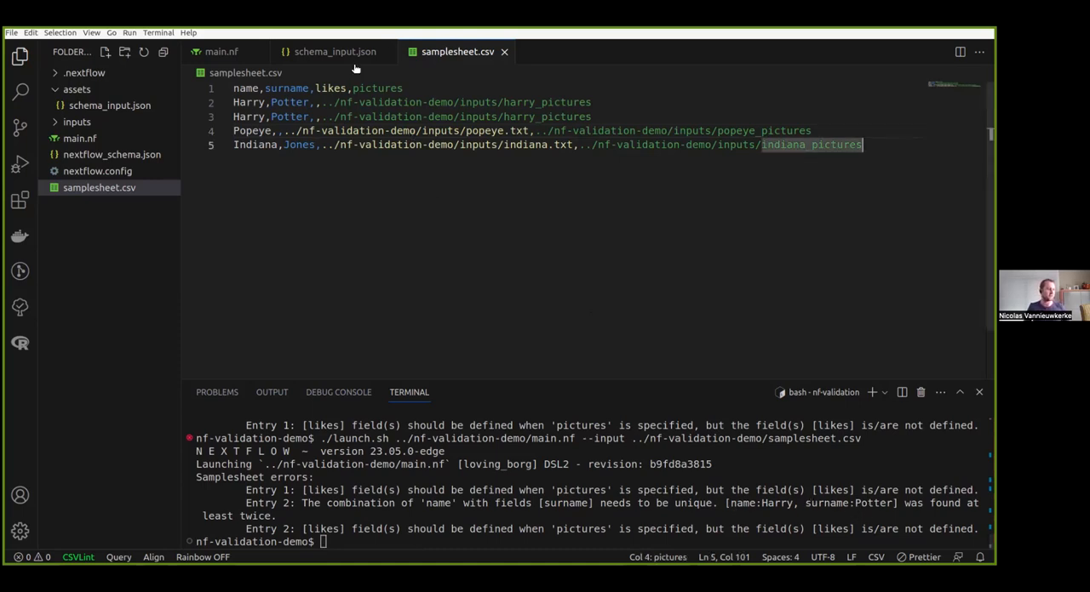
click(332, 51)
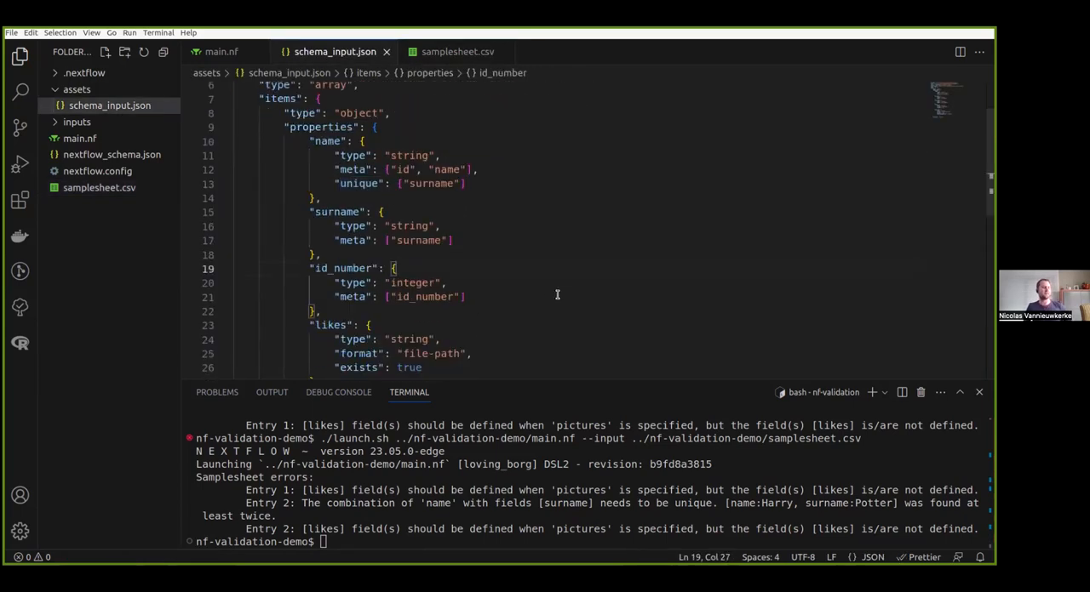
mouse_move(494, 224)
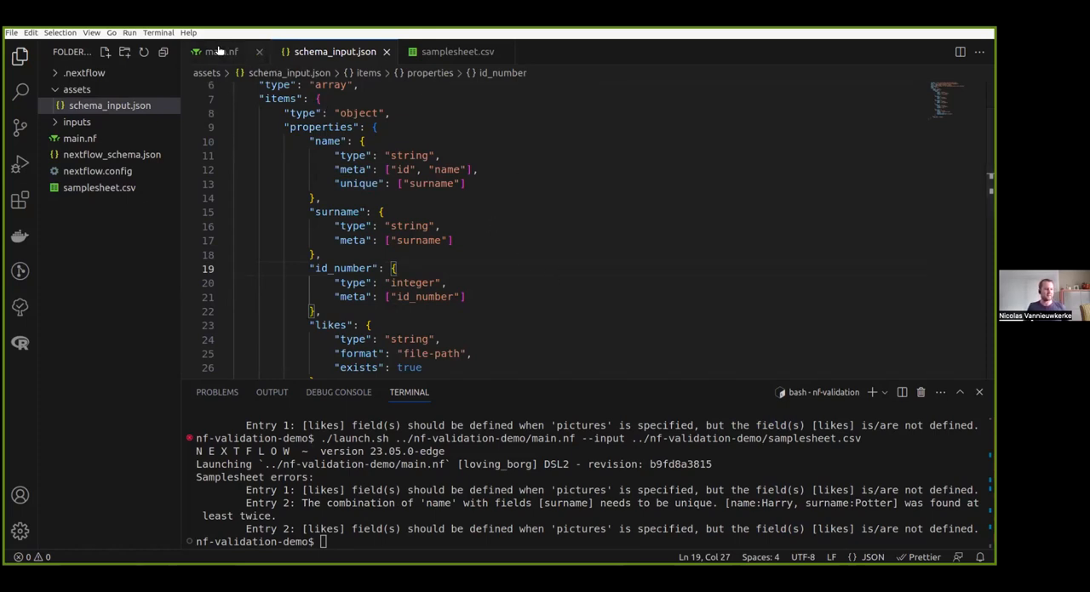
Compare main.nf with the schema rules and select the validateParameters call.
click(221, 52)
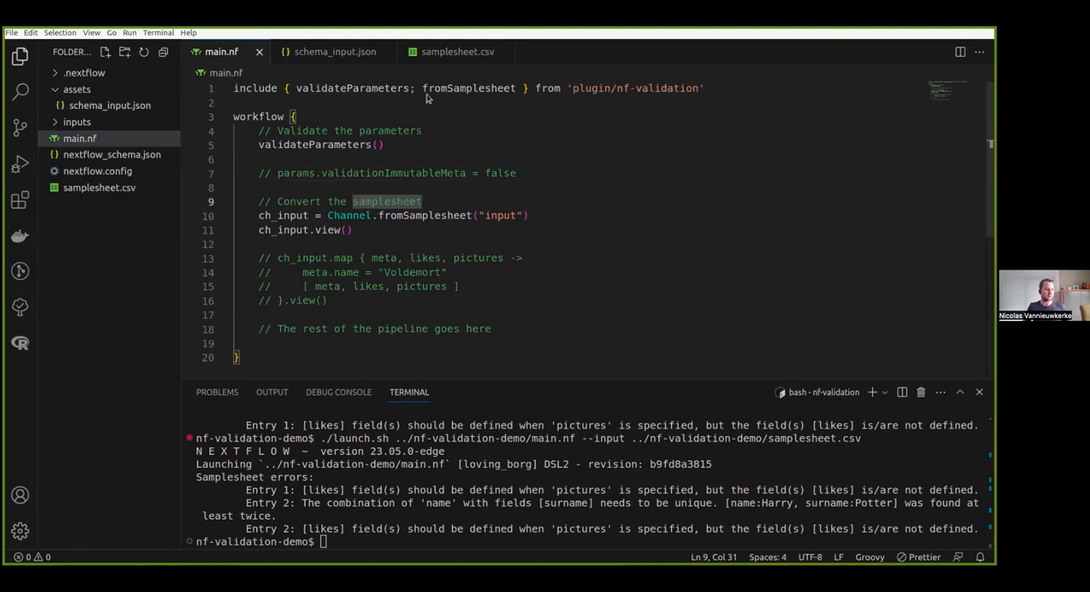
click(335, 52)
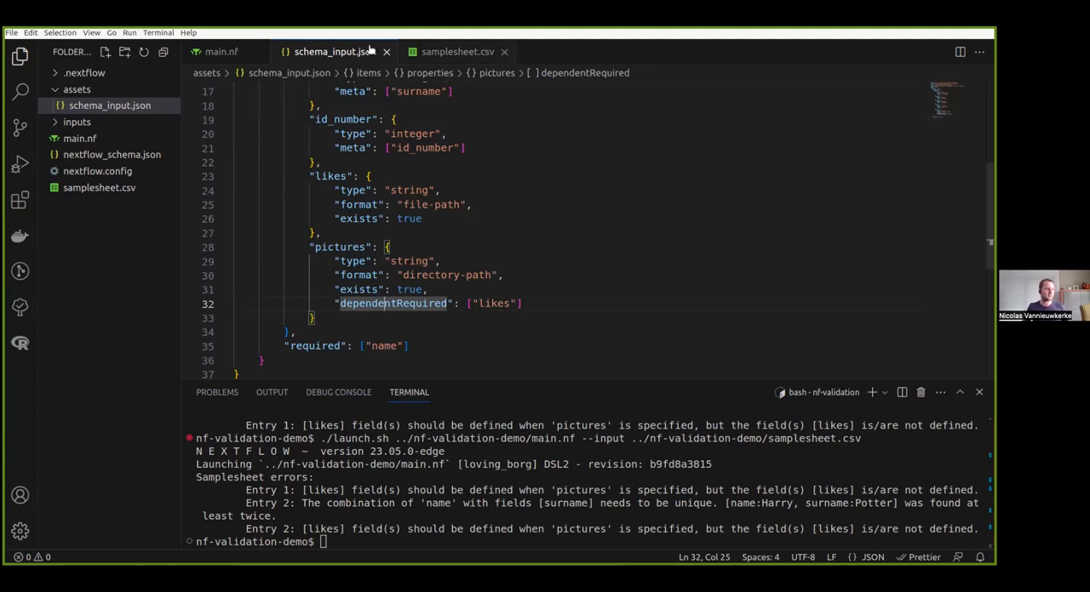
click(224, 51)
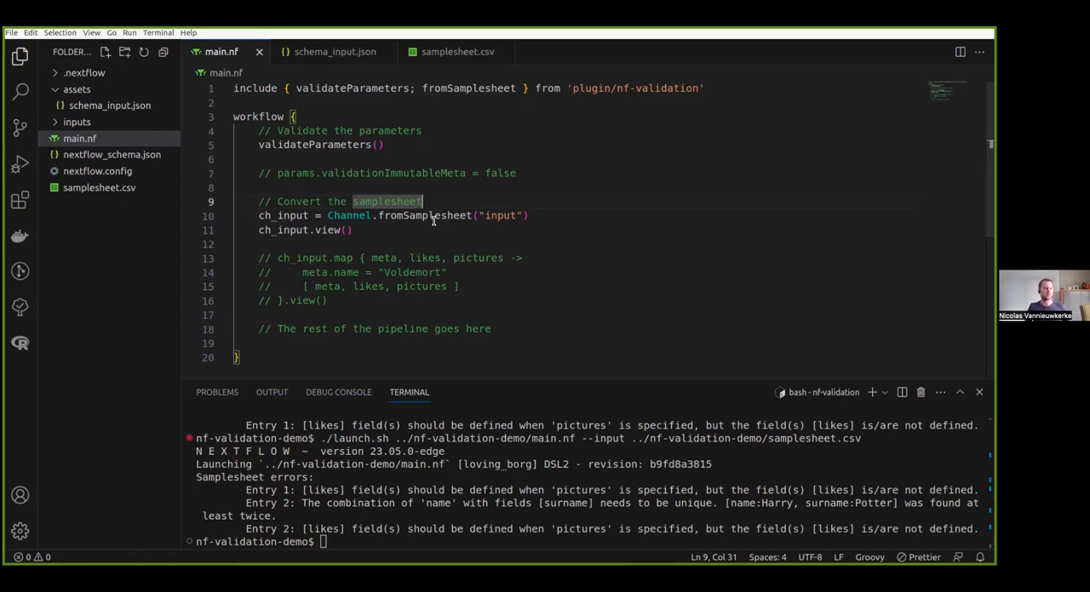
double_click(315, 144)
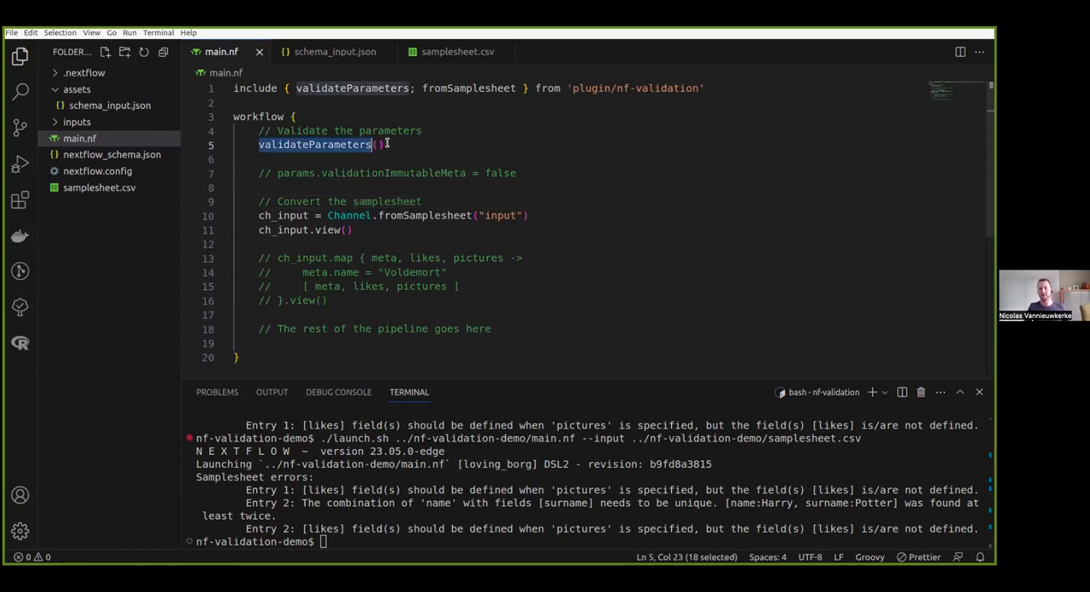
mouse_move(307, 145)
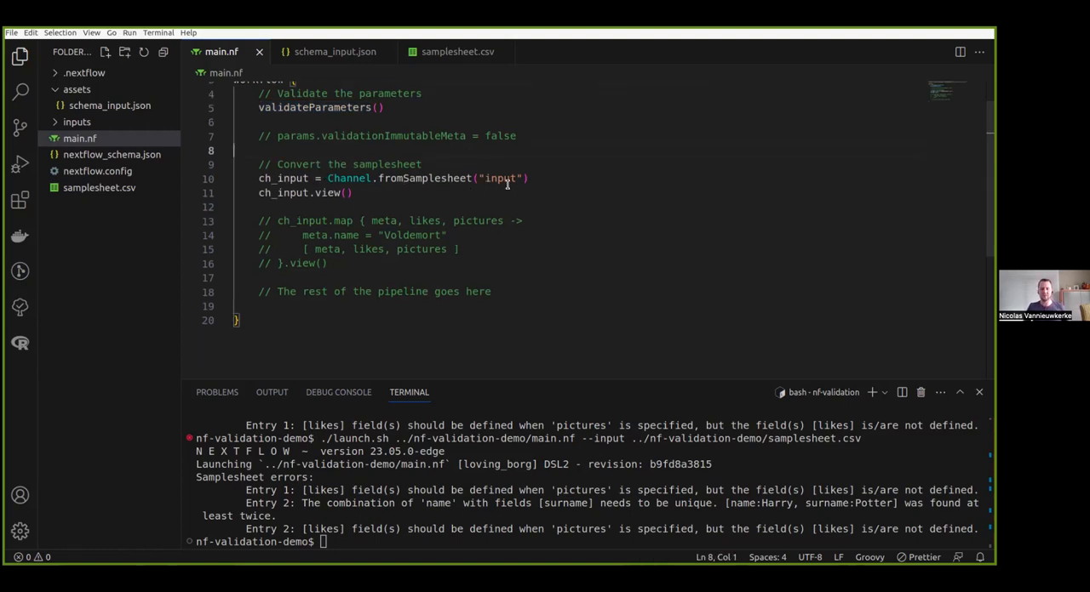
mouse_move(614, 222)
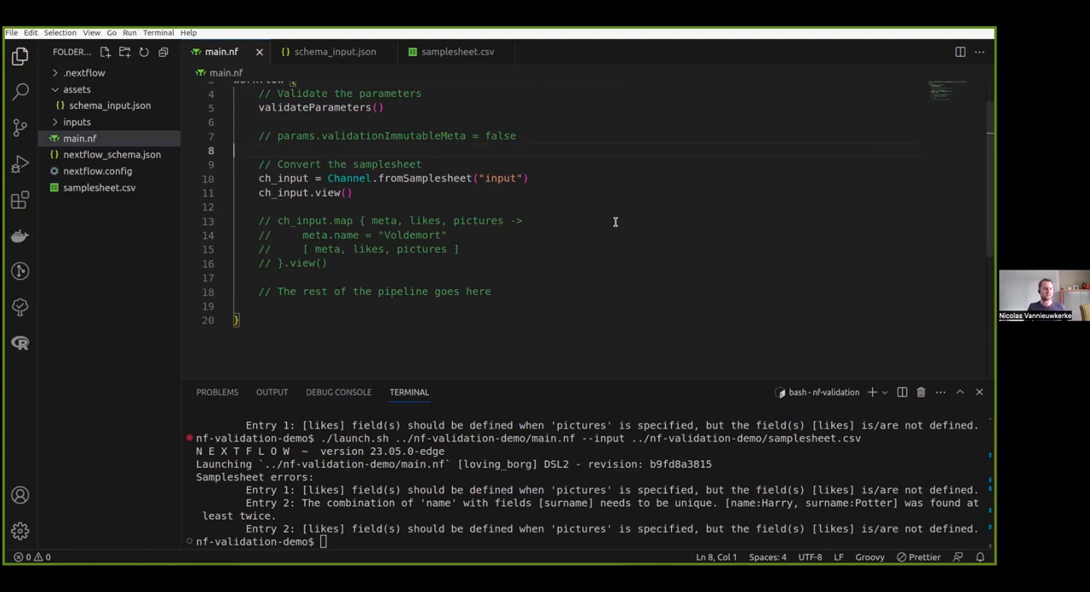
mouse_move(559, 221)
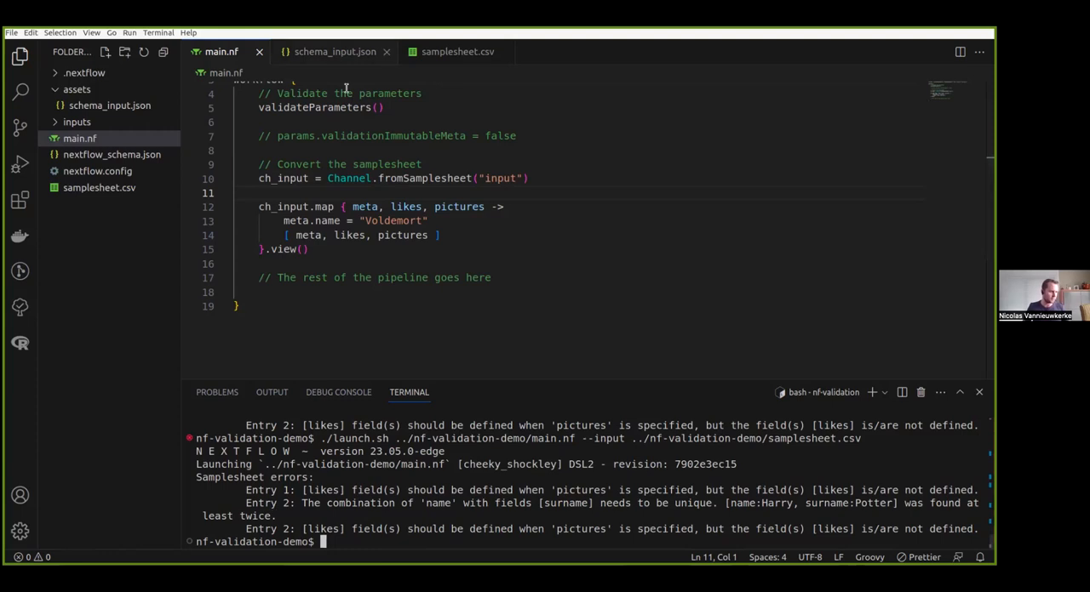
Remove the duplicate Harry Potter row from samplesheet.csv and return to main.nf.
click(457, 52)
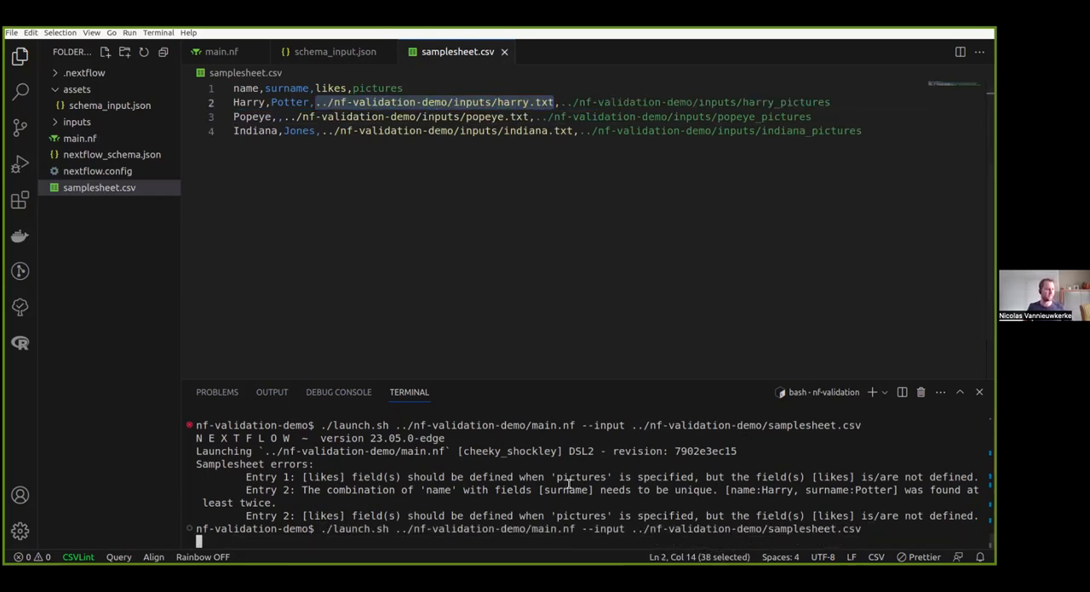
click(219, 52)
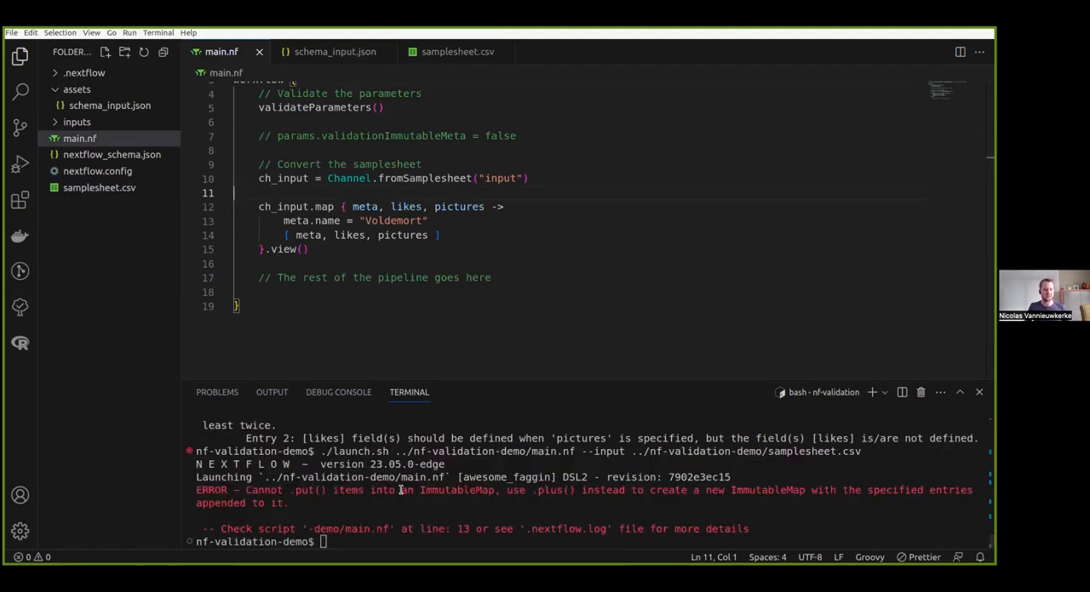
mouse_move(507, 185)
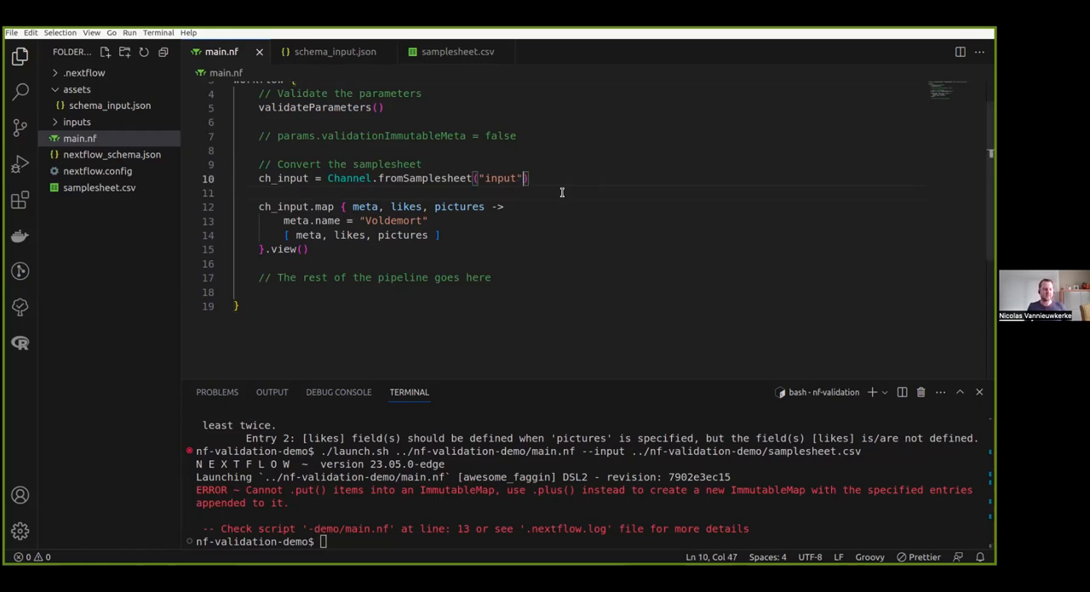
mouse_move(581, 235)
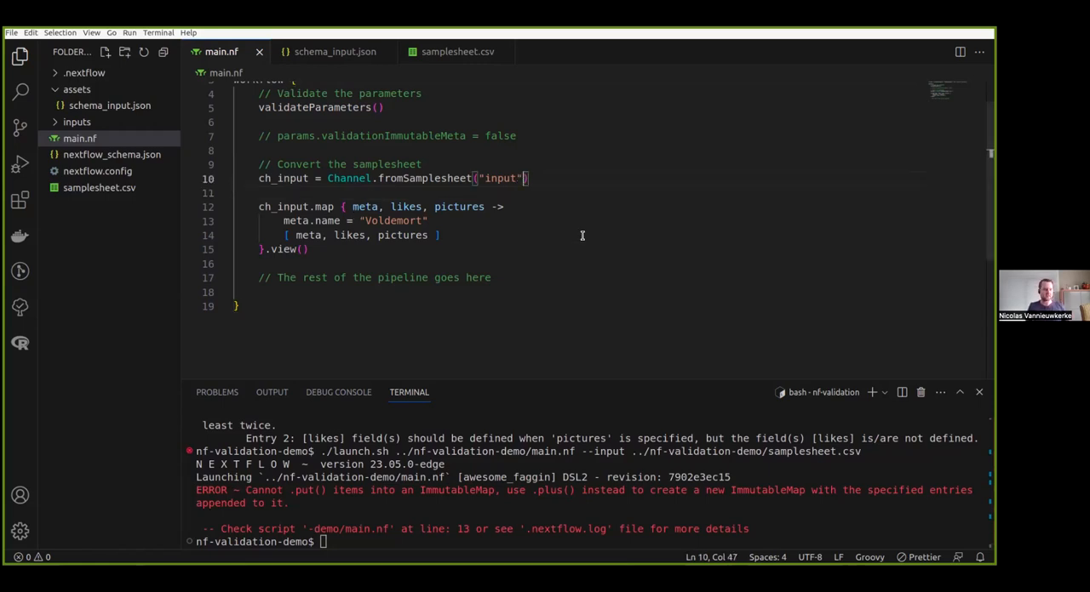
Add immutable_meta false to fromSamplesheet, then go to the commented validationImmutableMeta setting.
text(, immutable_meta:)
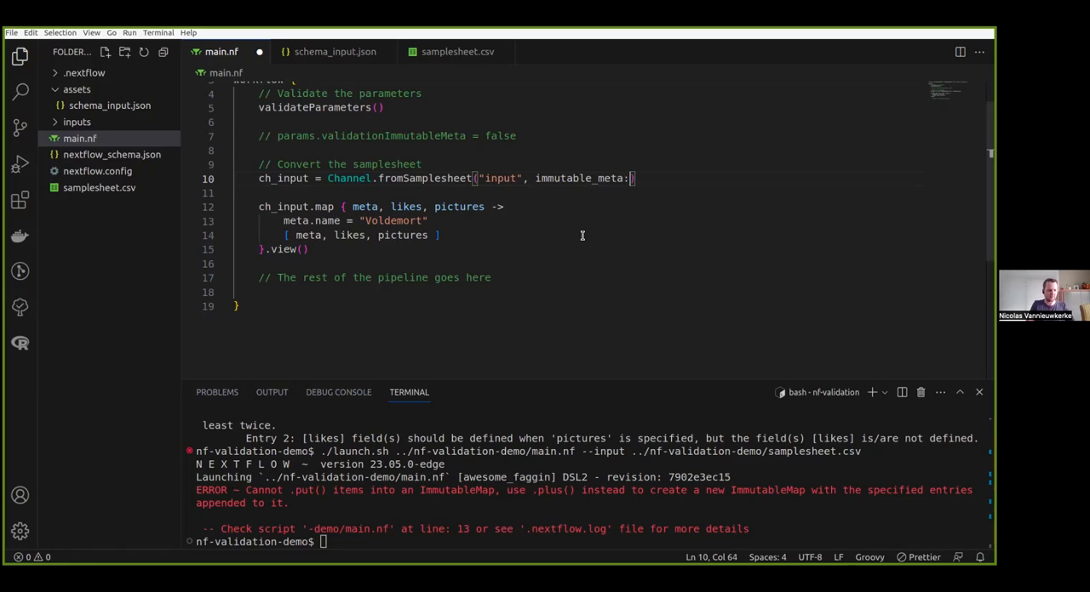
text(false)
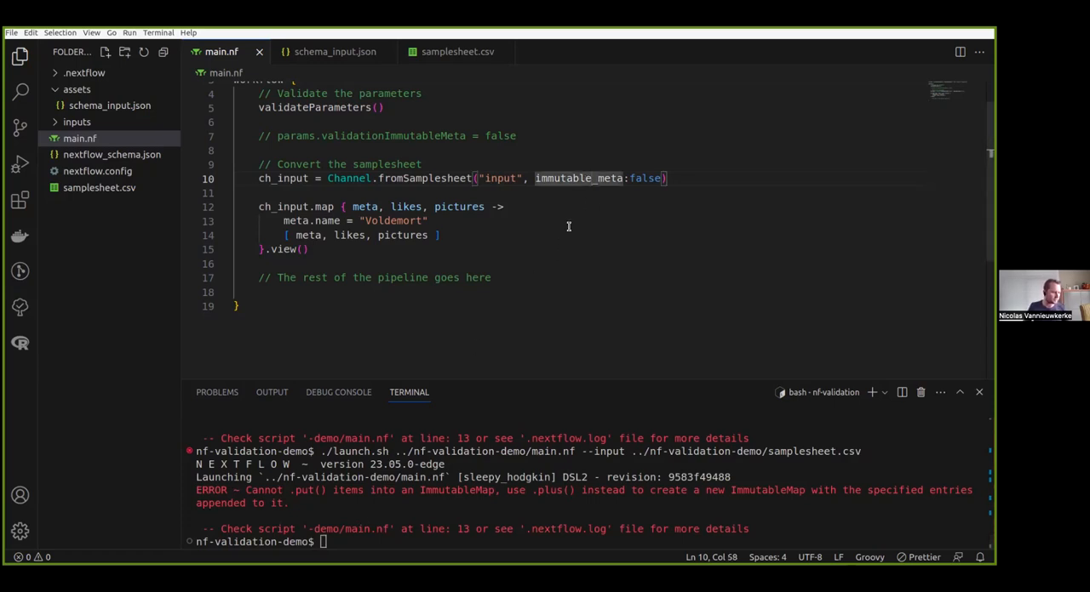
click(506, 206)
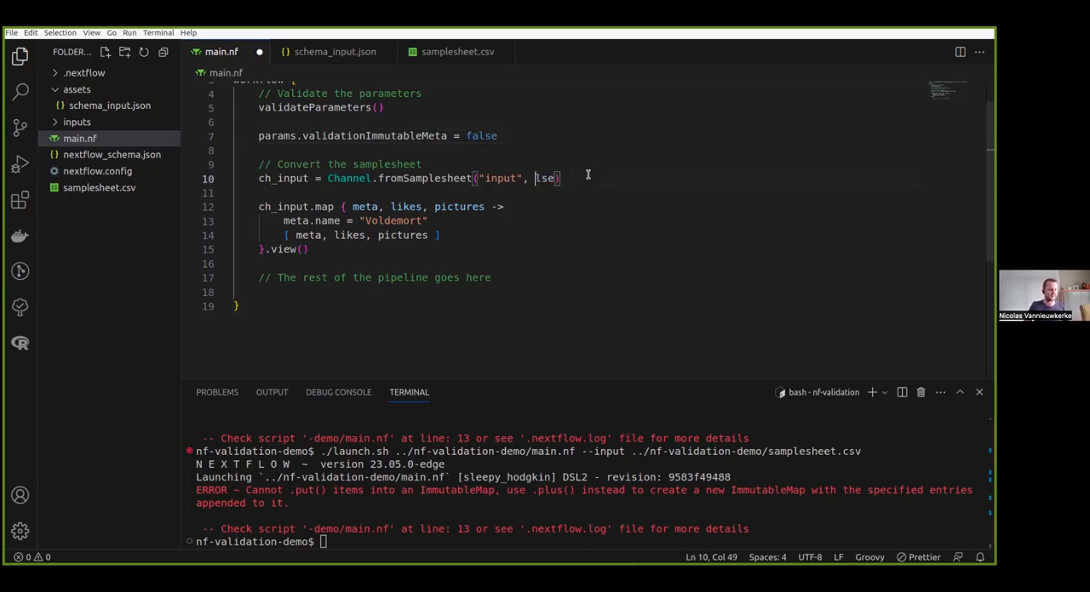
Remove the leftover fromSamplesheet option and rerun with validationImmutableMeta set.
key(Backspace)
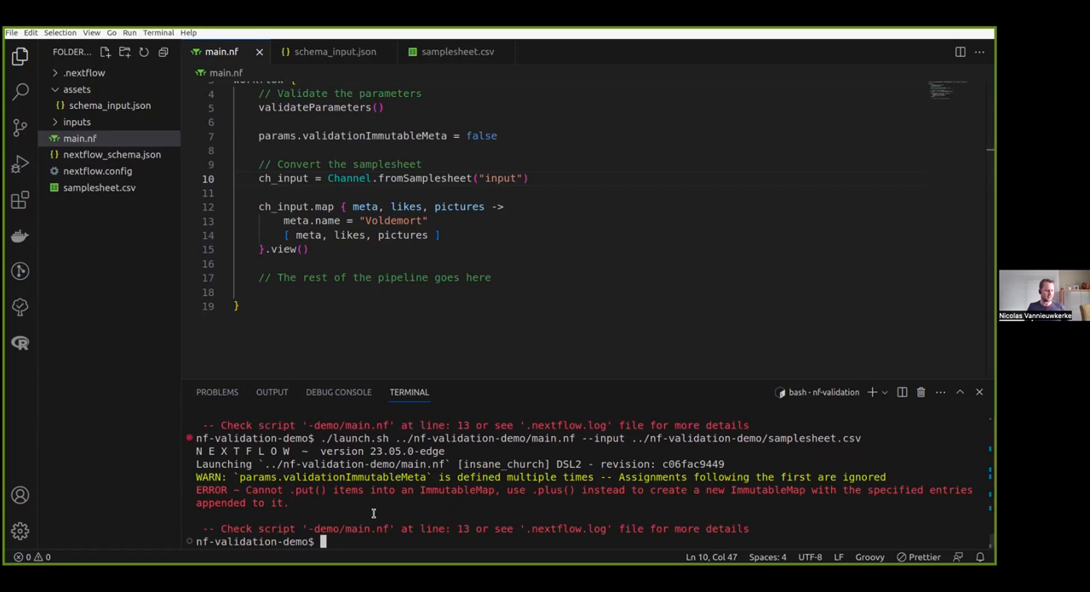
mouse_move(389, 506)
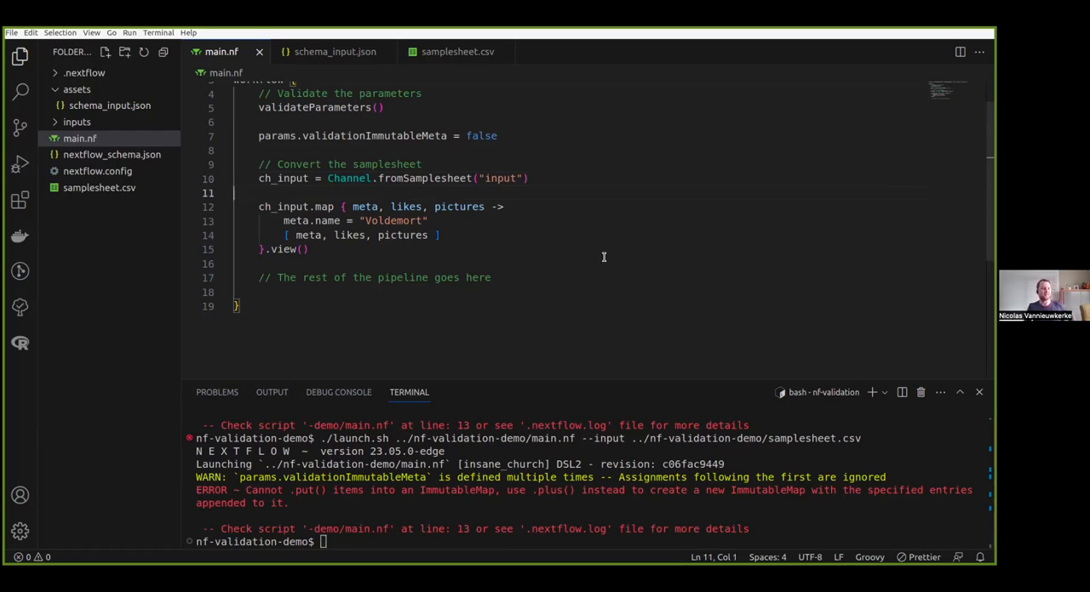
mouse_move(516, 256)
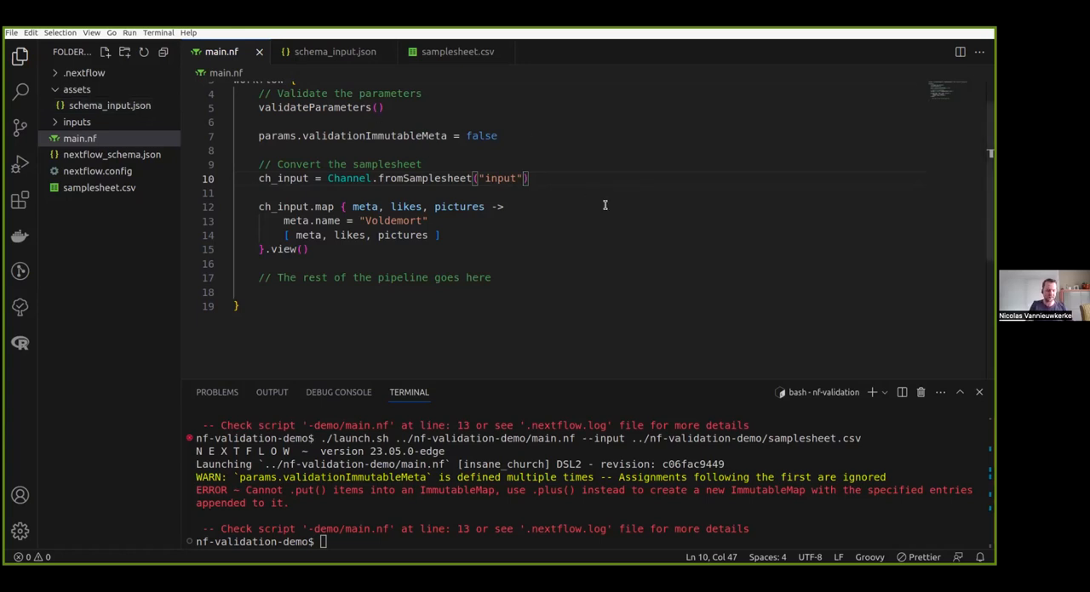
text(, schema)
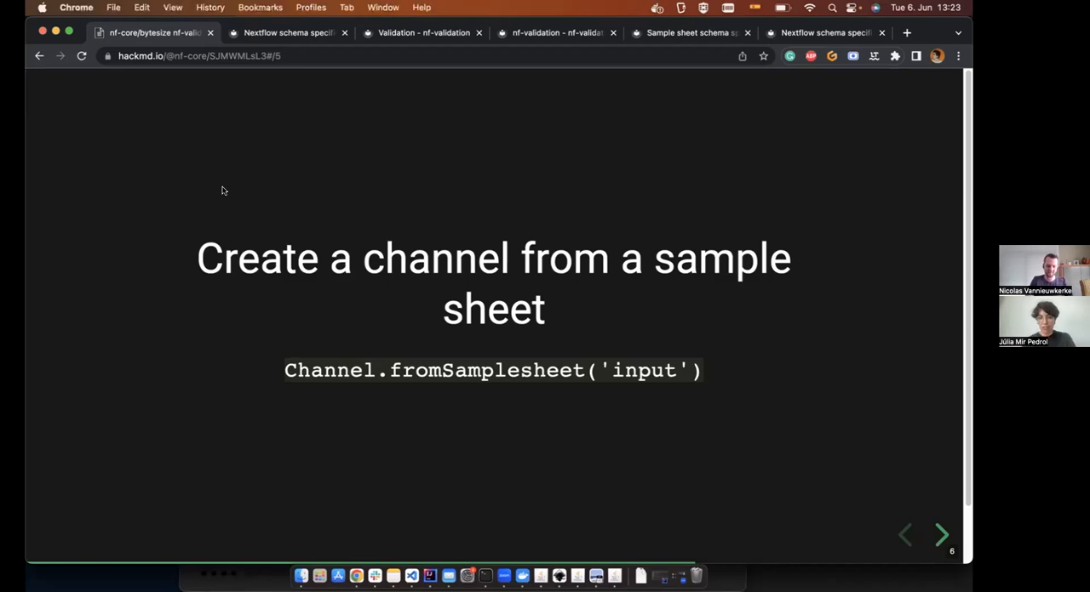
Advance the HackMD deck past the Thanks to slide to Need help?
click(942, 534)
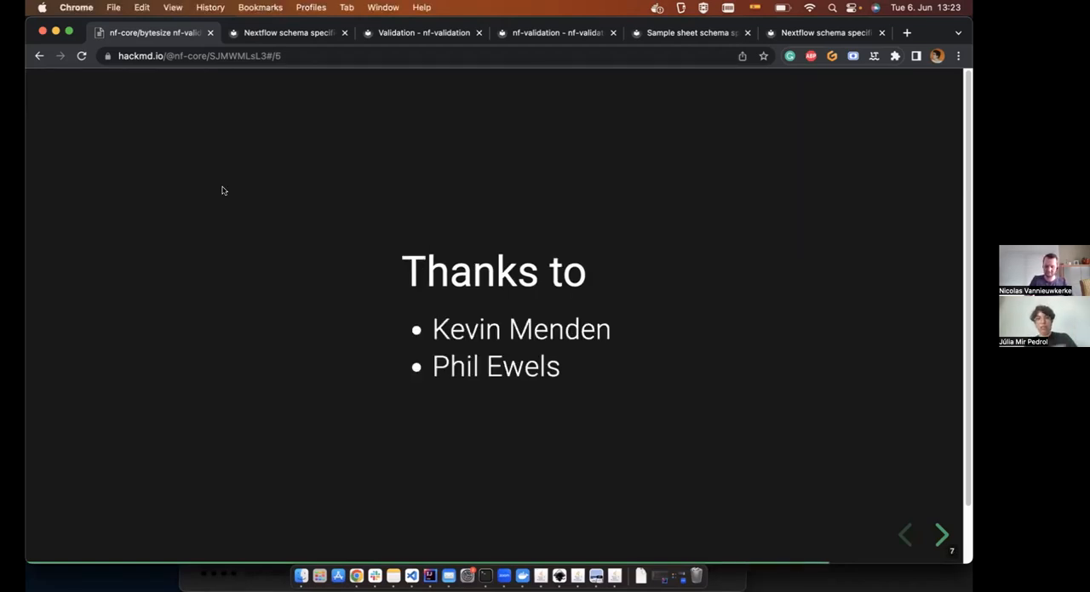
click(940, 535)
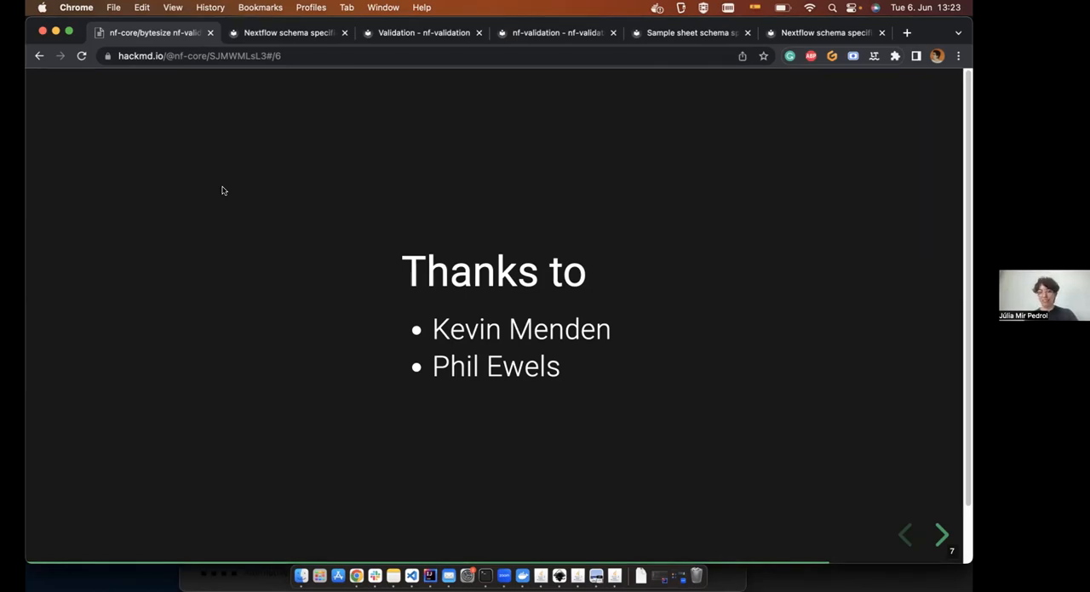
click(942, 534)
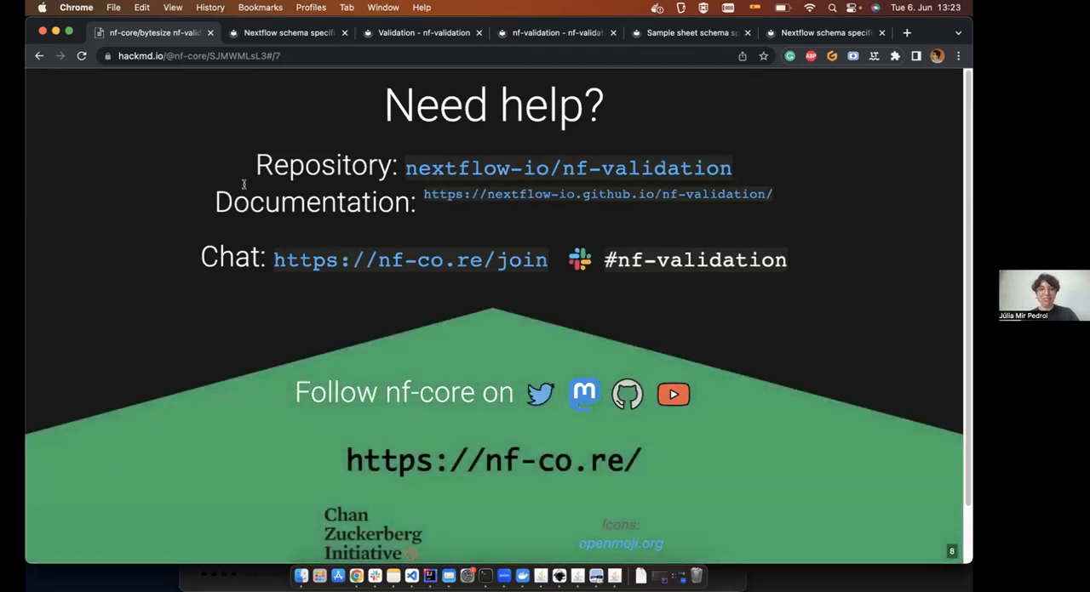
mouse_move(220, 183)
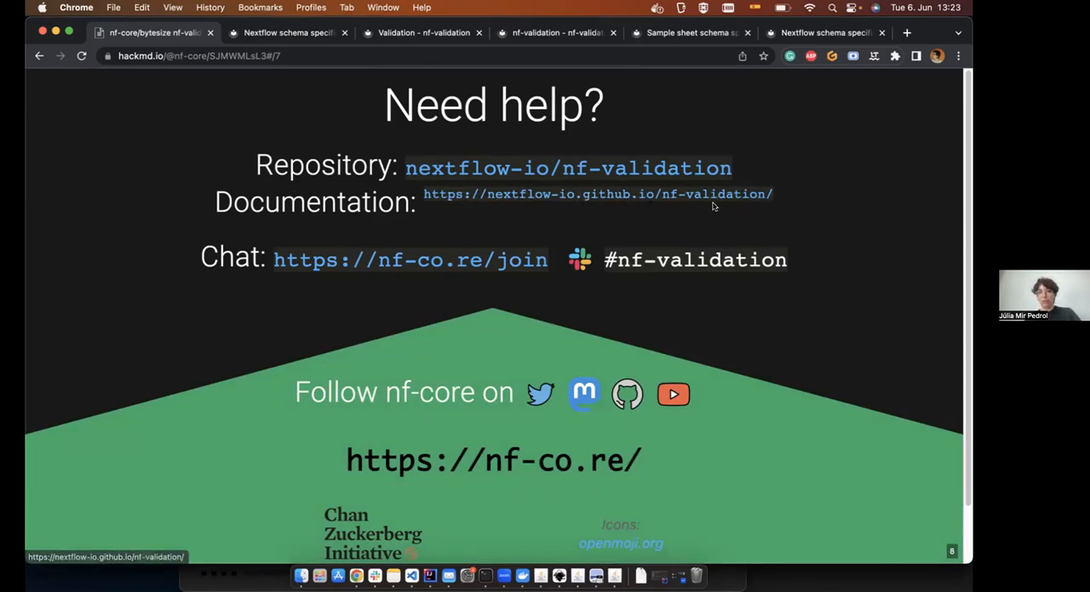
mouse_move(558, 197)
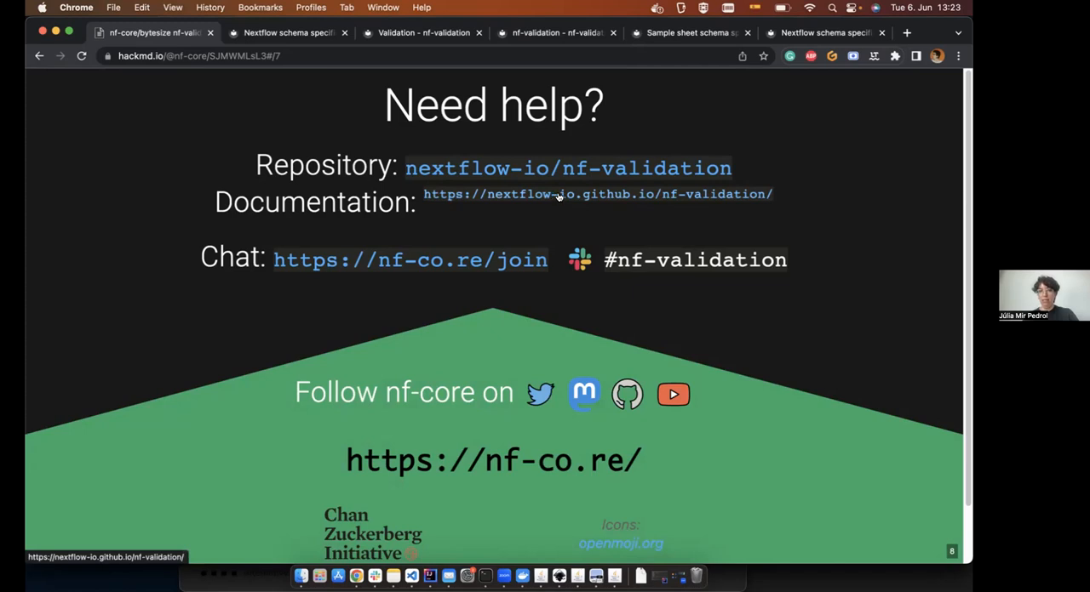
mouse_move(664, 197)
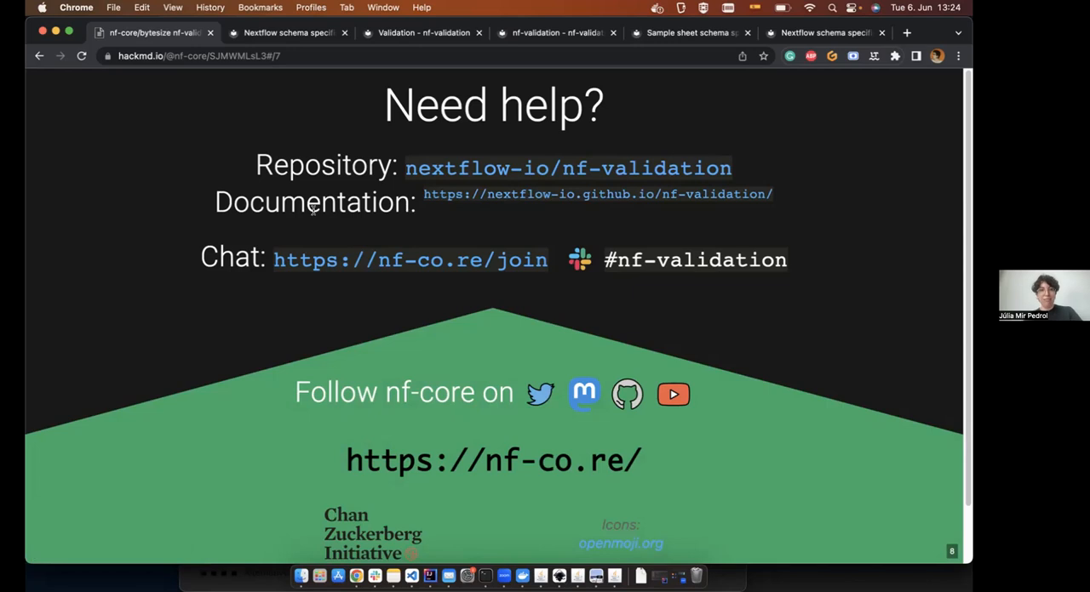
mouse_move(628, 285)
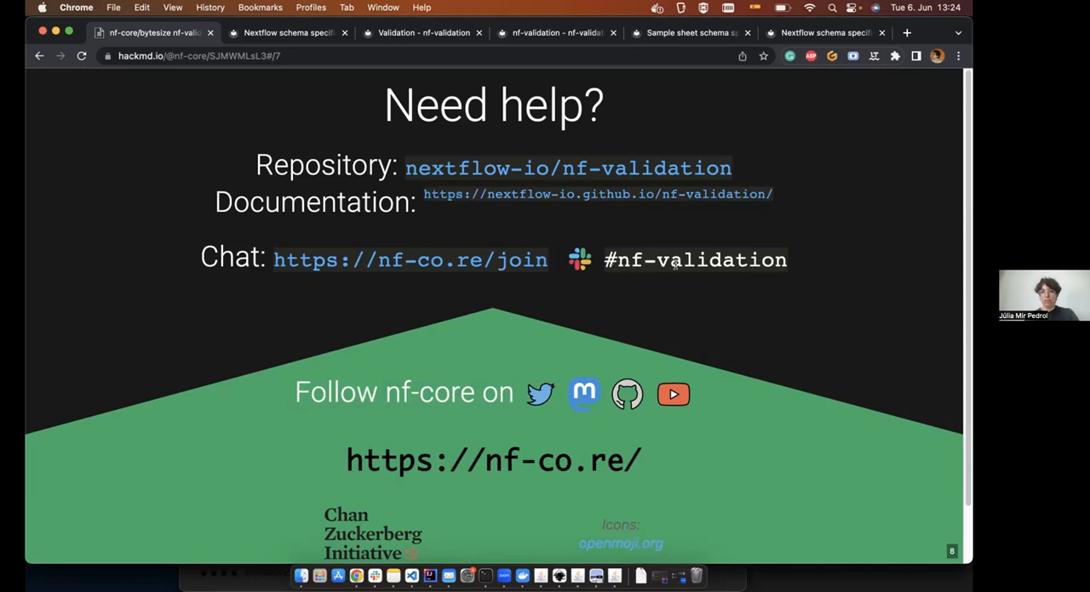
mouse_move(656, 303)
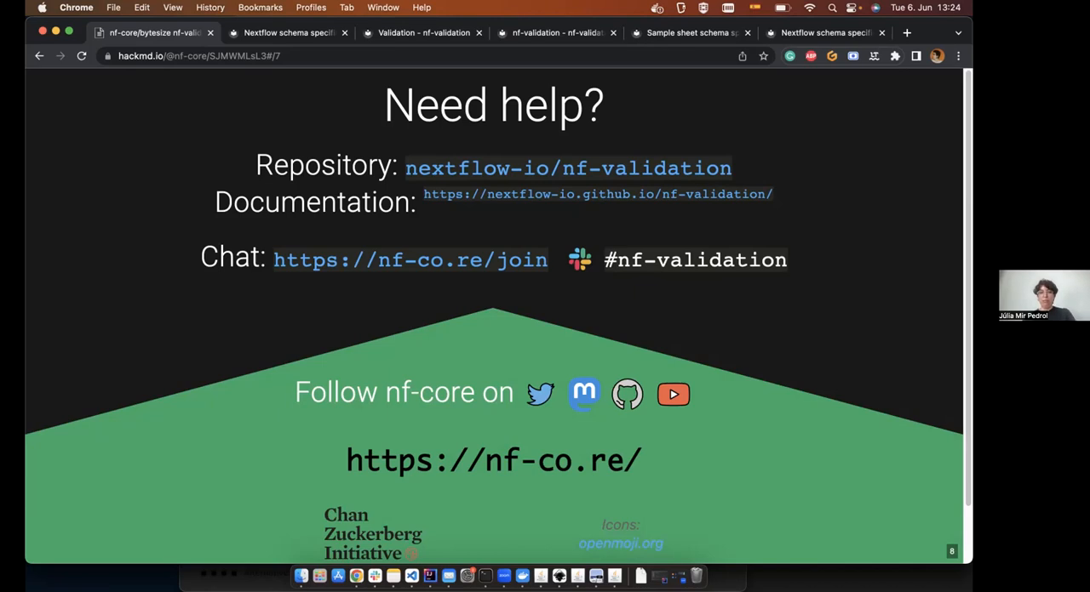
mouse_move(444, 365)
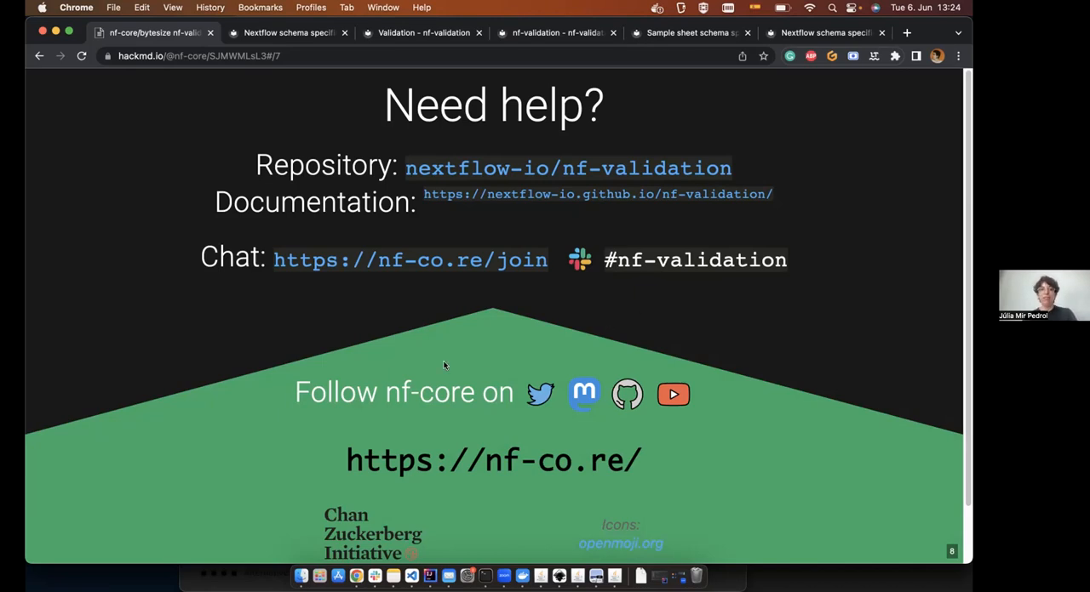
mouse_move(250, 462)
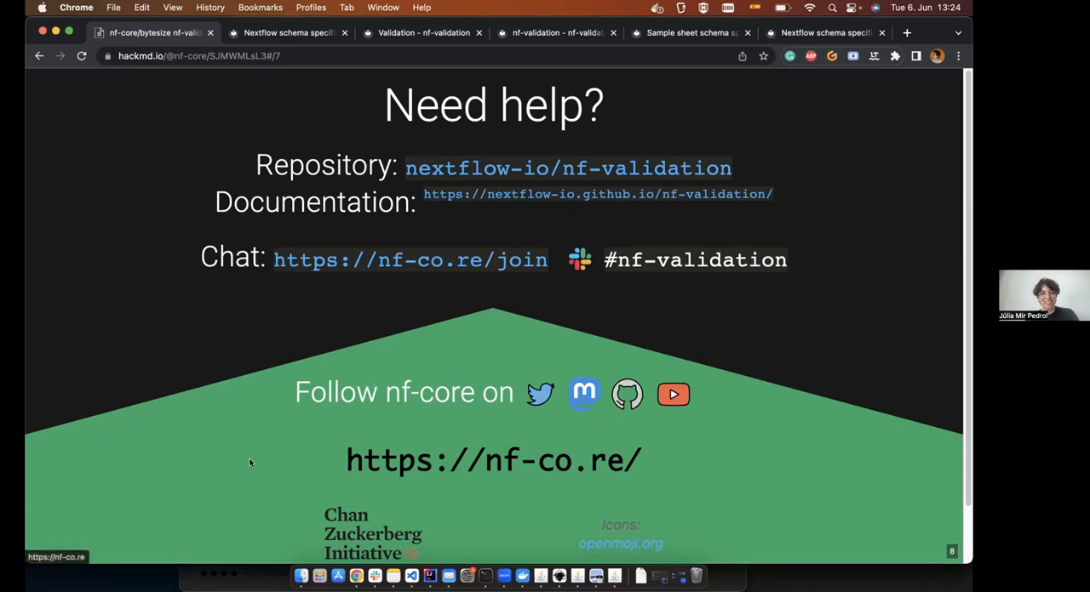